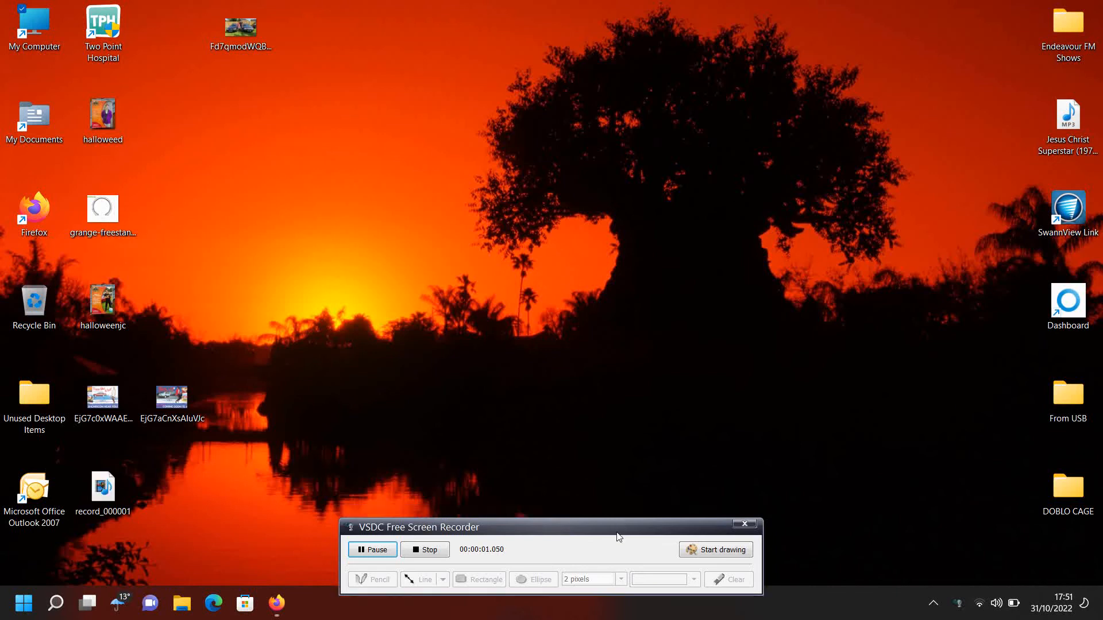
- Launch Firefox from the taskbar and go to the Car and Classic auctions page
click(276, 603)
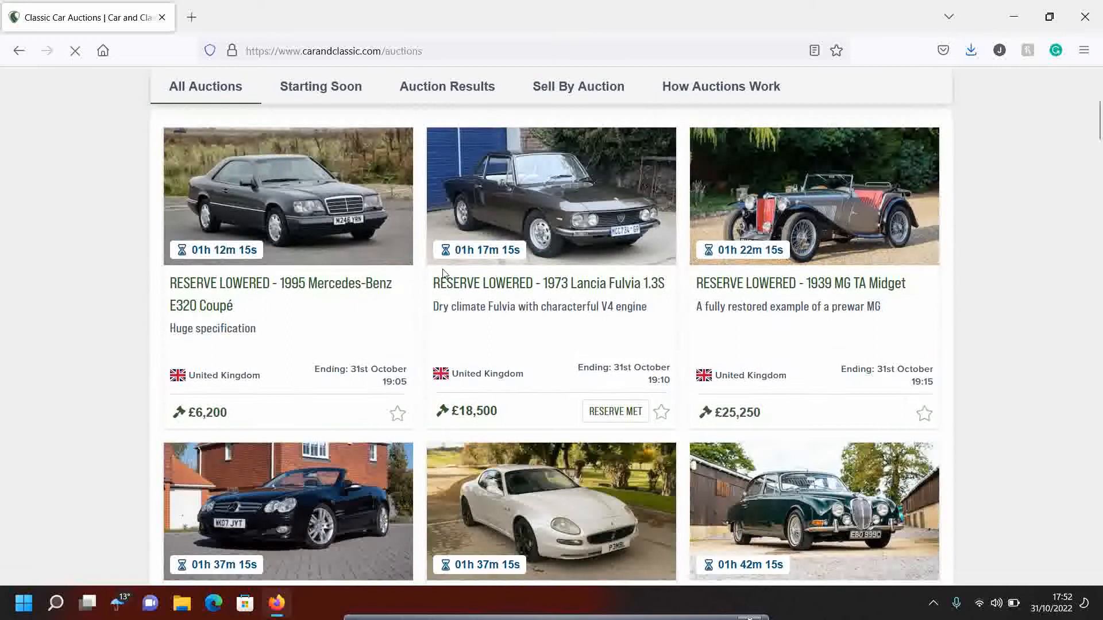
- On the classic cars search form, set maximum price to 5,000 and country to United Kingdom
scroll(down, 3)
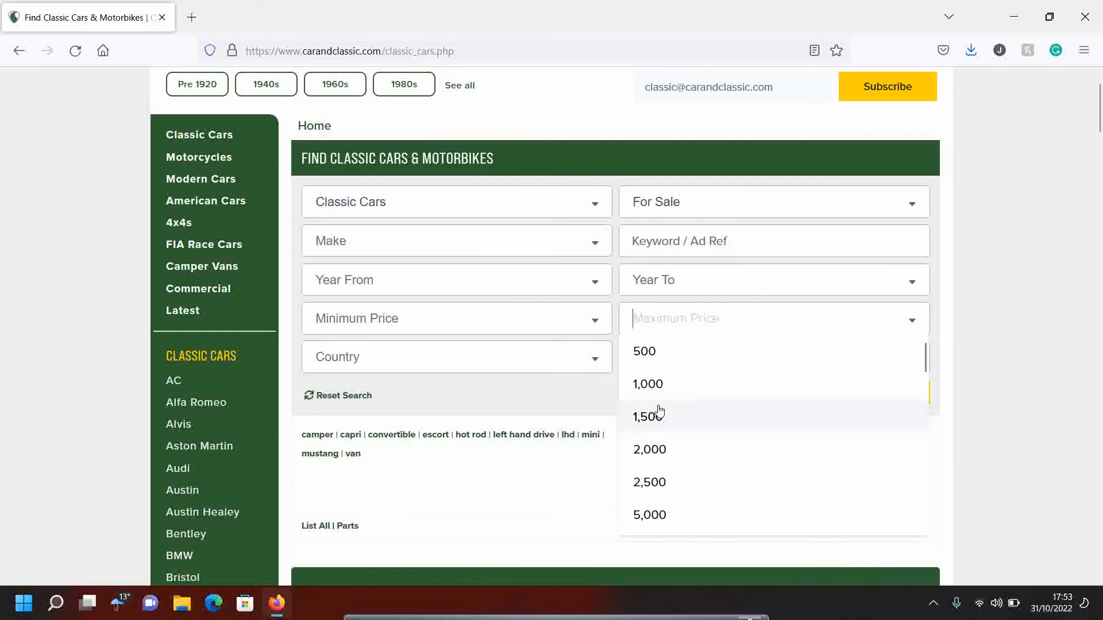
click(649, 515)
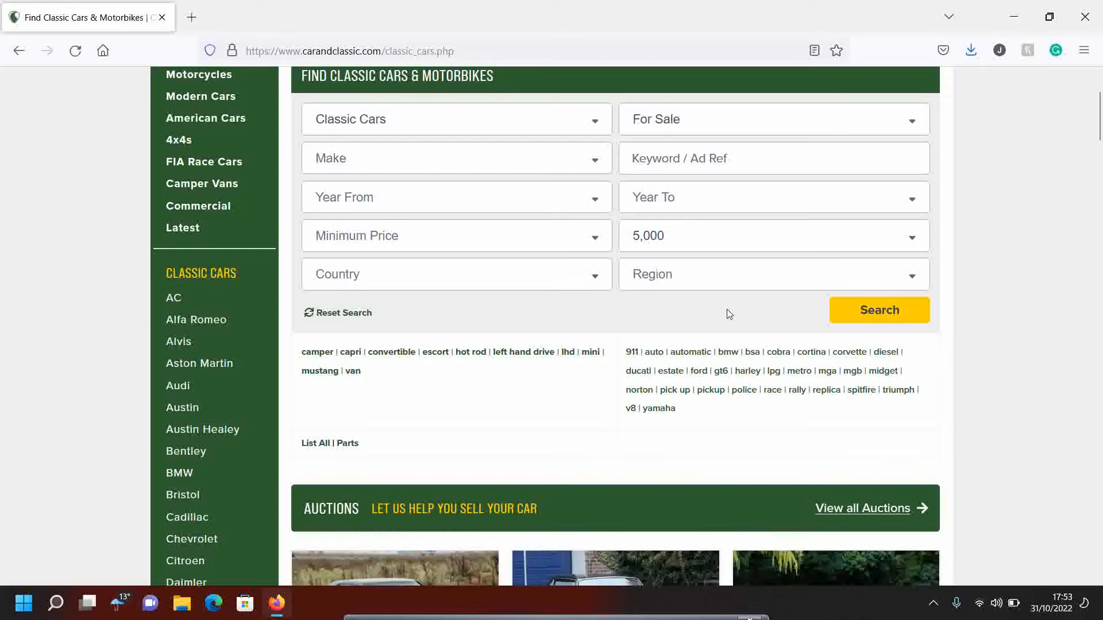
click(455, 274)
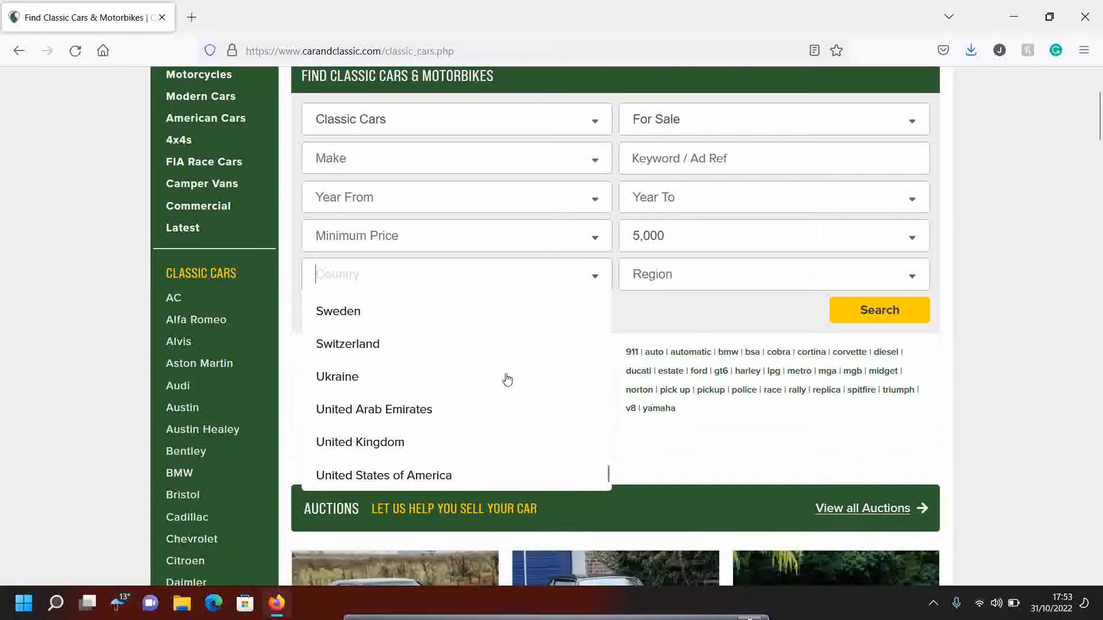
click(360, 442)
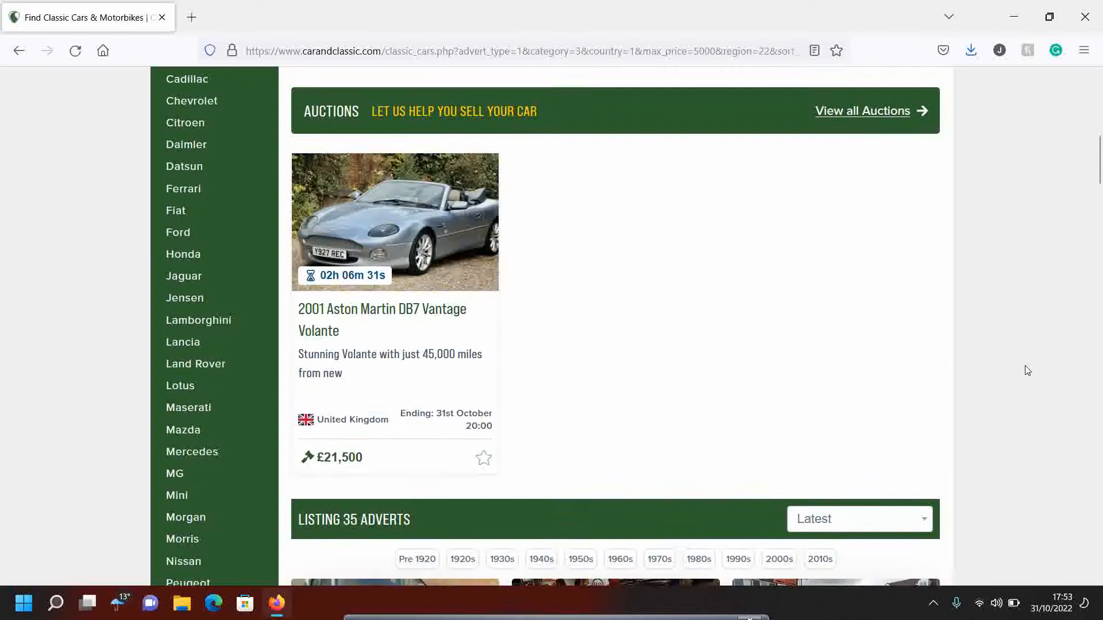
scroll(down, 3)
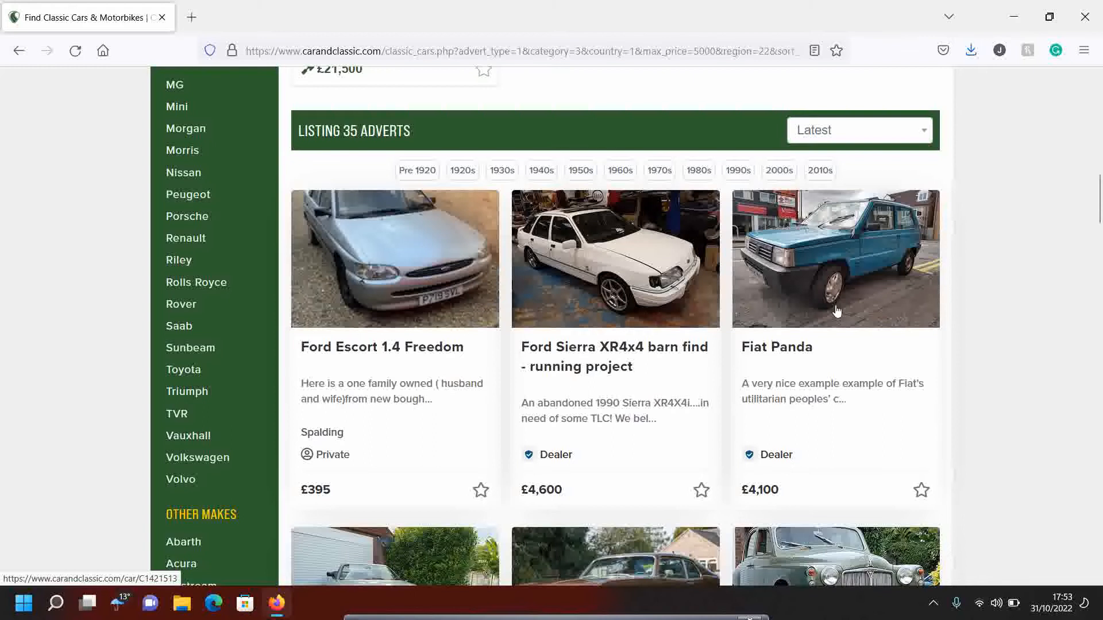
click(395, 259)
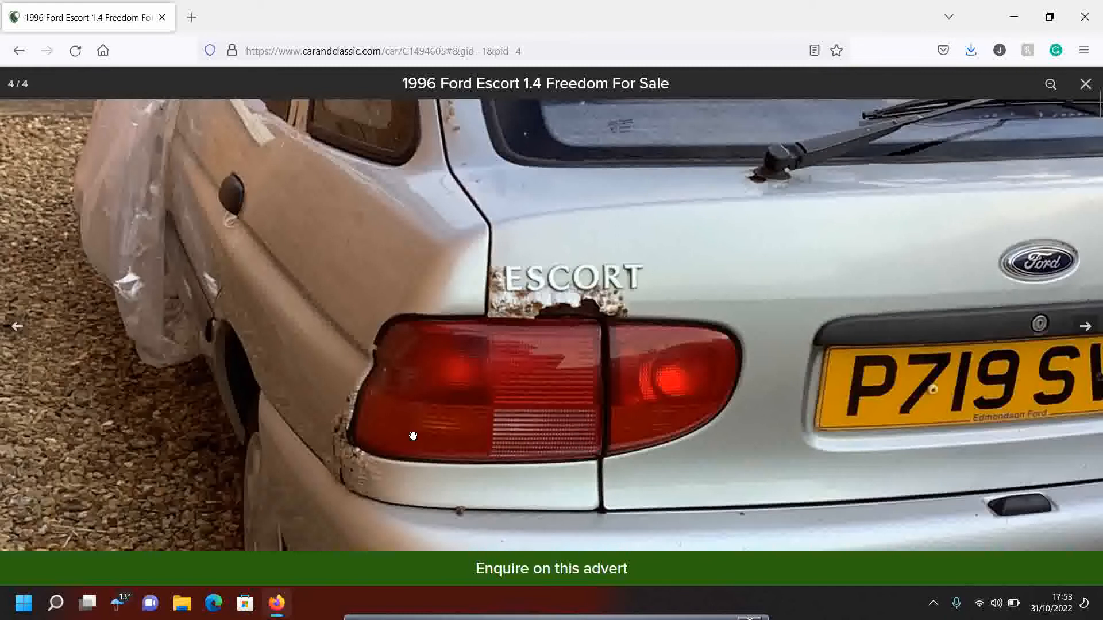
click(1085, 326)
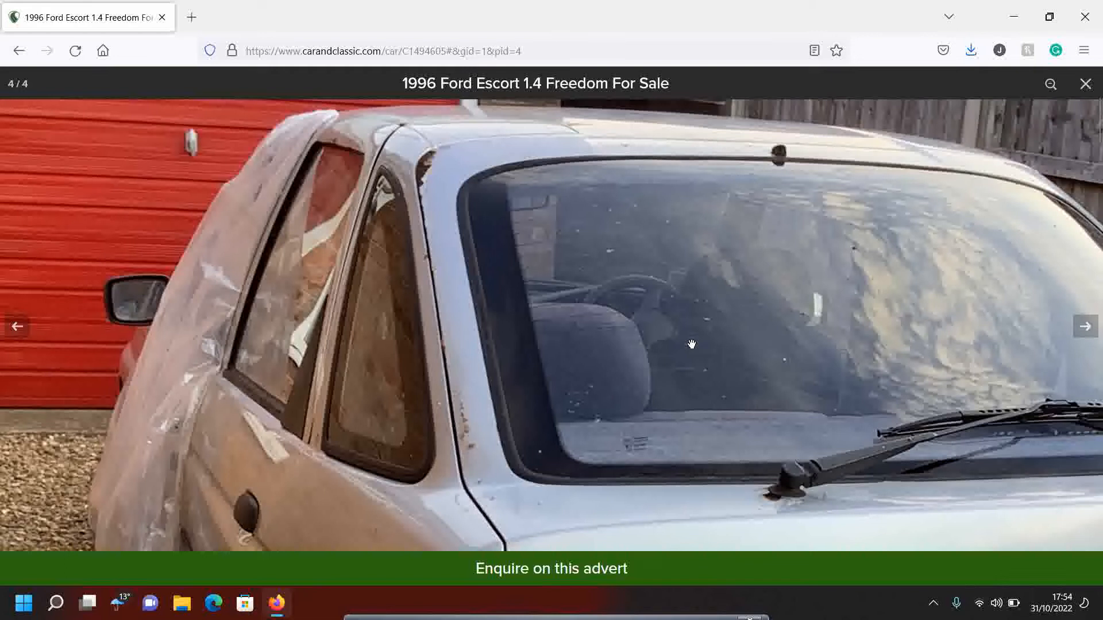
click(1084, 84)
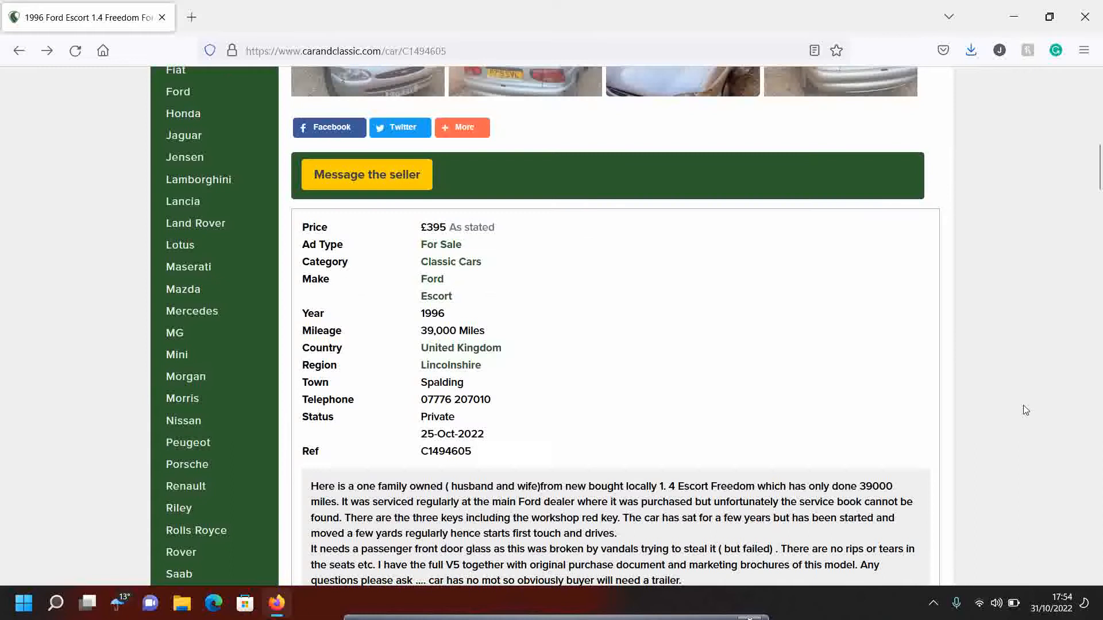
scroll(down, 3)
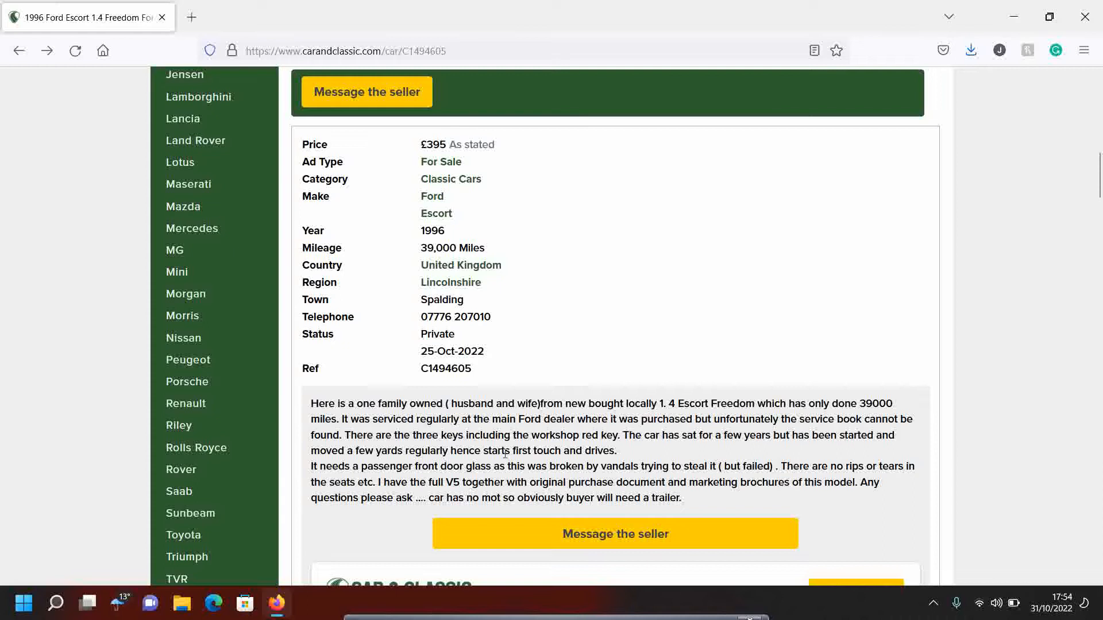
click(18, 50)
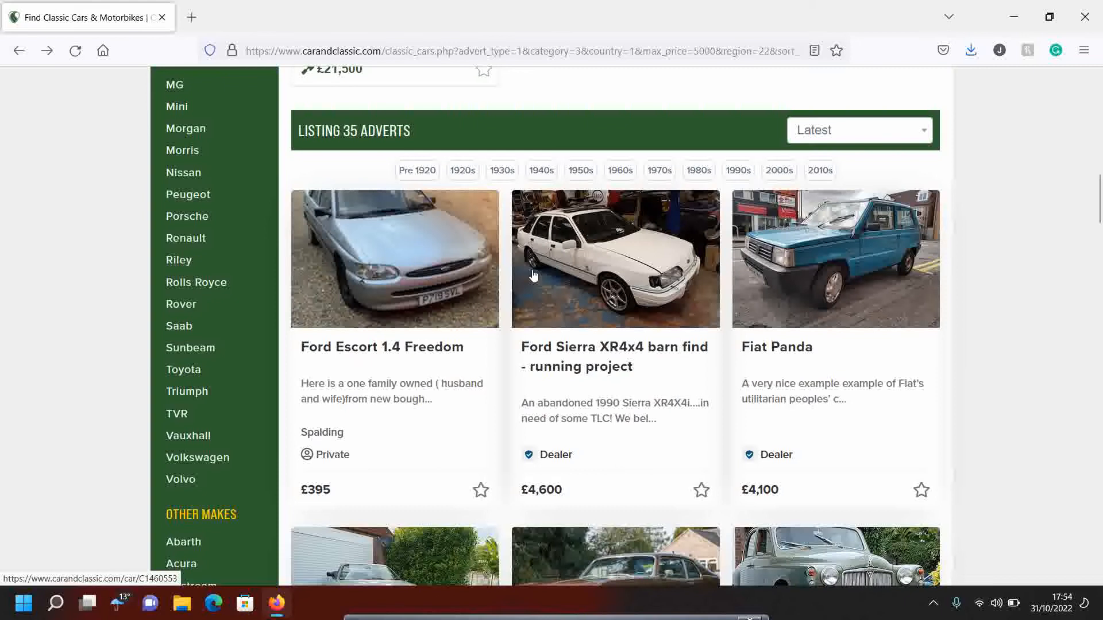
scroll(down, 3)
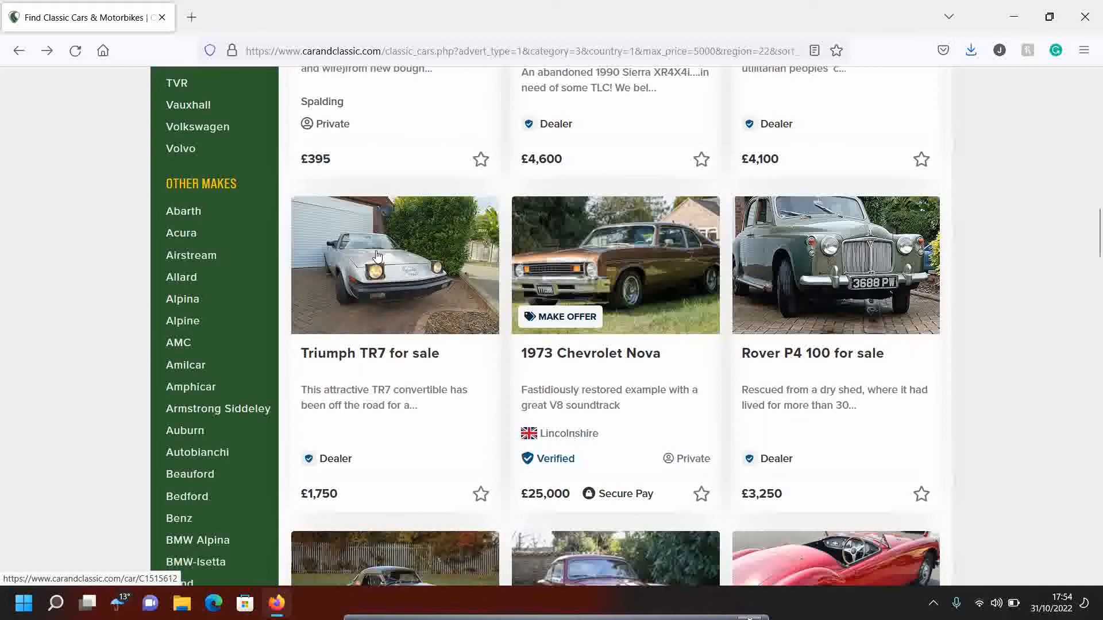
click(394, 266)
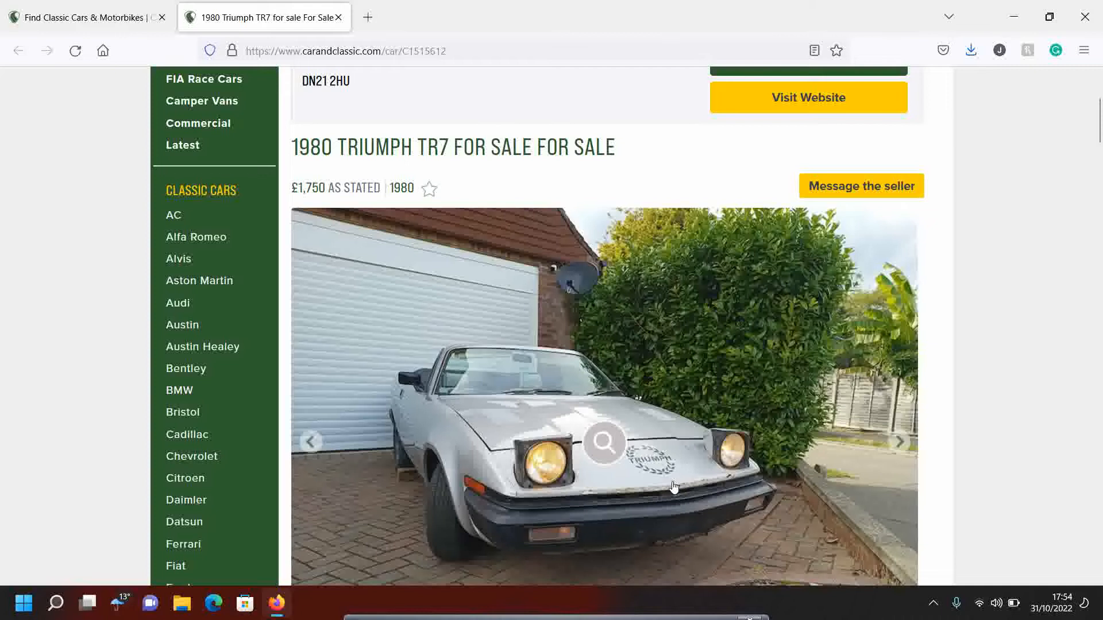
scroll(down, 3)
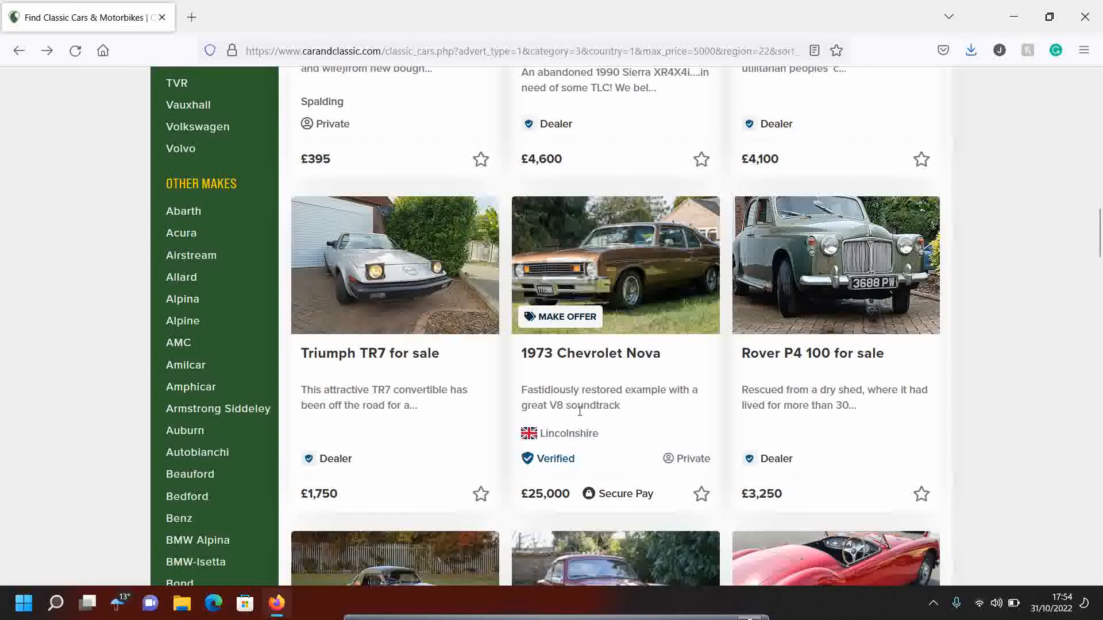
click(811, 353)
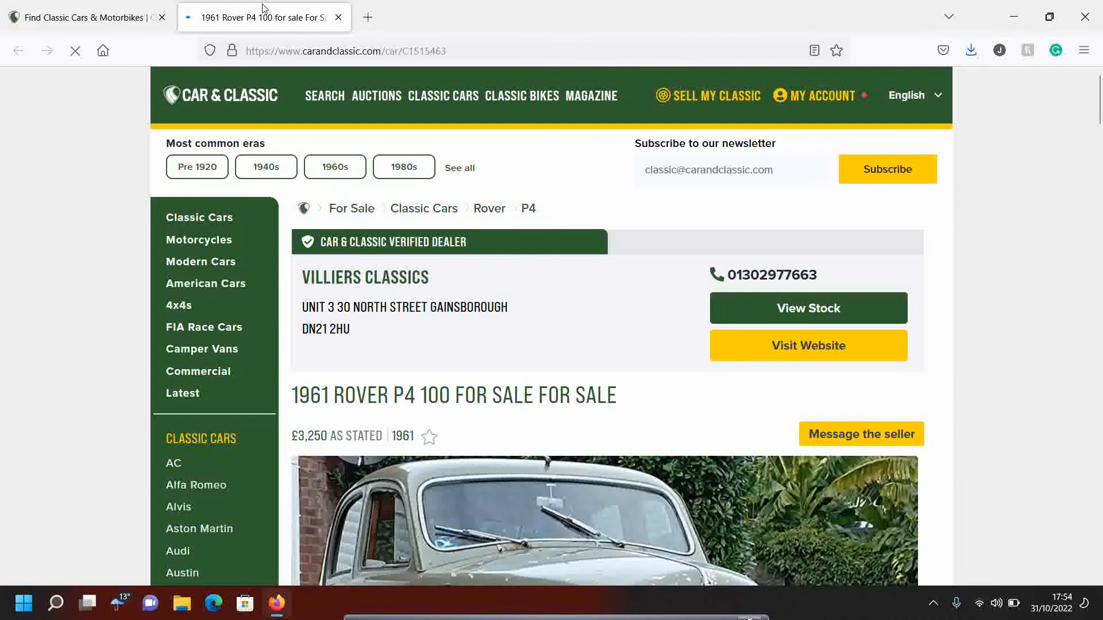
scroll(down, 3)
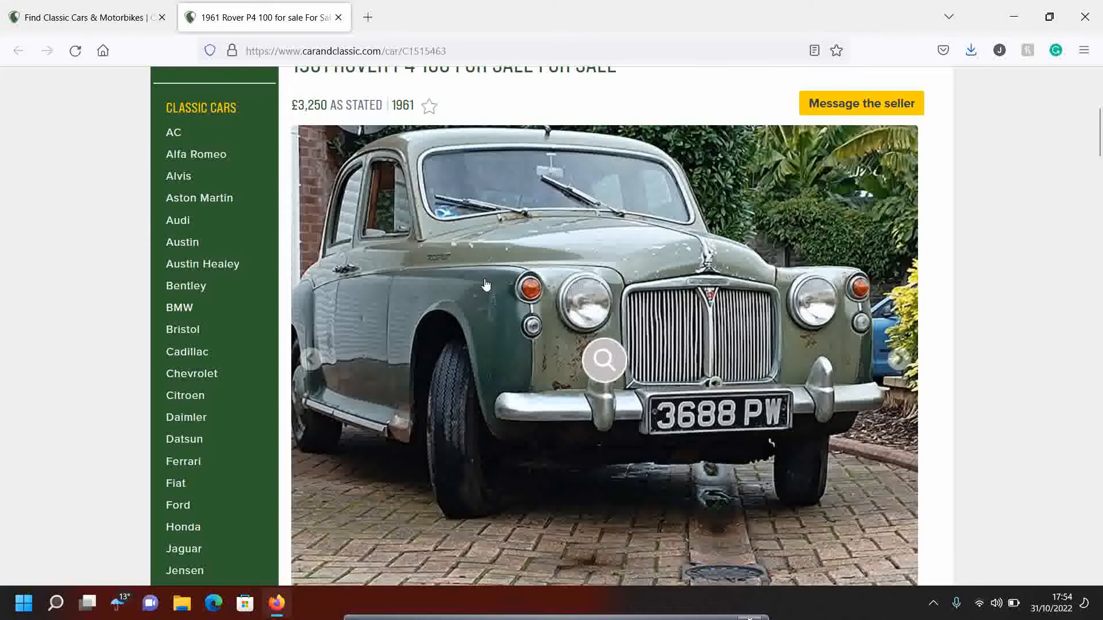
click(899, 359)
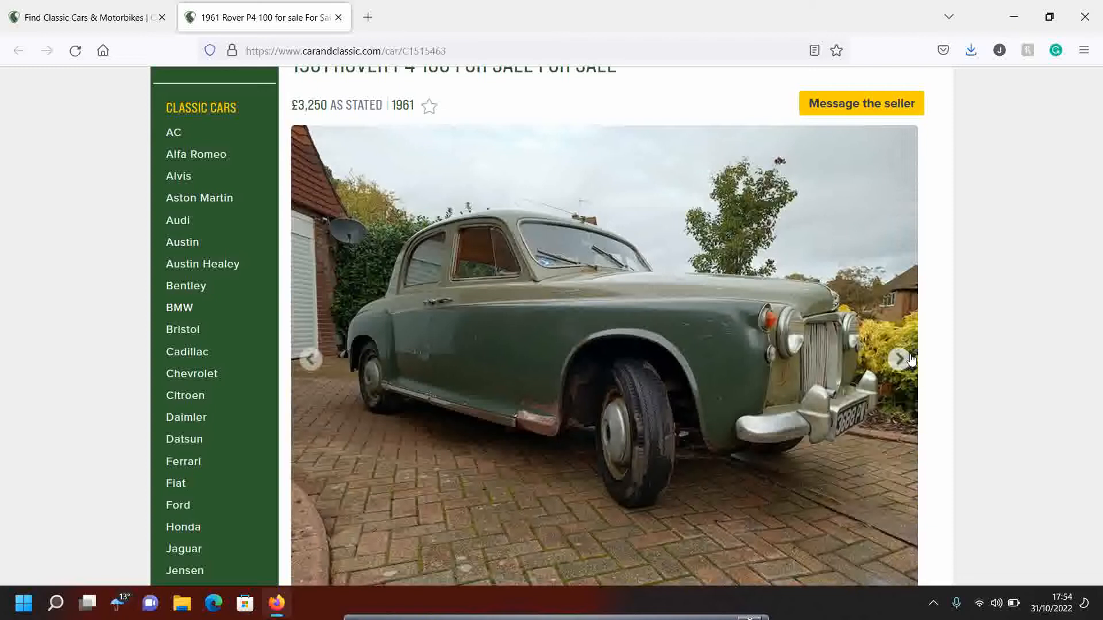
click(900, 358)
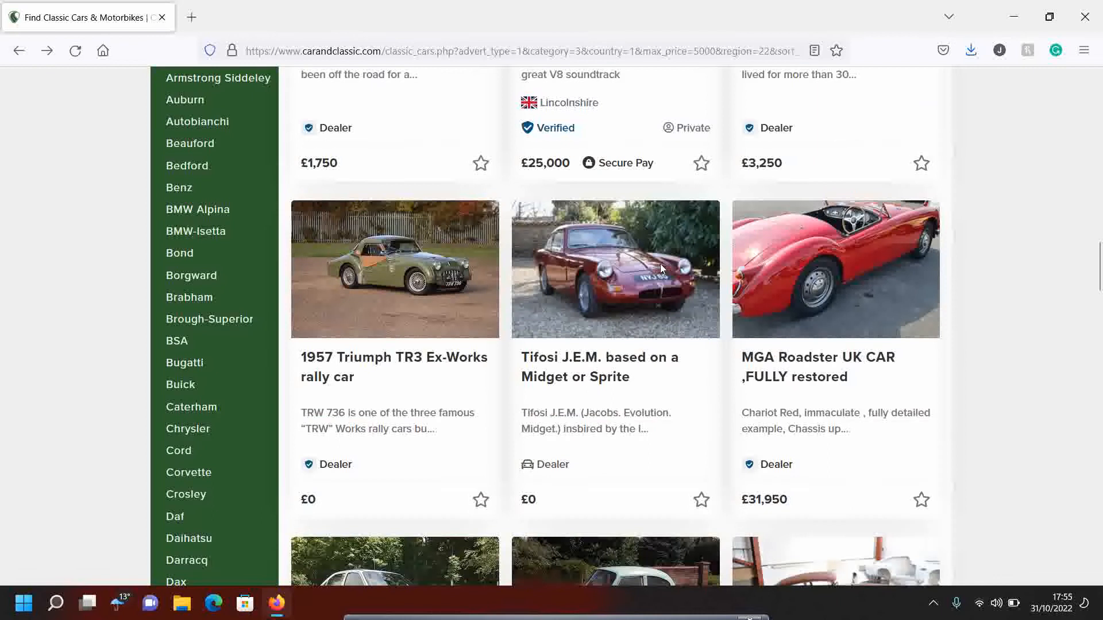
scroll(down, 3)
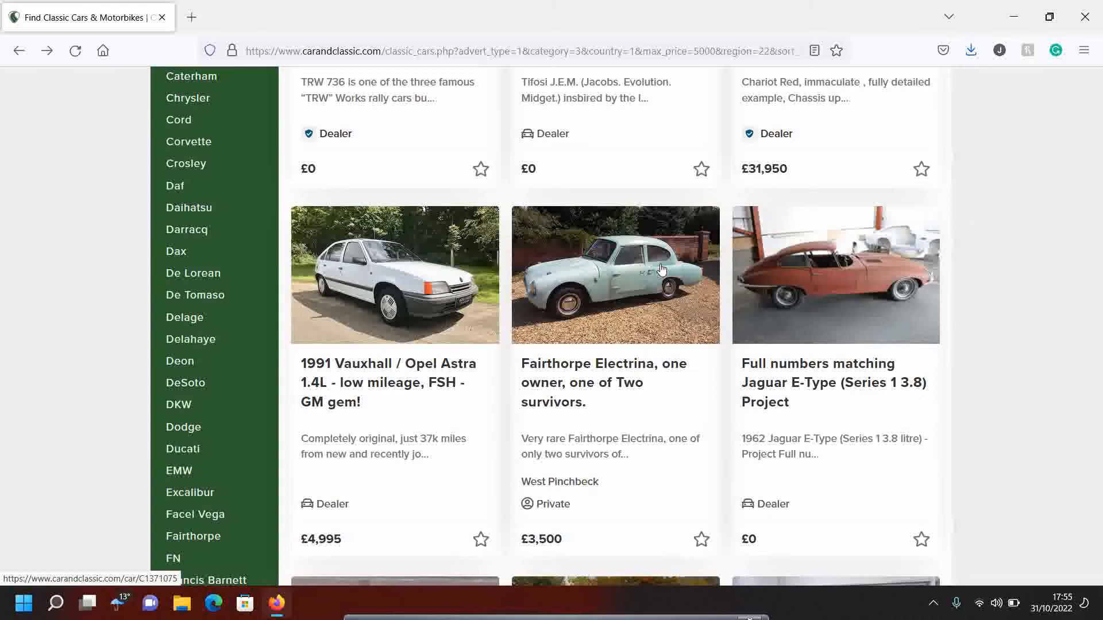
scroll(down, 3)
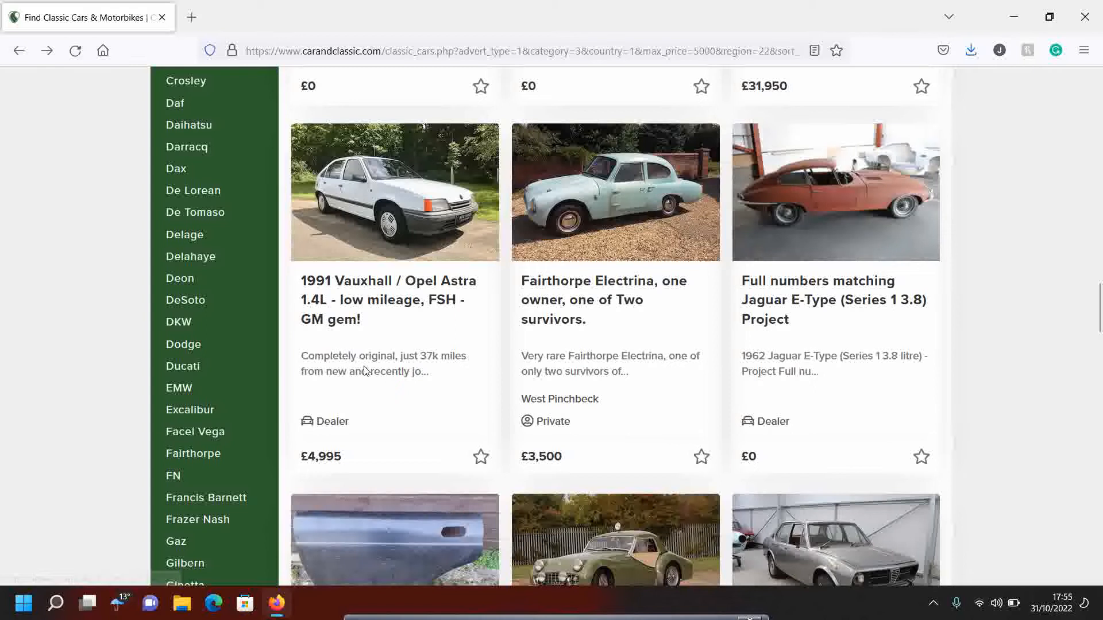
scroll(down, 3)
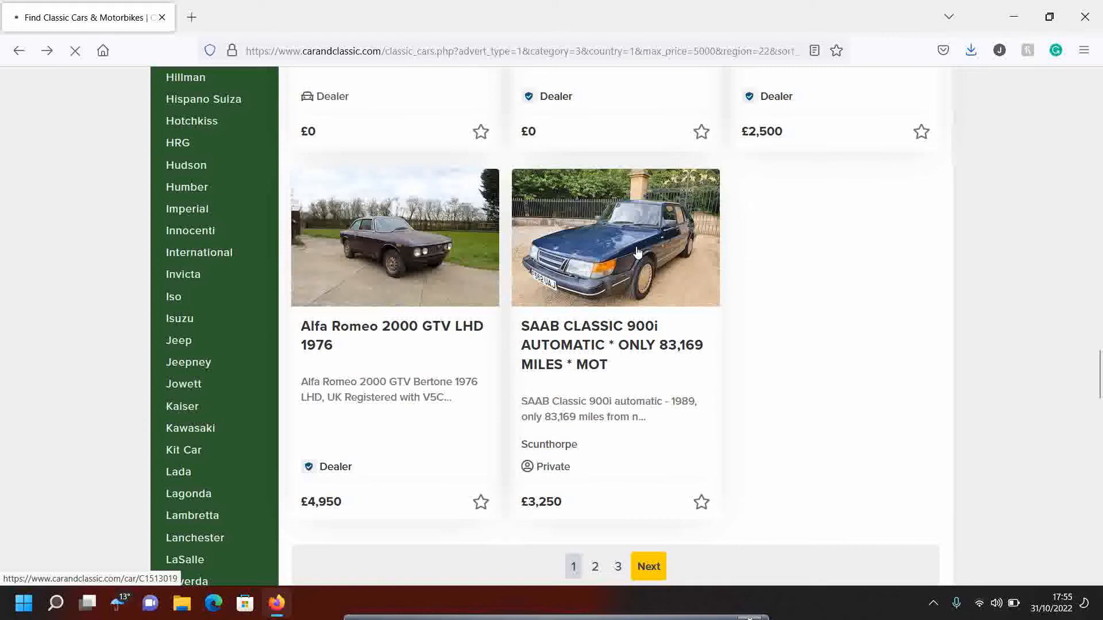
click(615, 238)
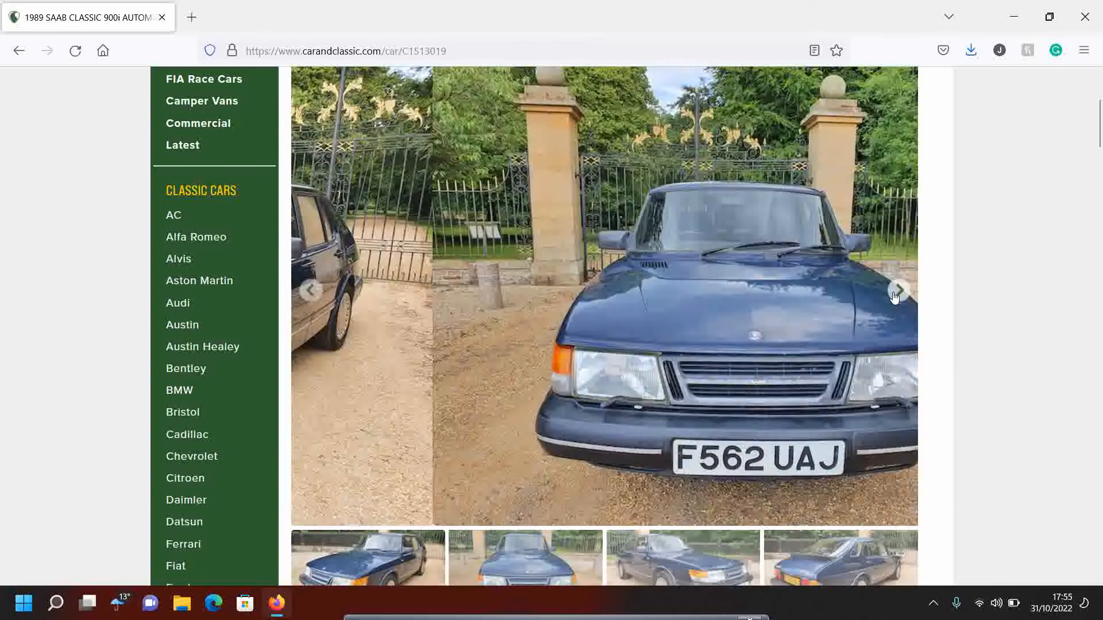
click(899, 292)
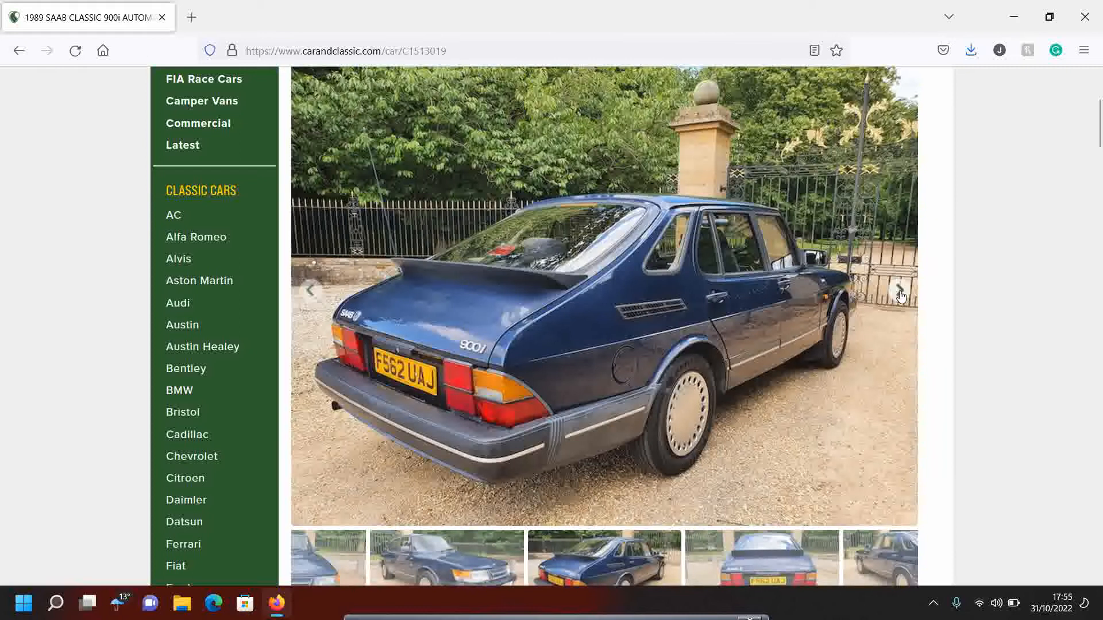
click(899, 291)
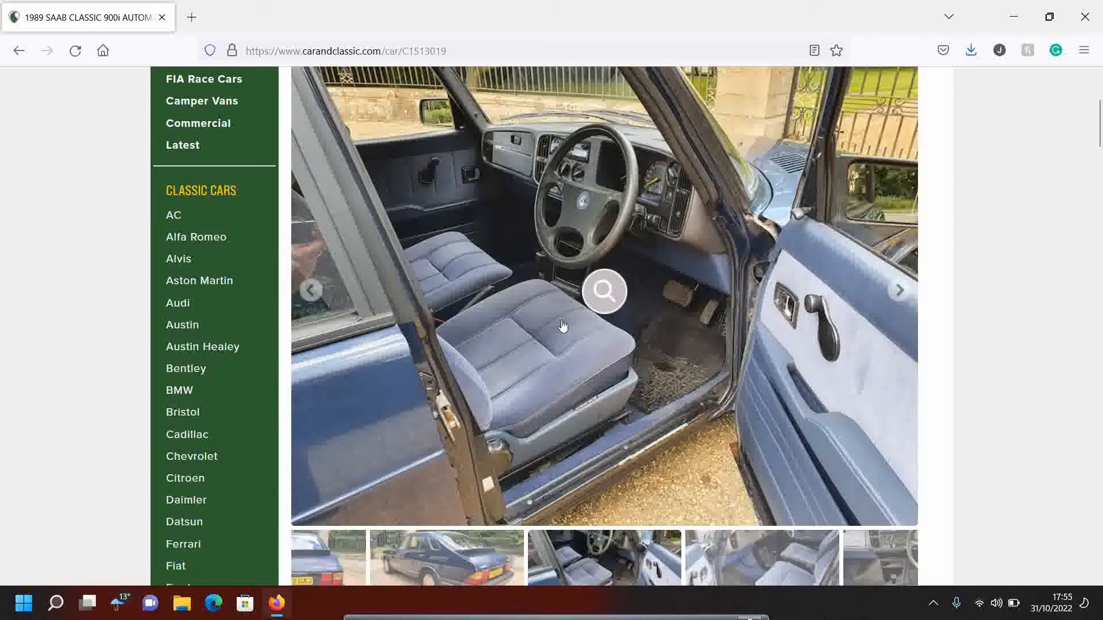
click(602, 291)
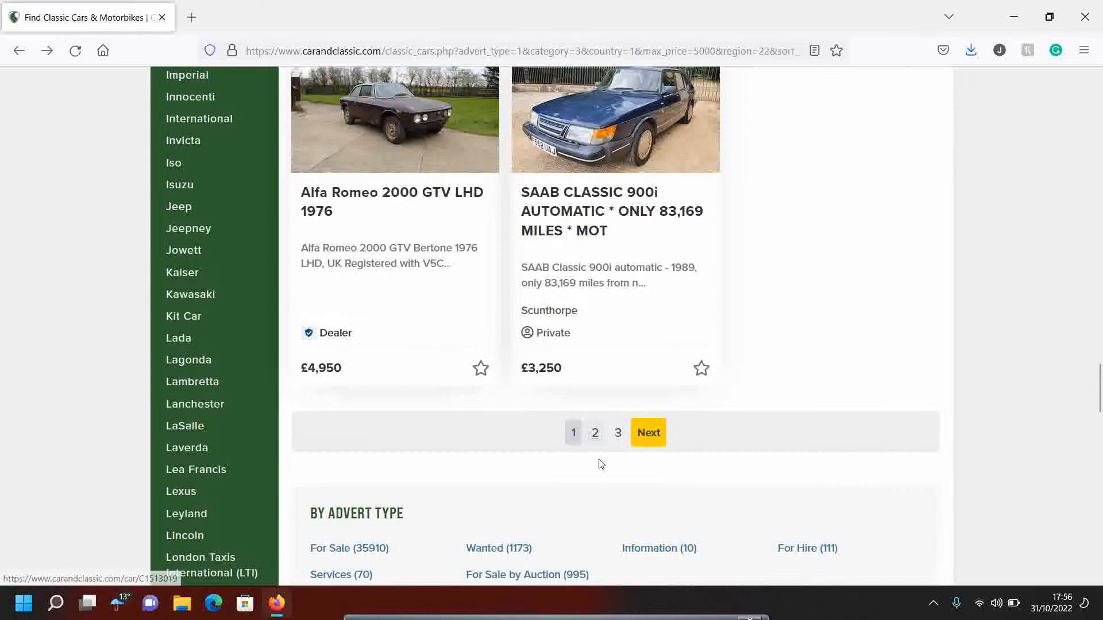
- On results page 2, open the 1997 Daimler advert and cycle through four gallery photos
click(647, 432)
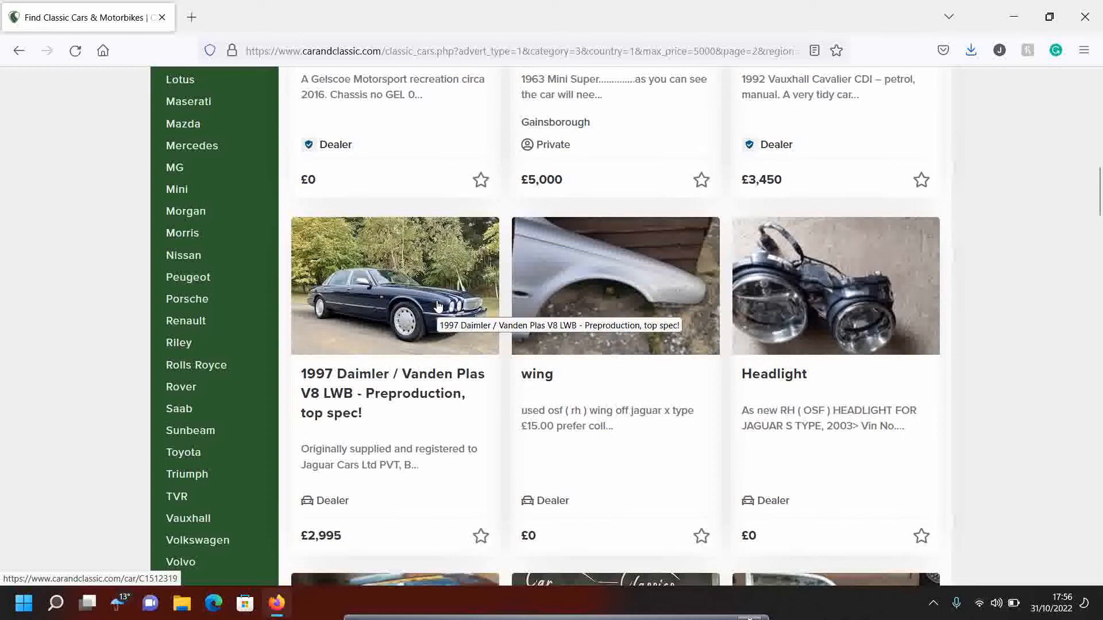
click(394, 286)
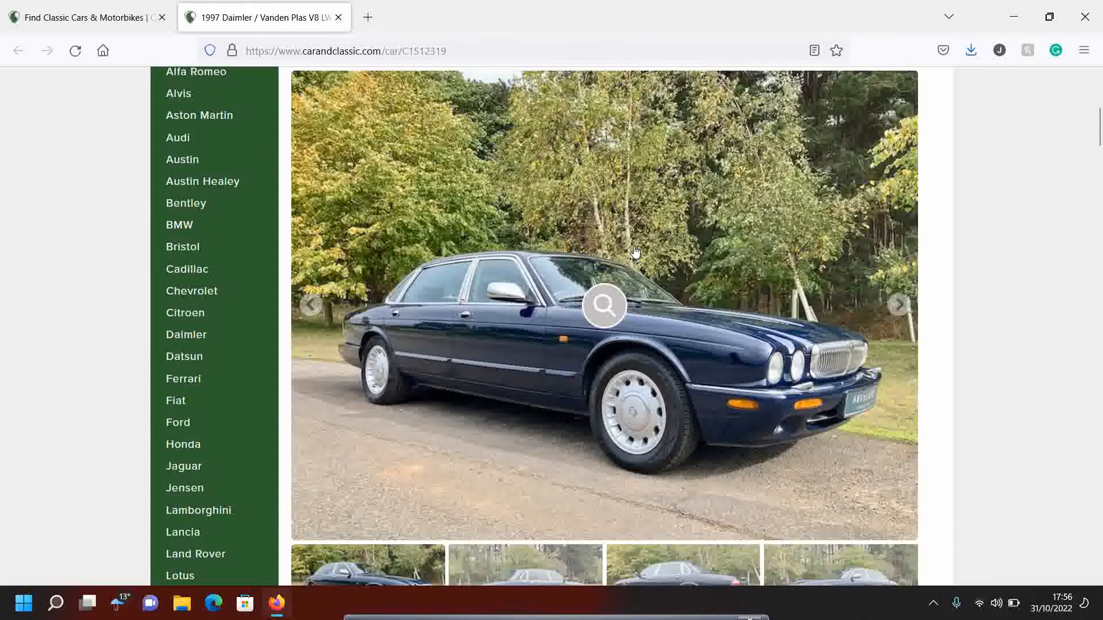
click(898, 304)
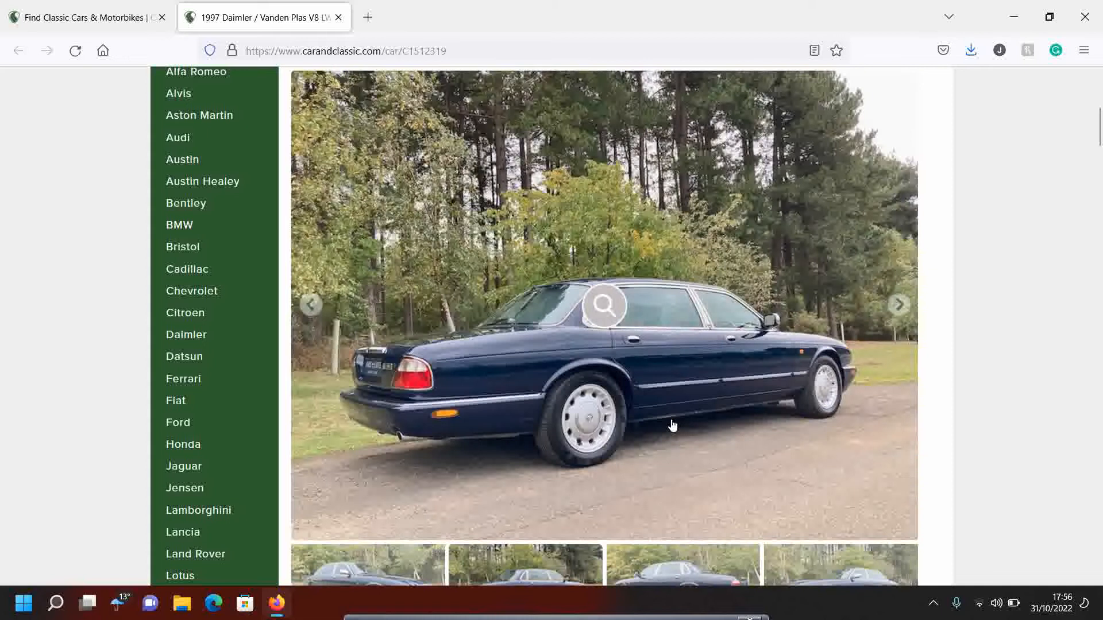
click(899, 306)
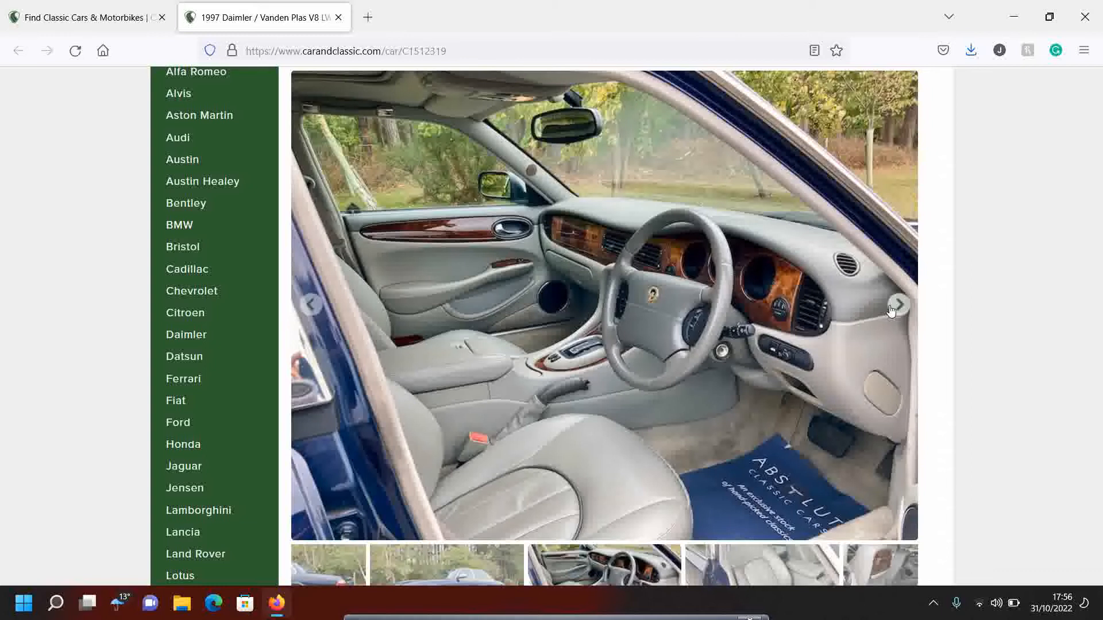
mouse_move(906, 311)
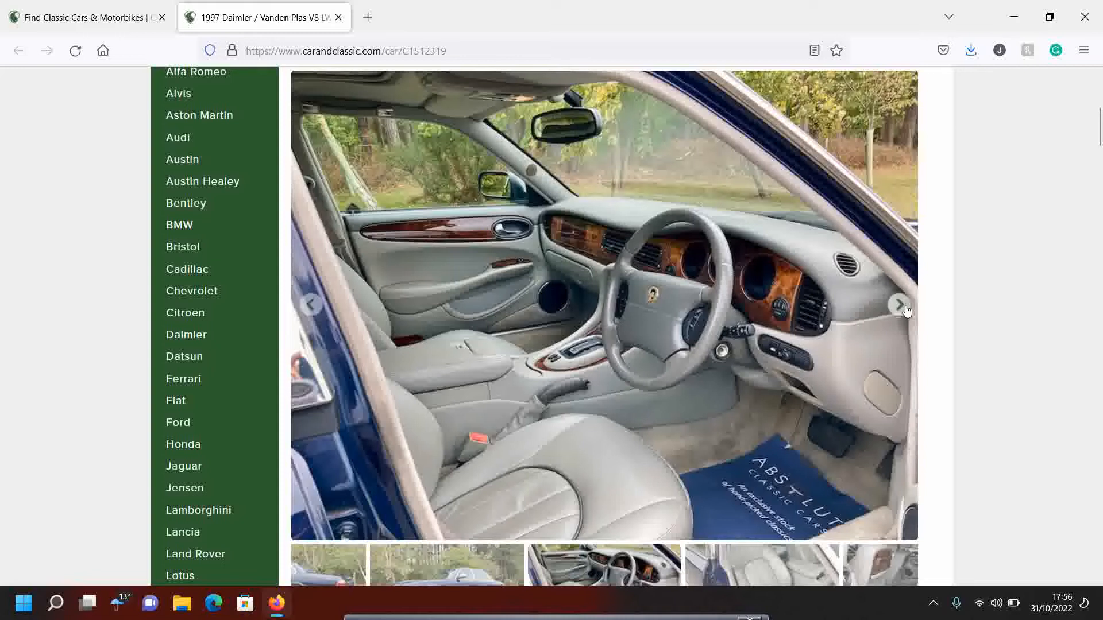
click(901, 305)
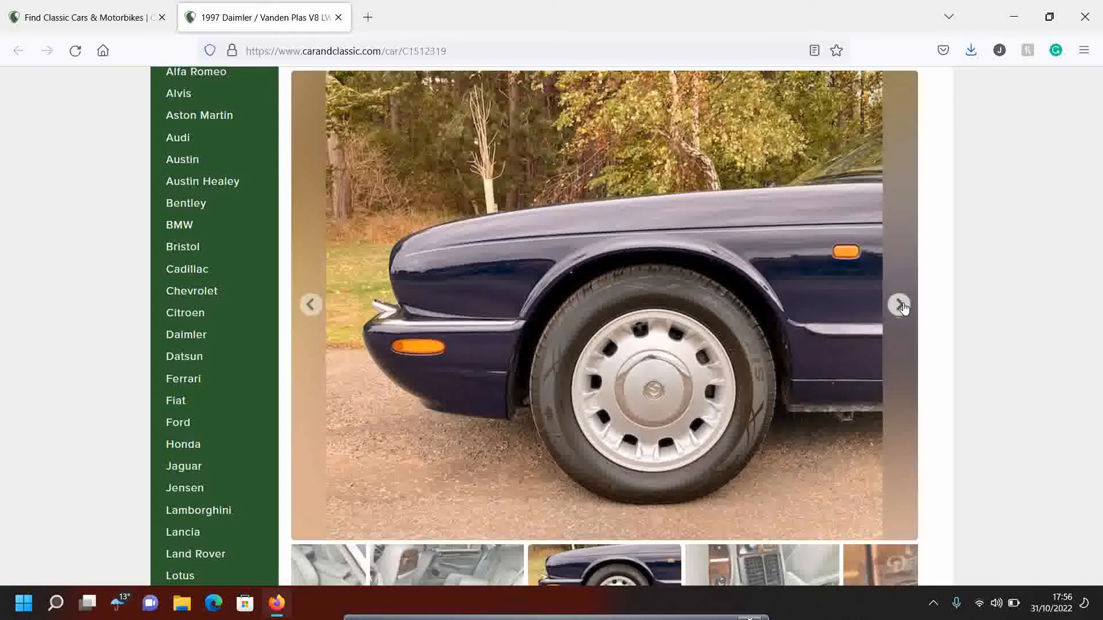
click(901, 304)
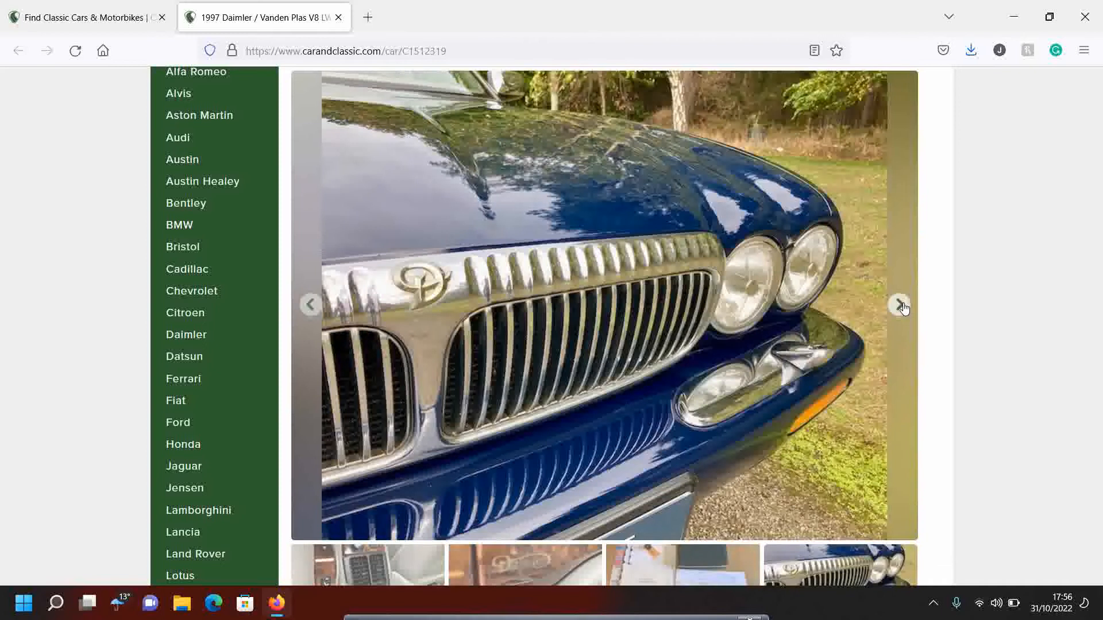
- Scroll through the Daimler's £2,995 listing details and description
scroll(down, 3)
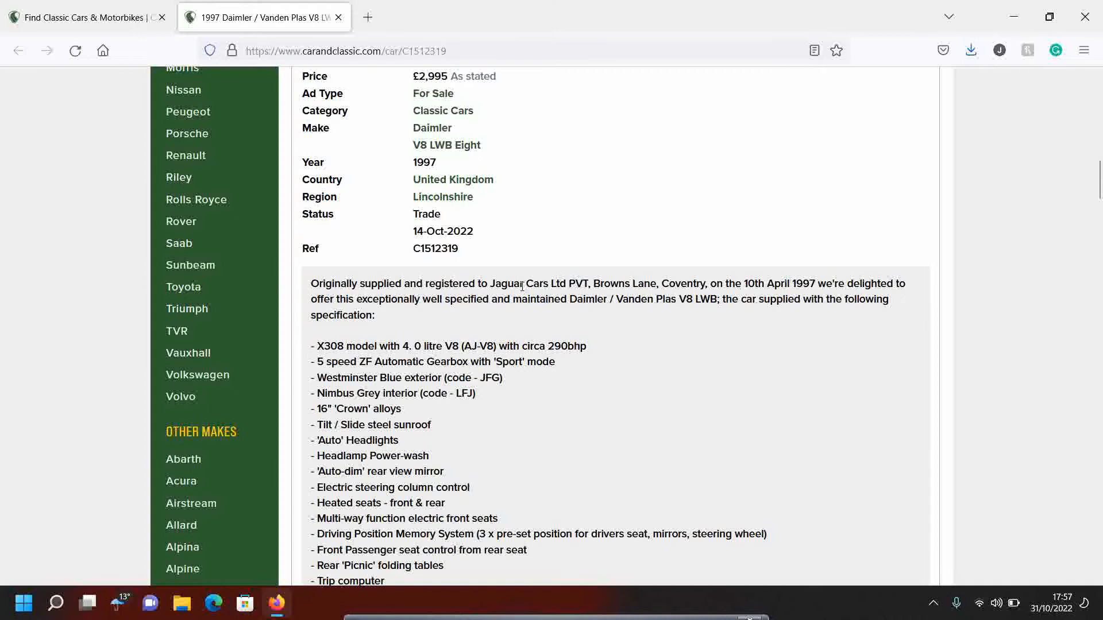
scroll(down, 3)
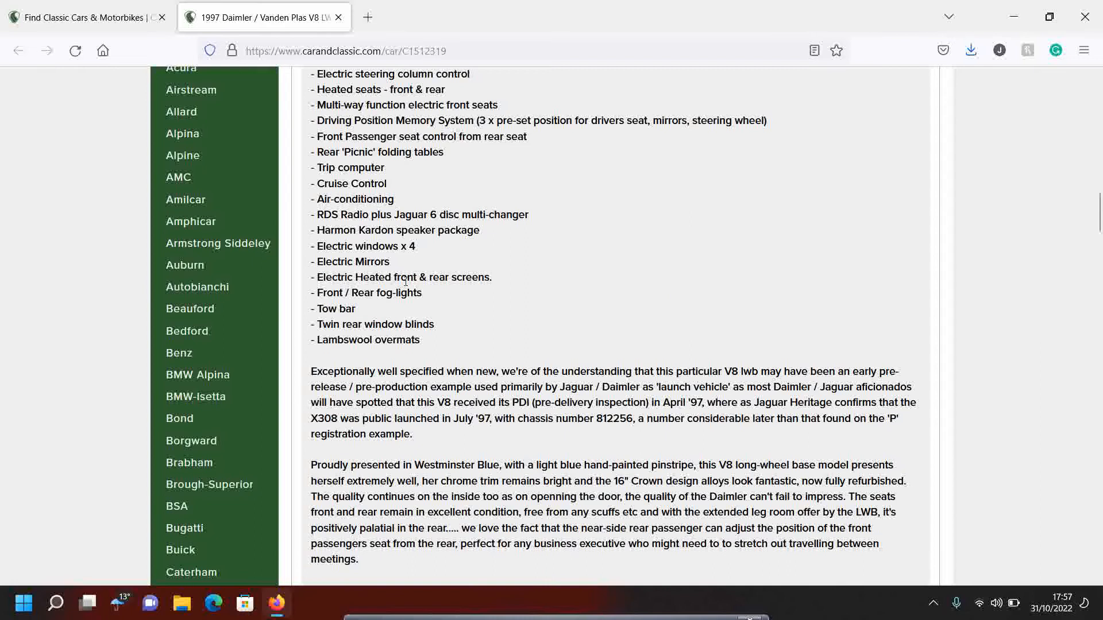
scroll(down, 3)
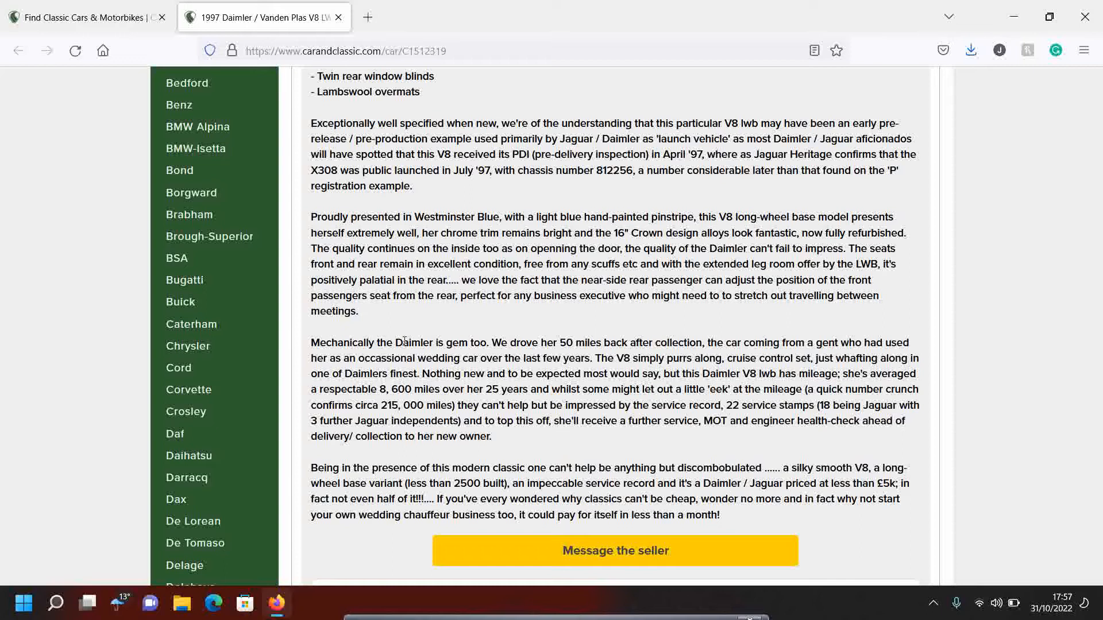
scroll(up, 3)
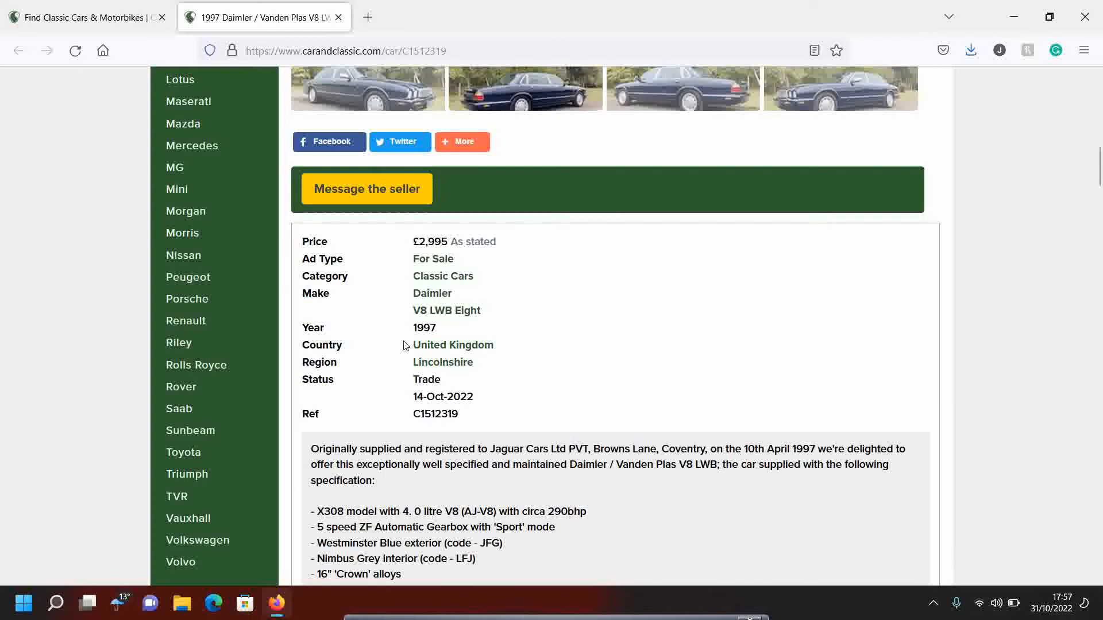
scroll(down, 3)
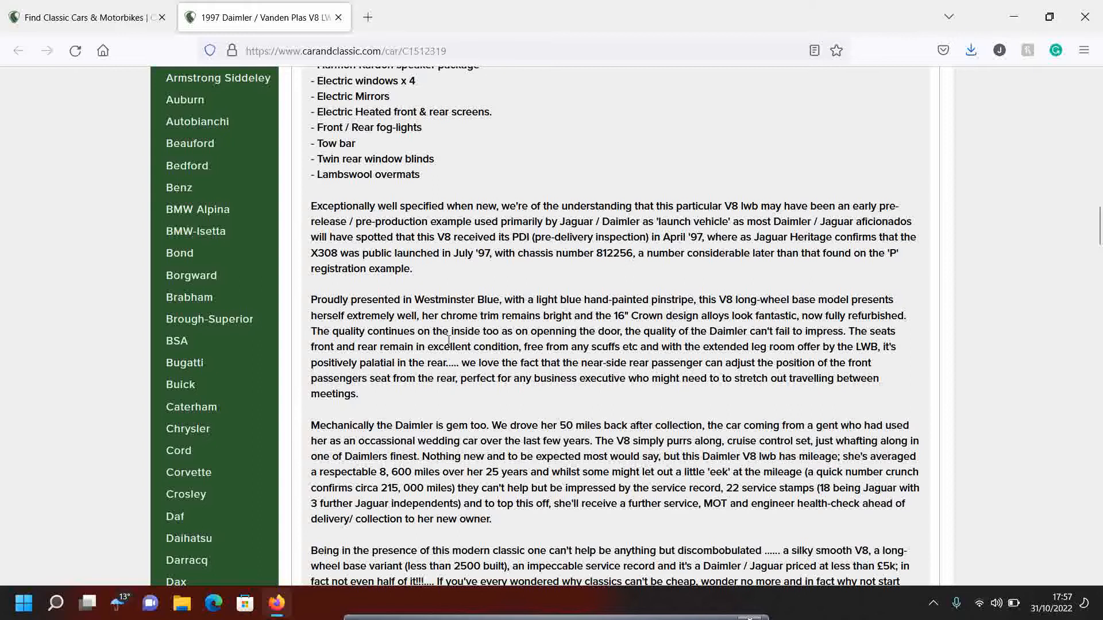
scroll(down, 3)
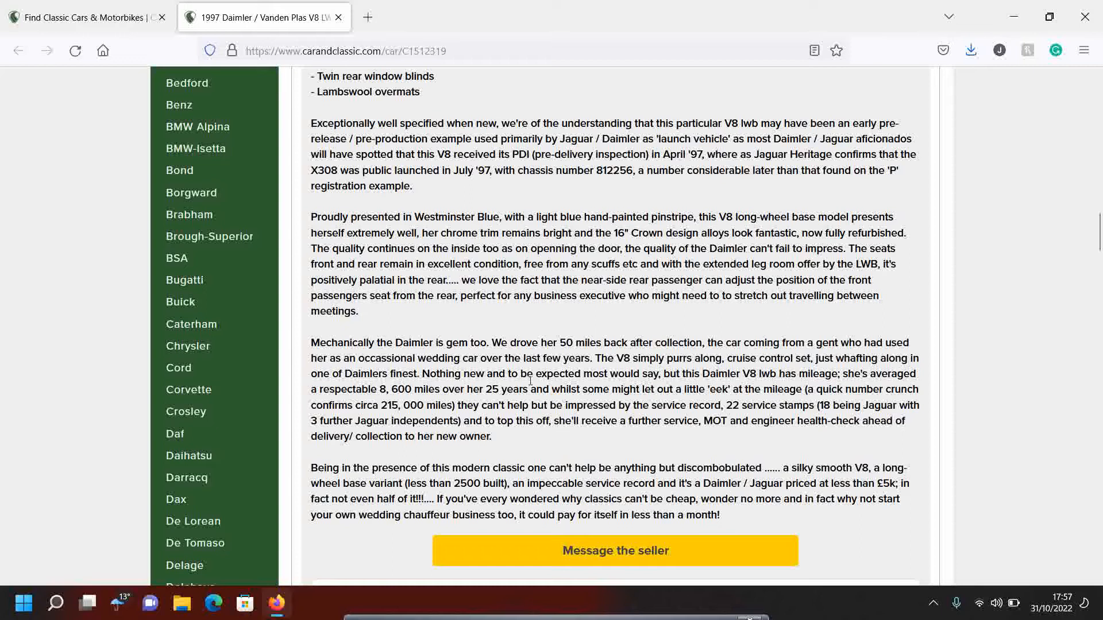
scroll(up, 3)
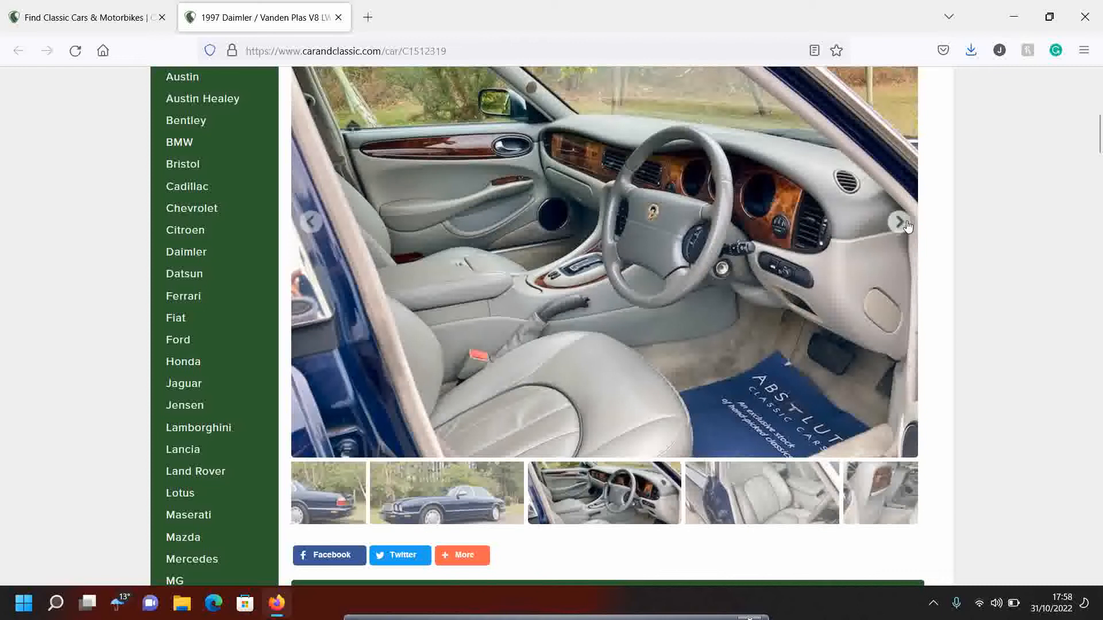
scroll(down, 3)
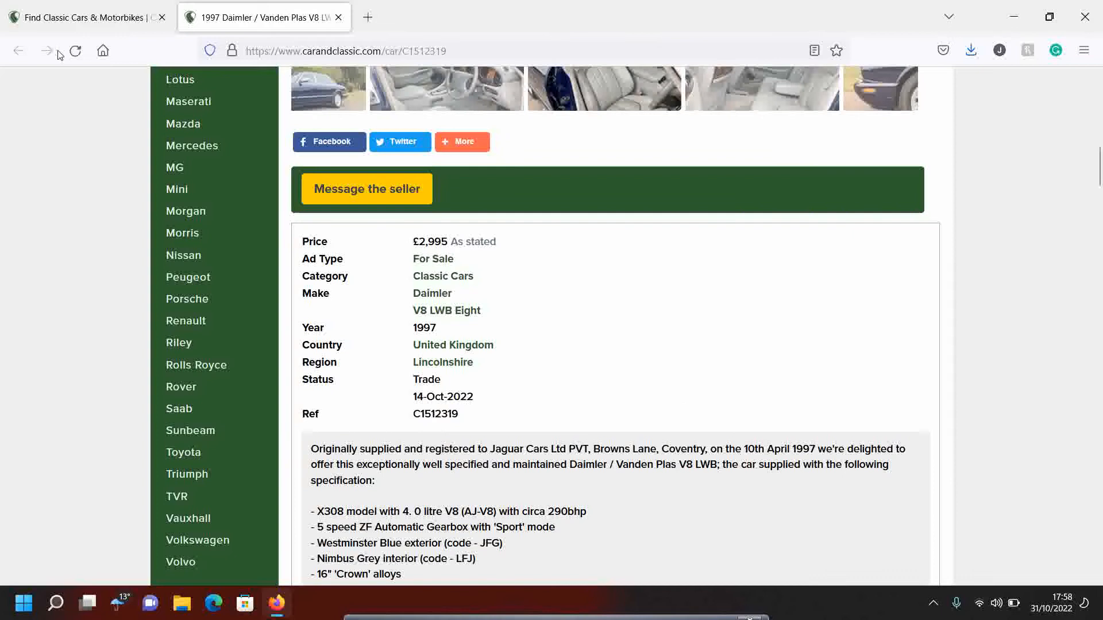
- From the results tab, open and read the 2000 Alumina Green MGF advert (£3,950, Lincoln)
click(17, 50)
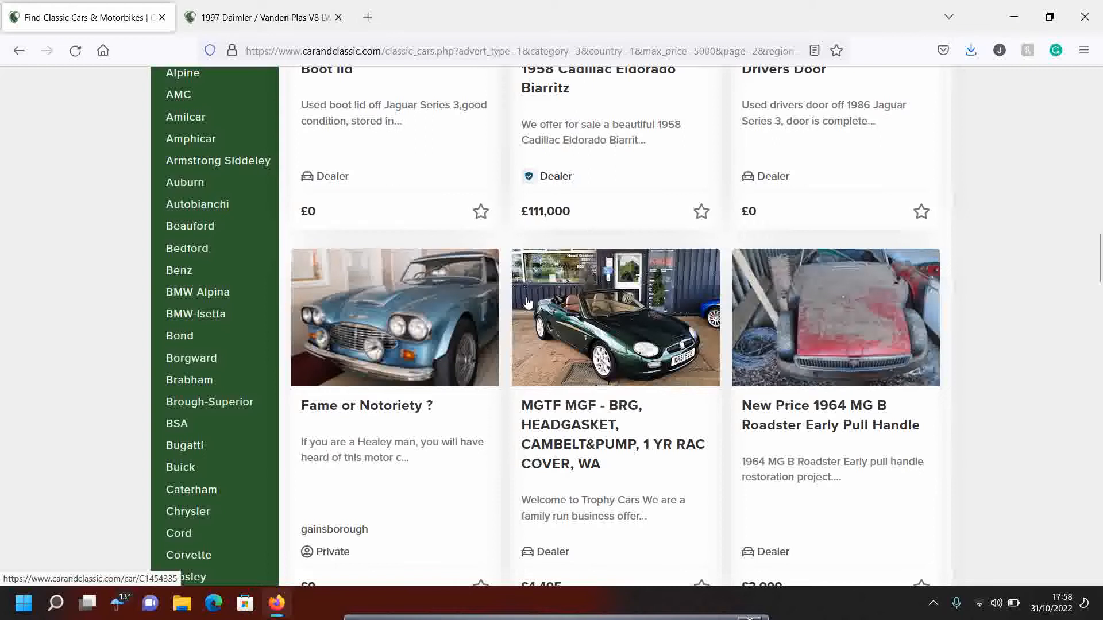
scroll(down, 3)
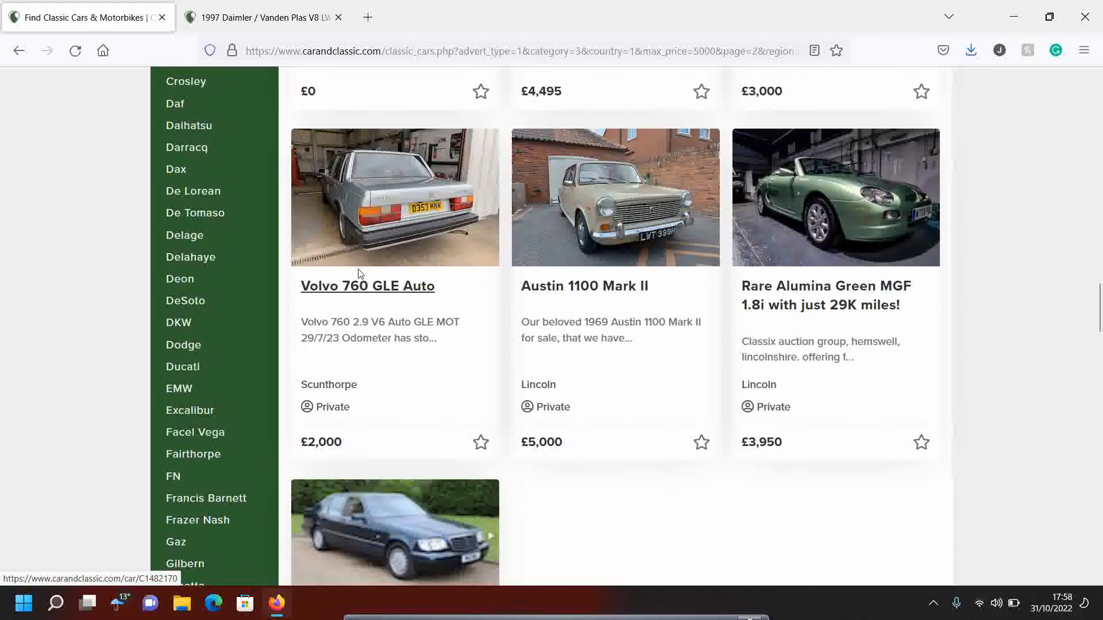
mouse_move(832, 246)
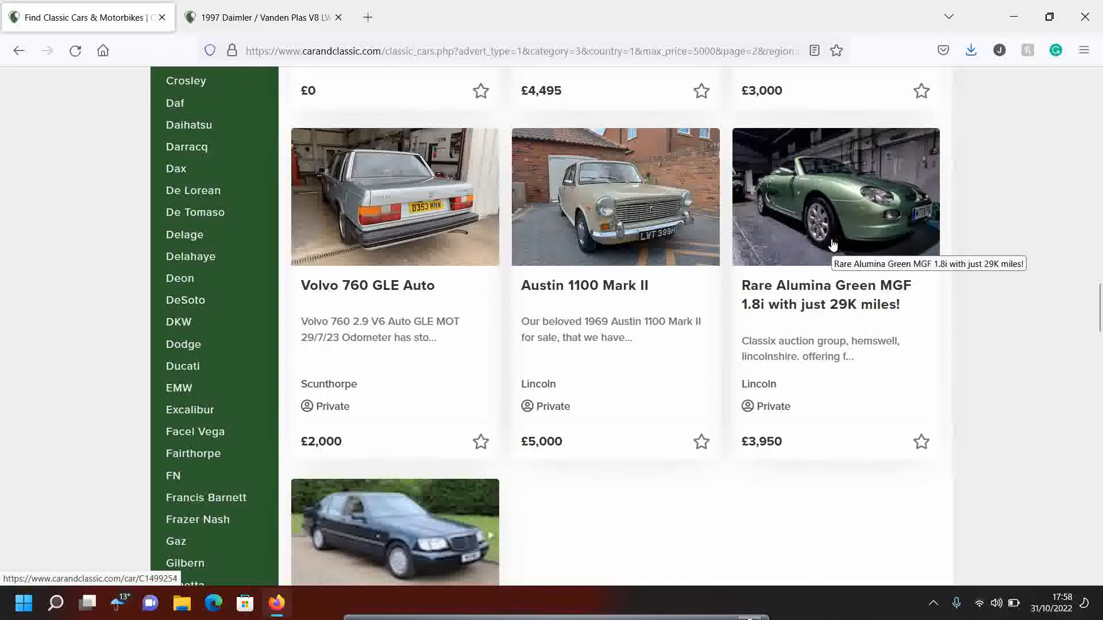
click(834, 197)
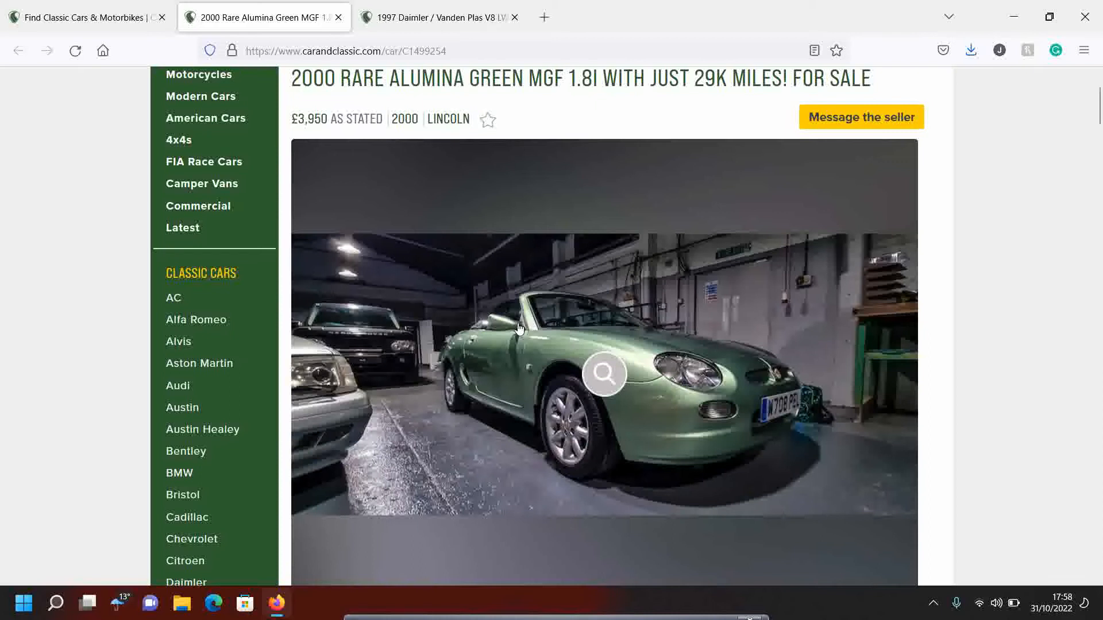
scroll(down, 3)
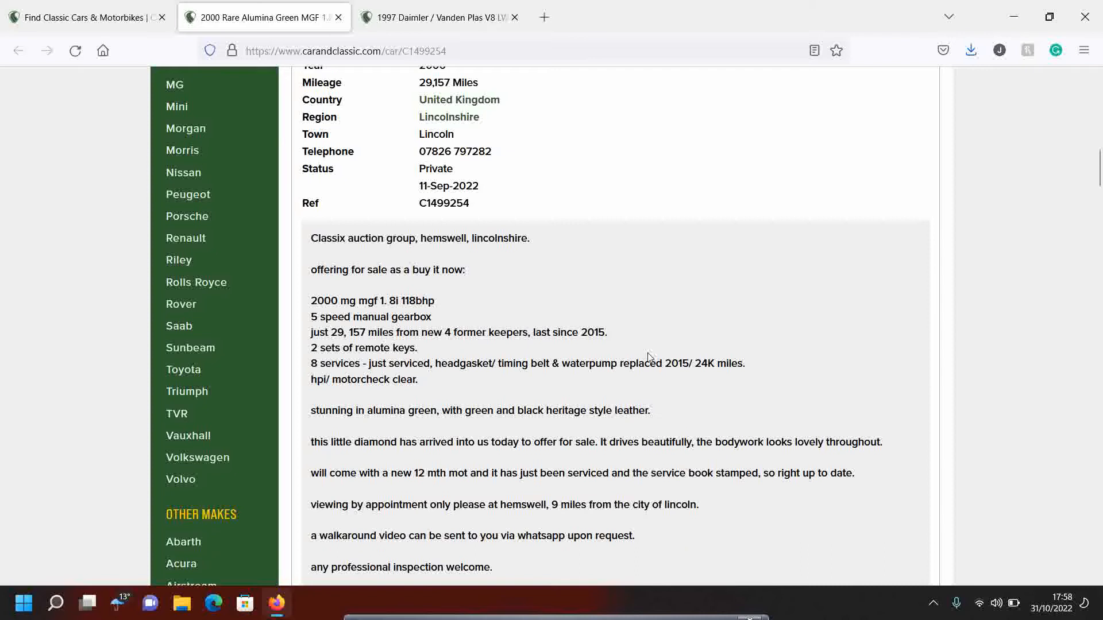
scroll(down, 3)
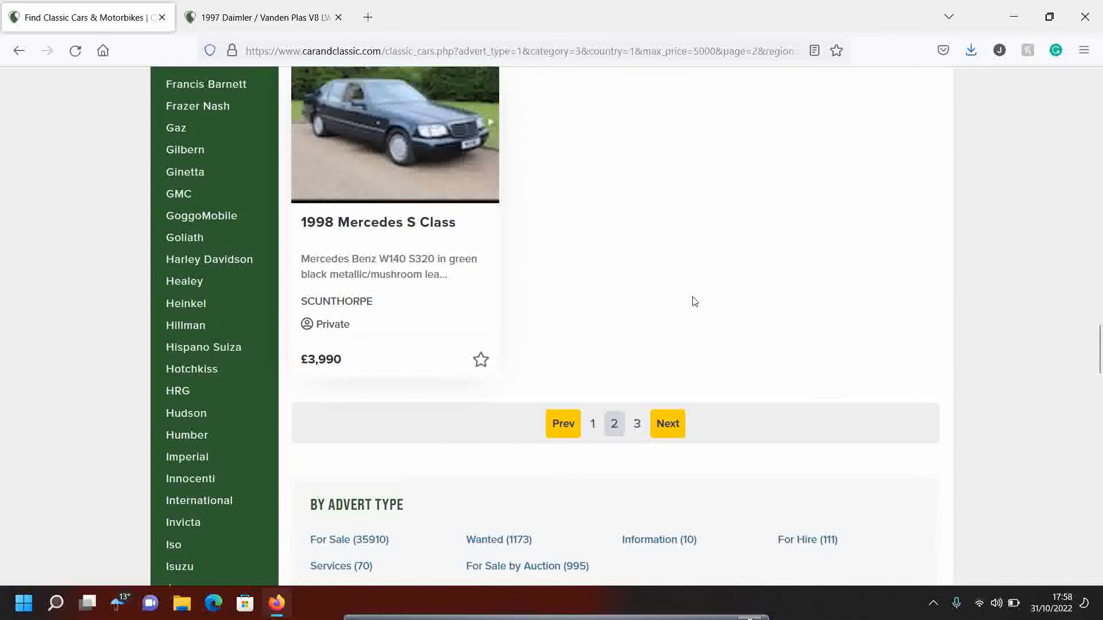
- Browse results page 3, bring up link options for the Rare 35 SE Mini, then return to the Daimler tab
click(665, 424)
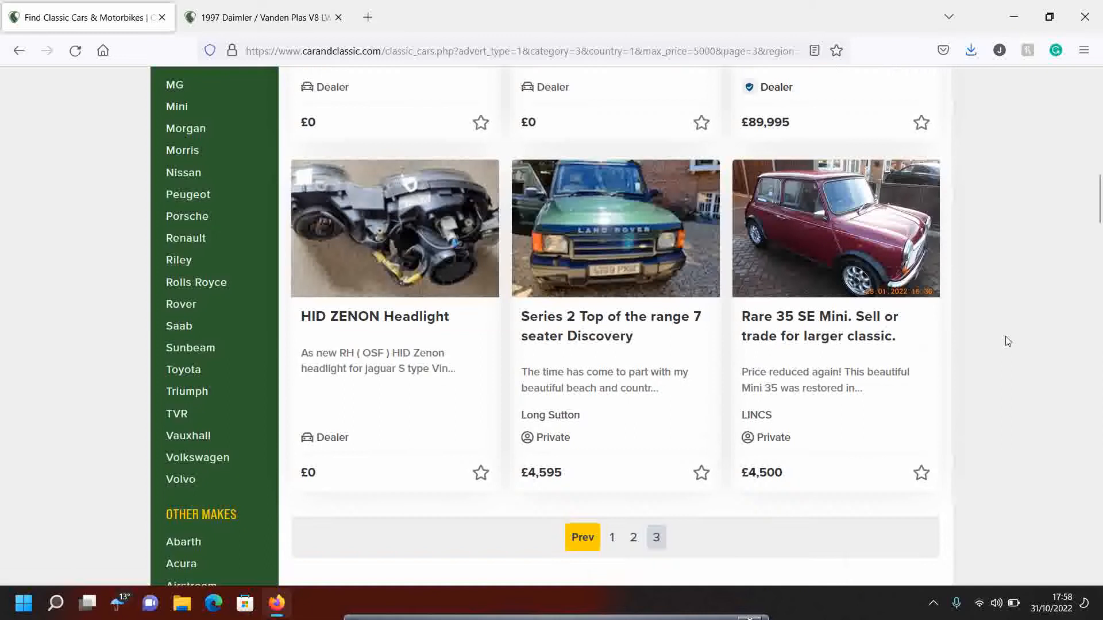
right_click(837, 232)
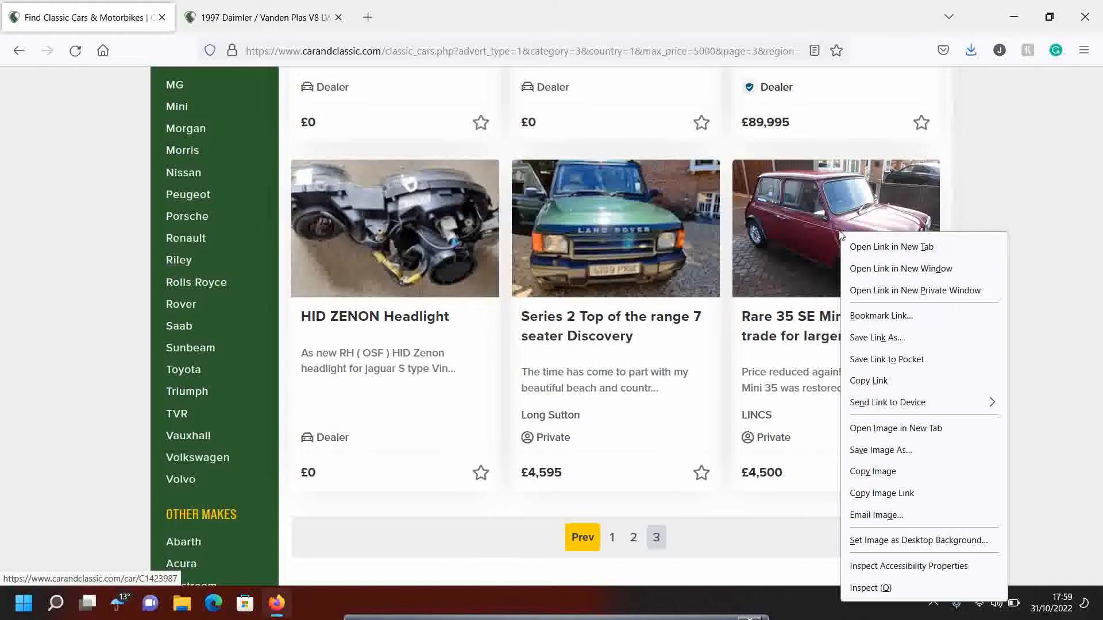
click(892, 247)
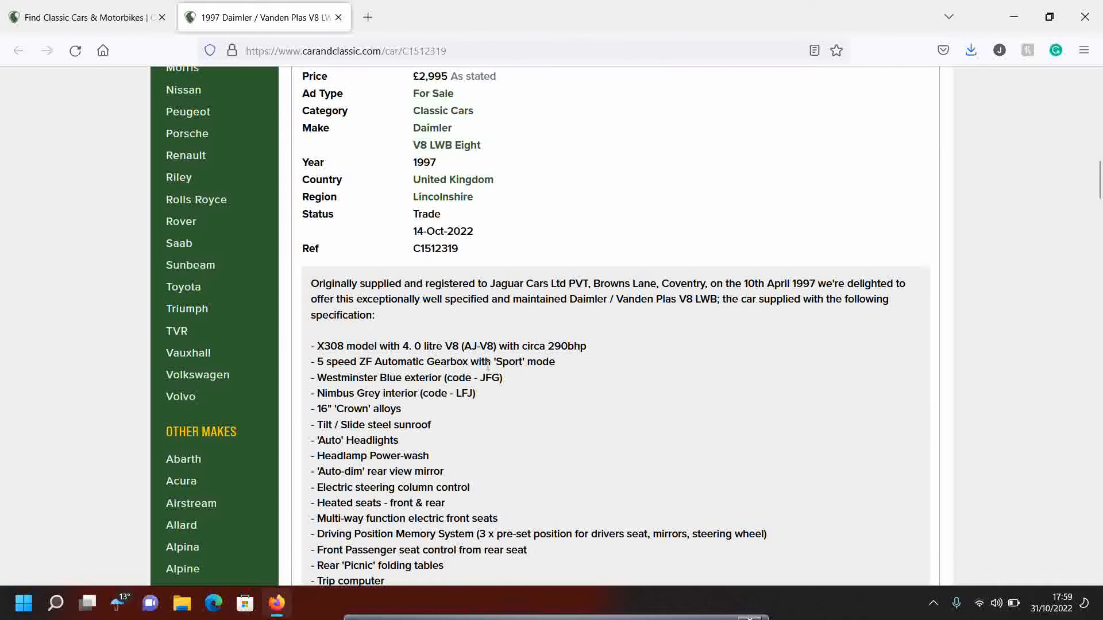
scroll(down, 3)
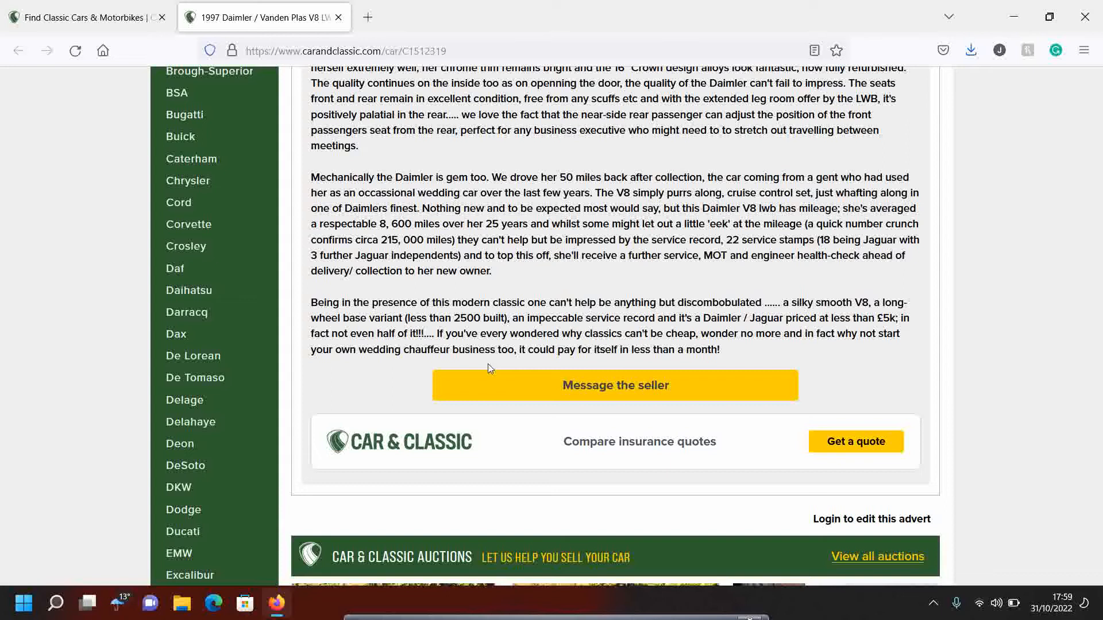
scroll(up, 3)
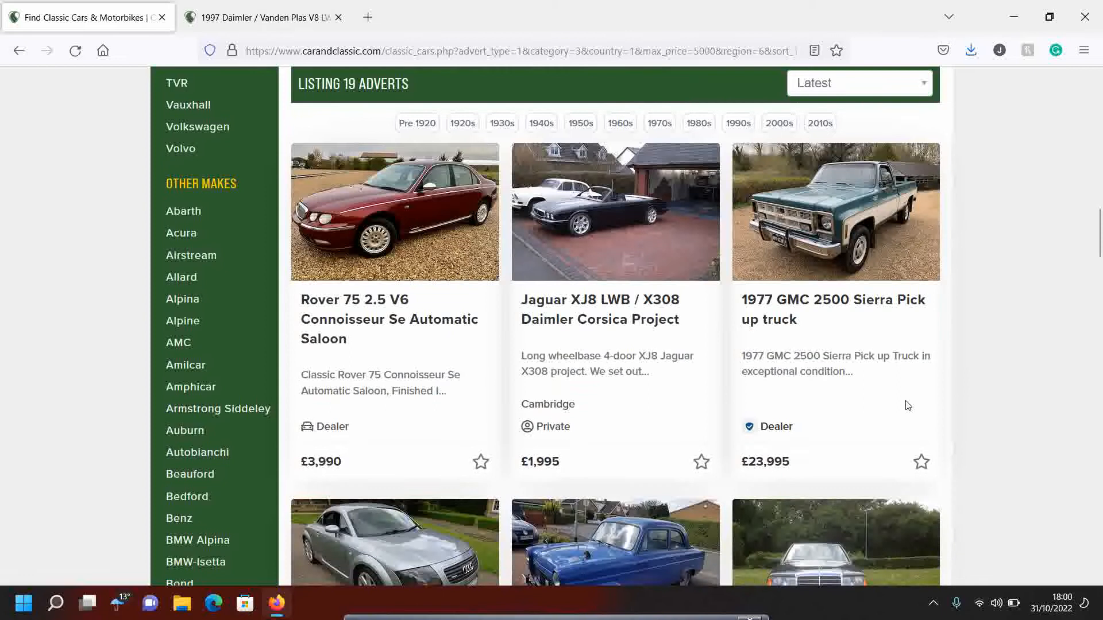
mouse_move(428, 259)
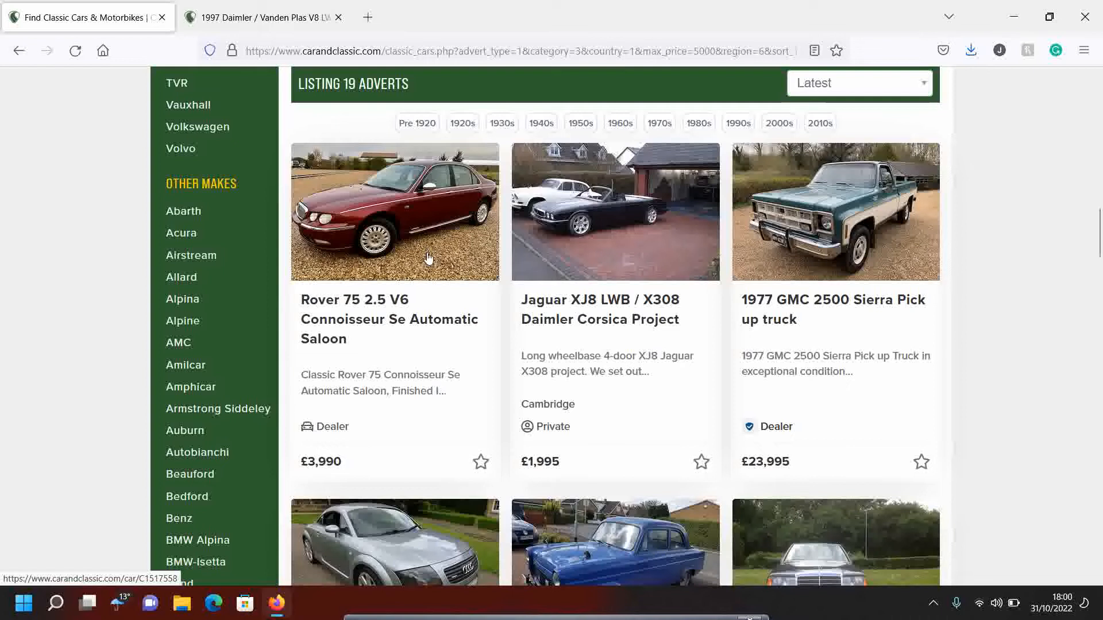
- Open the 2001 Rover 75 2.5 V6 advert, view two more photos, then go back to the results
click(394, 211)
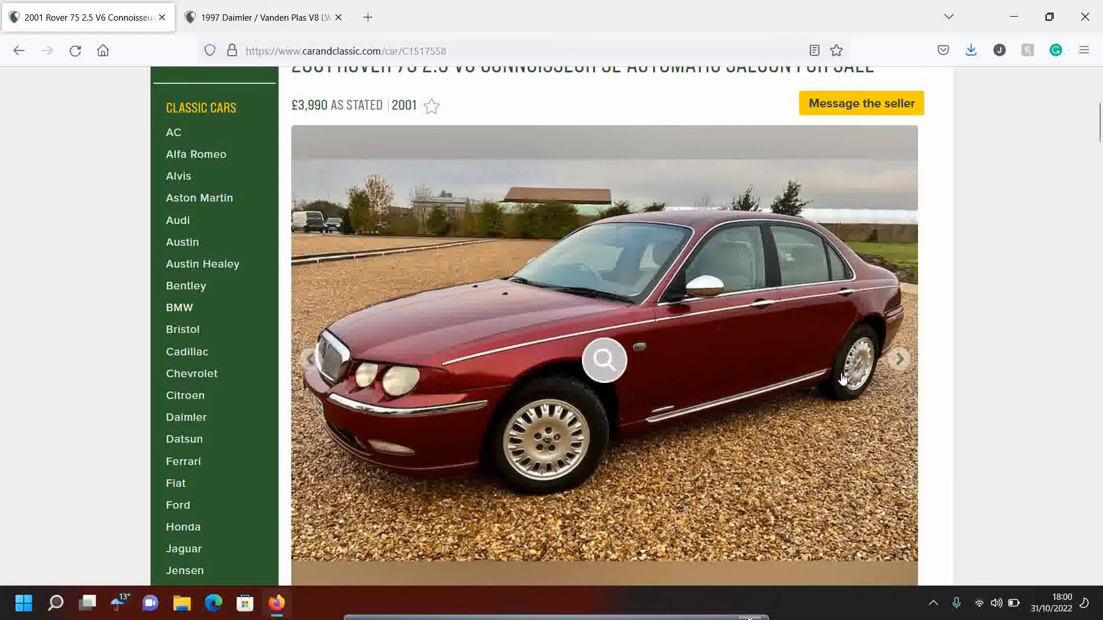
click(899, 358)
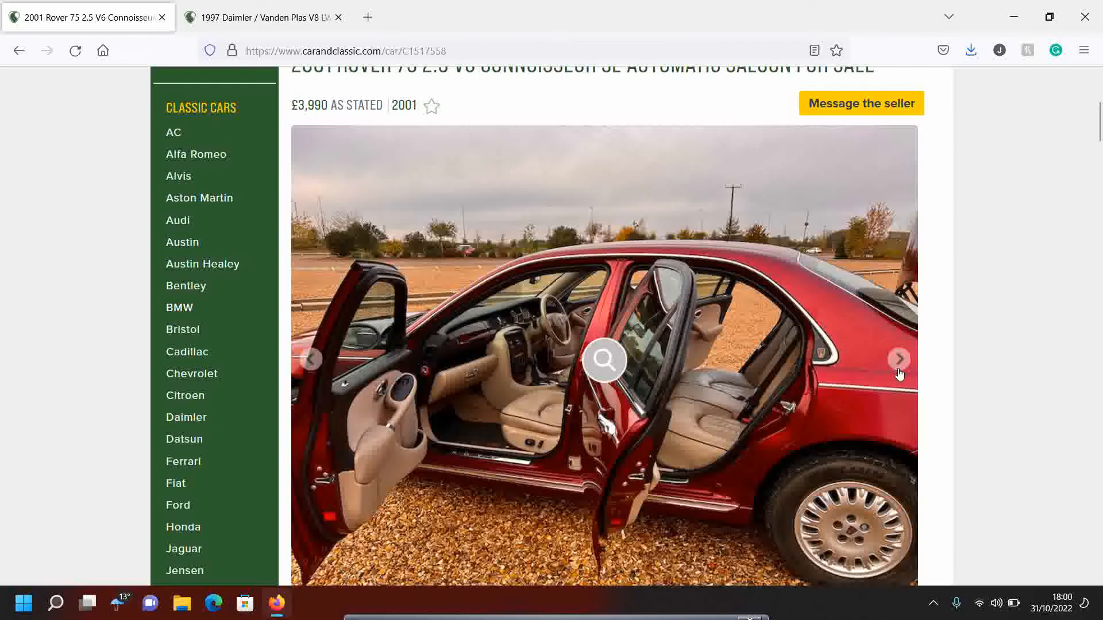
click(899, 359)
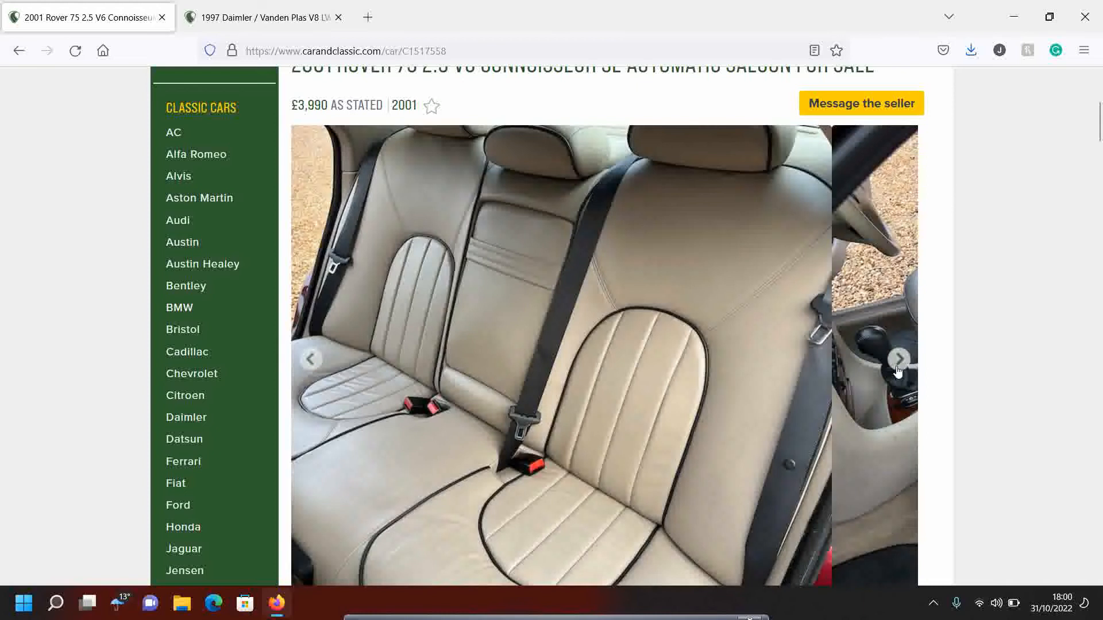
scroll(down, 3)
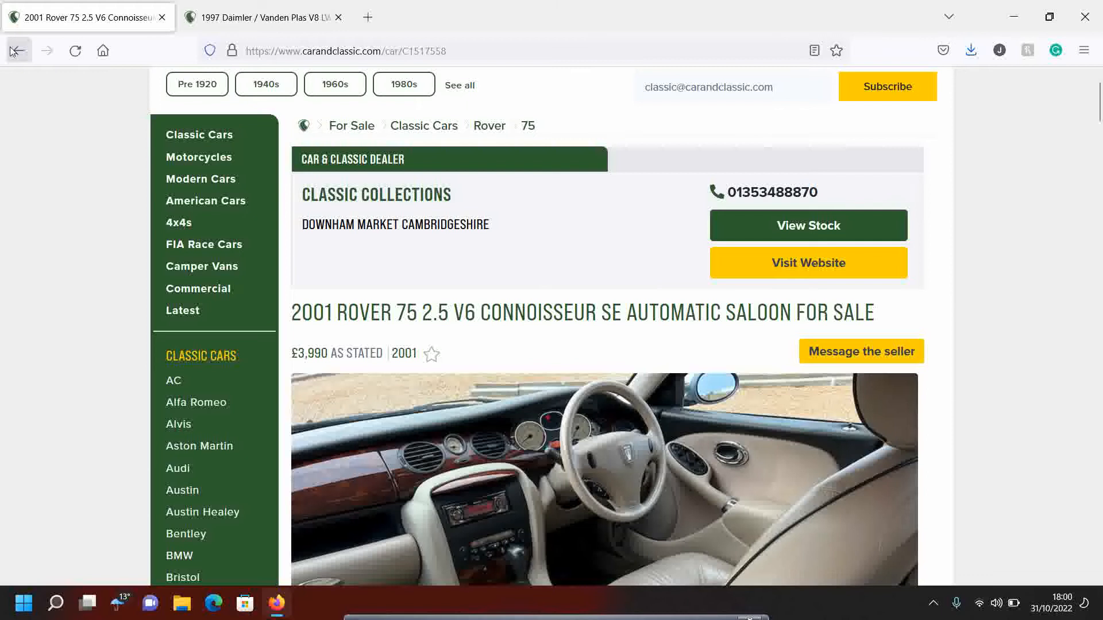
click(18, 50)
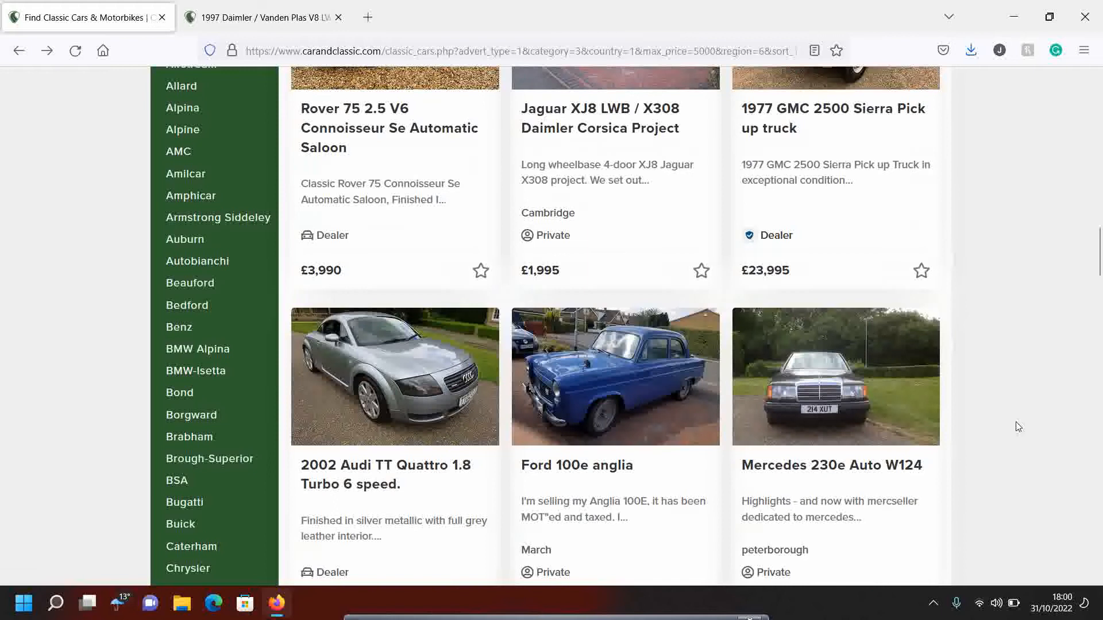
scroll(down, 3)
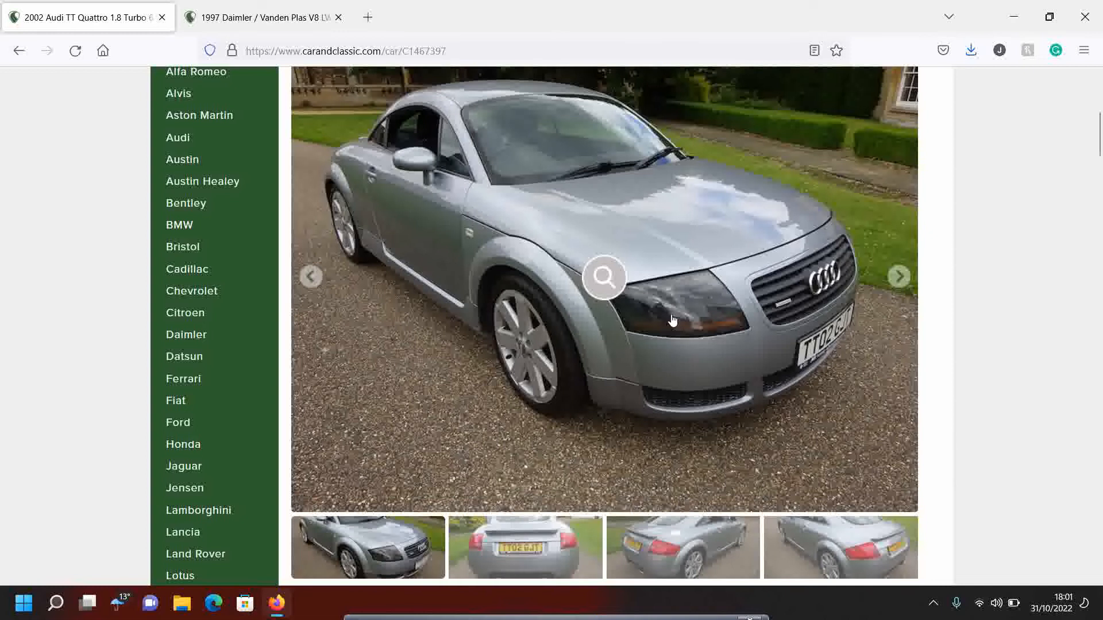
scroll(down, 3)
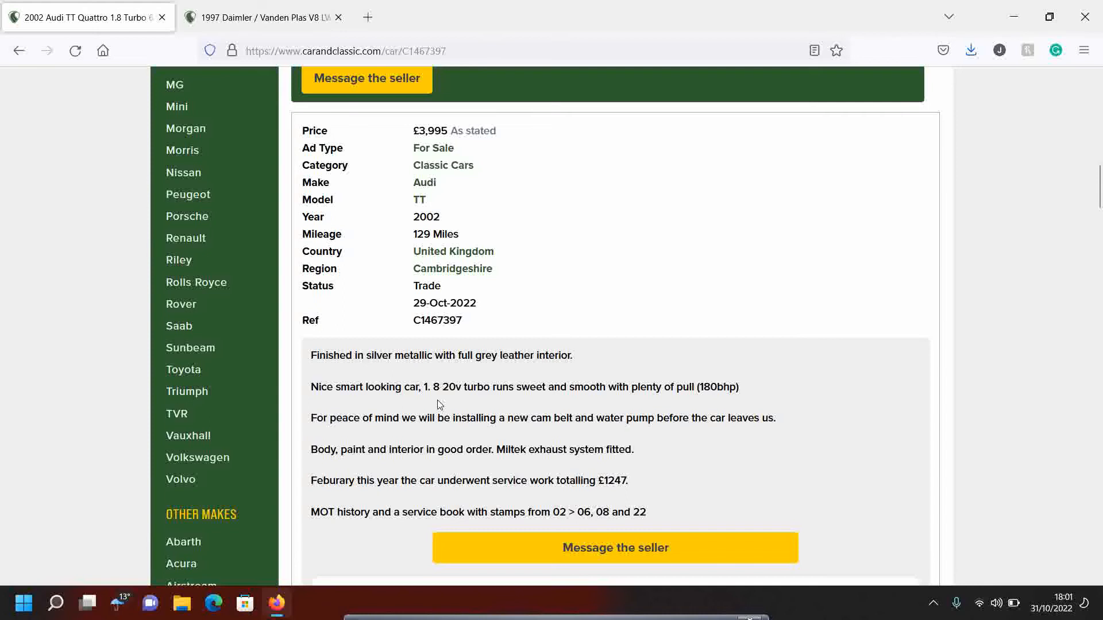
scroll(up, 3)
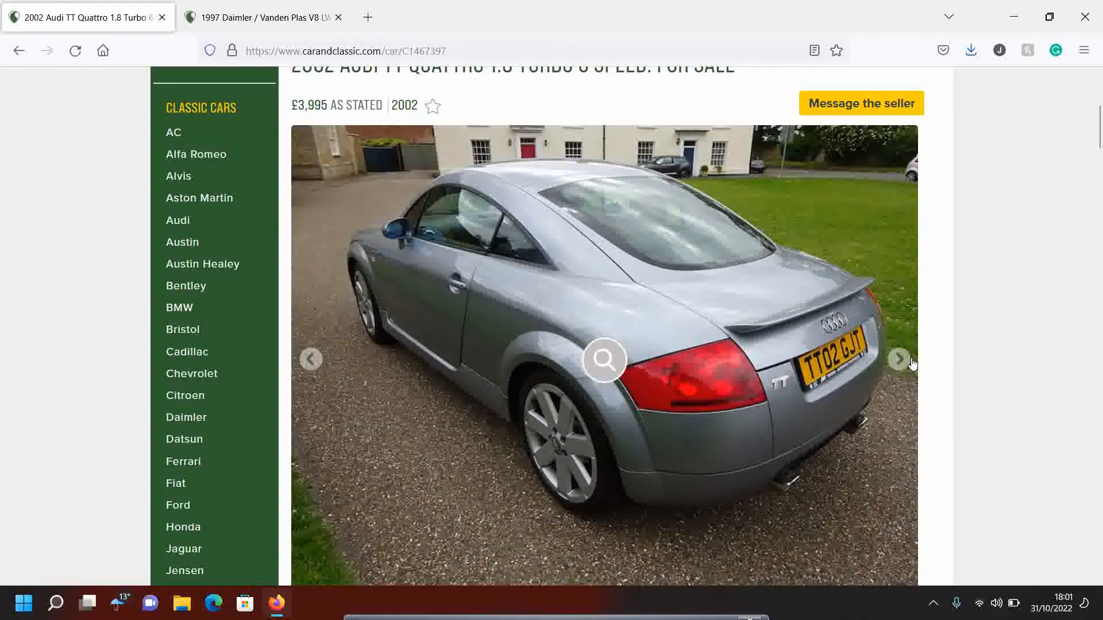
click(18, 50)
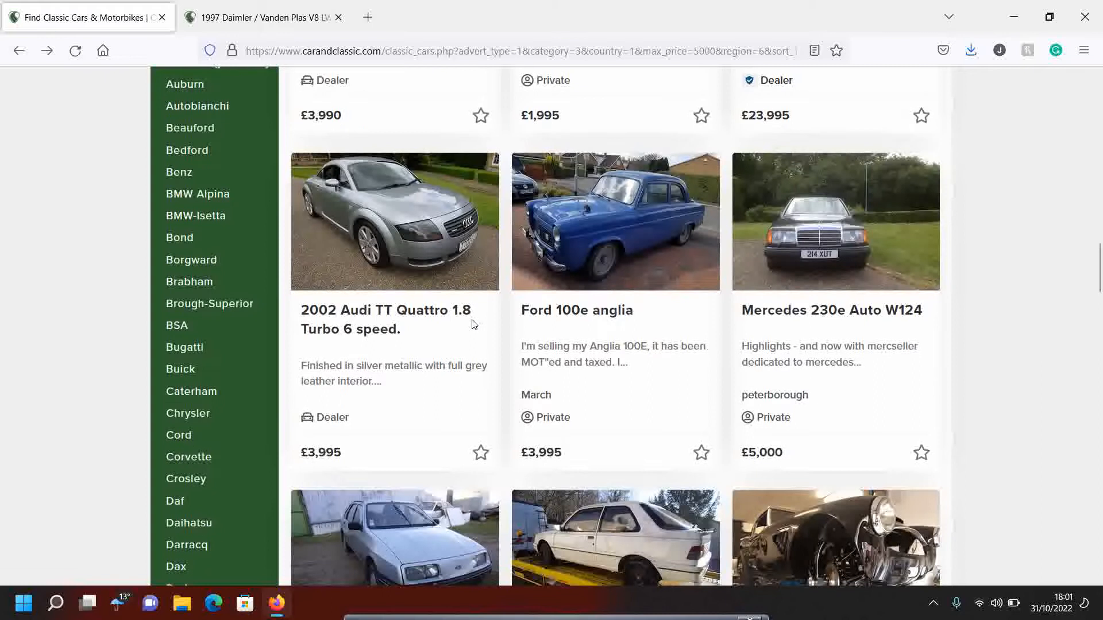
- Scroll the 2001 TET 'Ledbury' Maestro advert and view two more of its photos
scroll(down, 3)
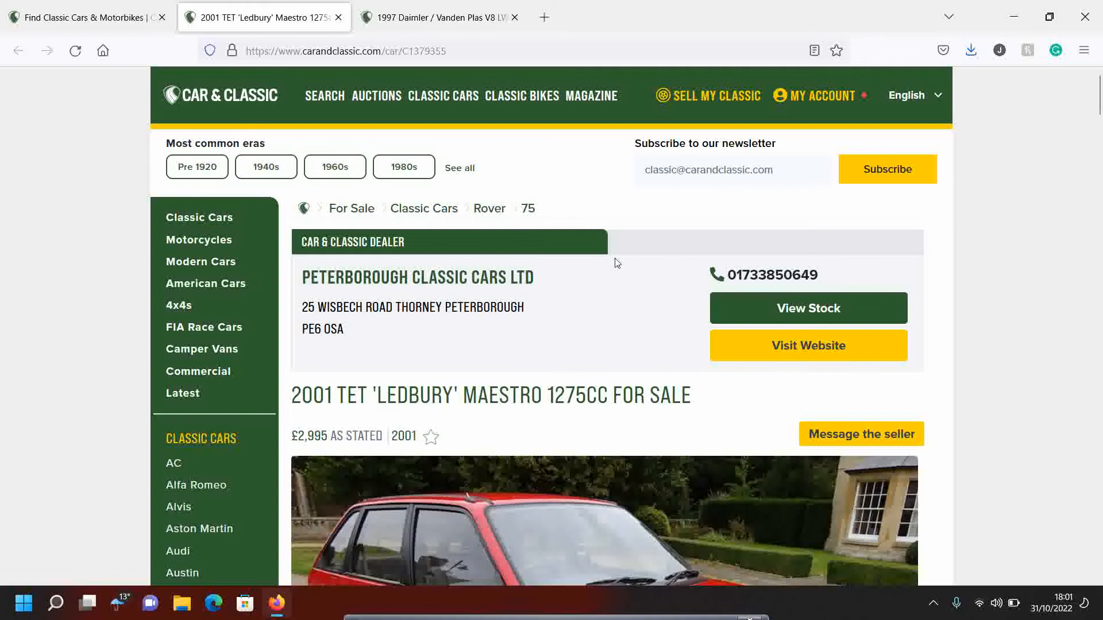
scroll(down, 3)
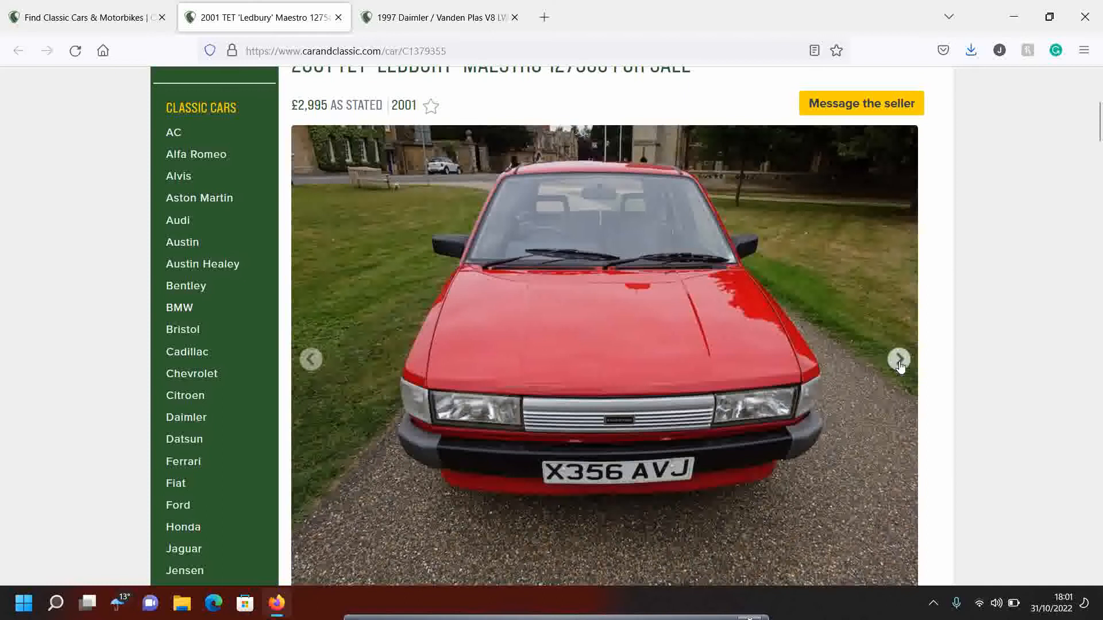
click(899, 359)
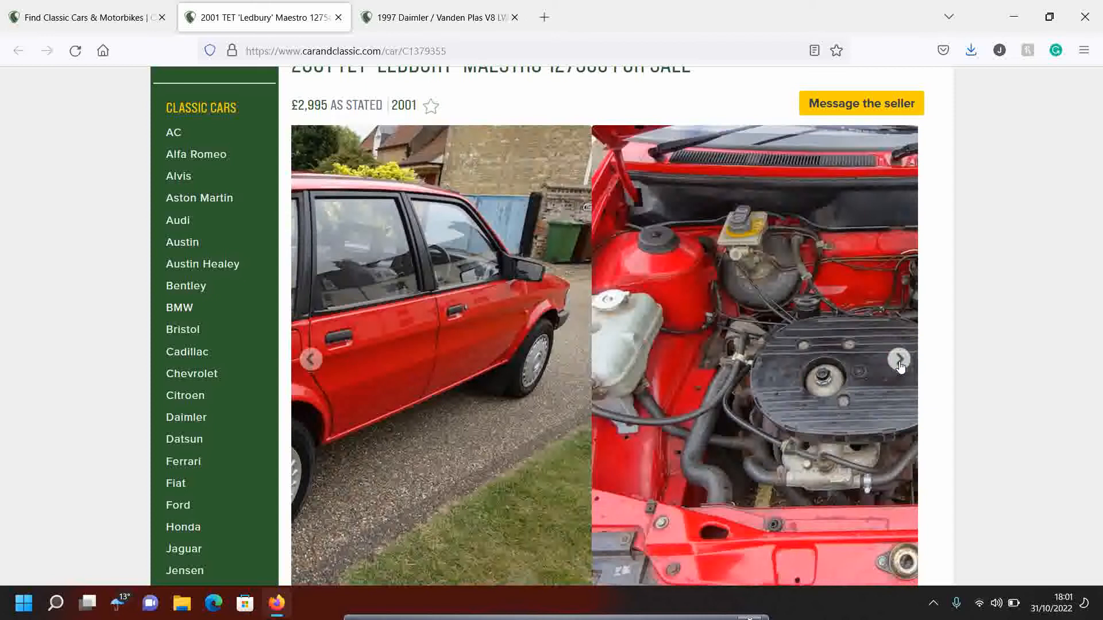
click(899, 358)
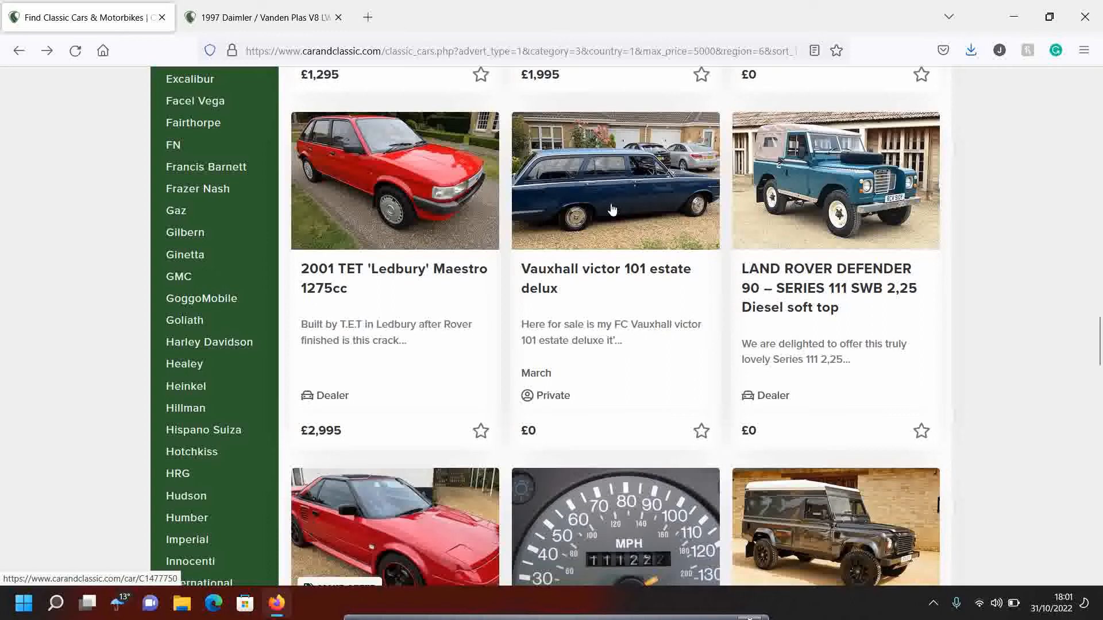
- Open the 1989 Toyota Mr2 T-Bar advert and its full photo gallery
scroll(down, 3)
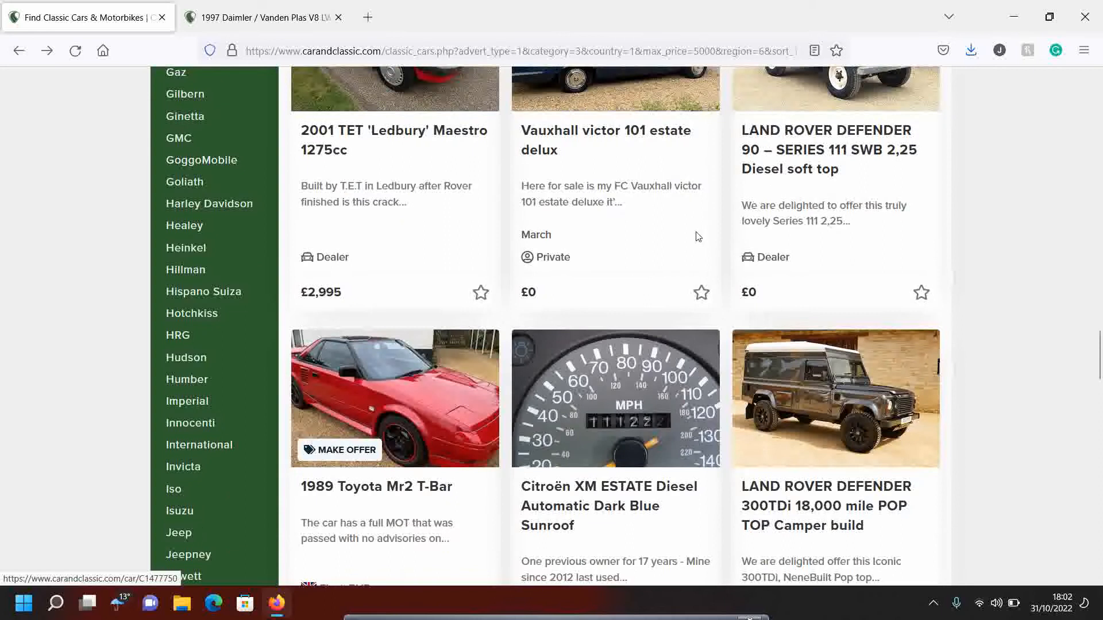
click(394, 398)
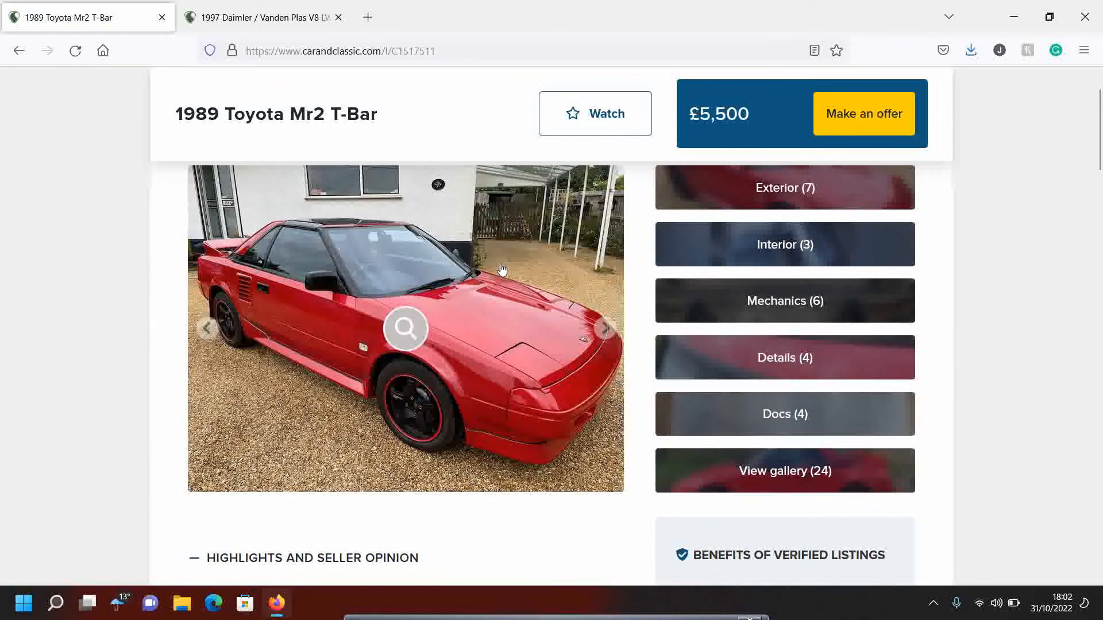
click(405, 329)
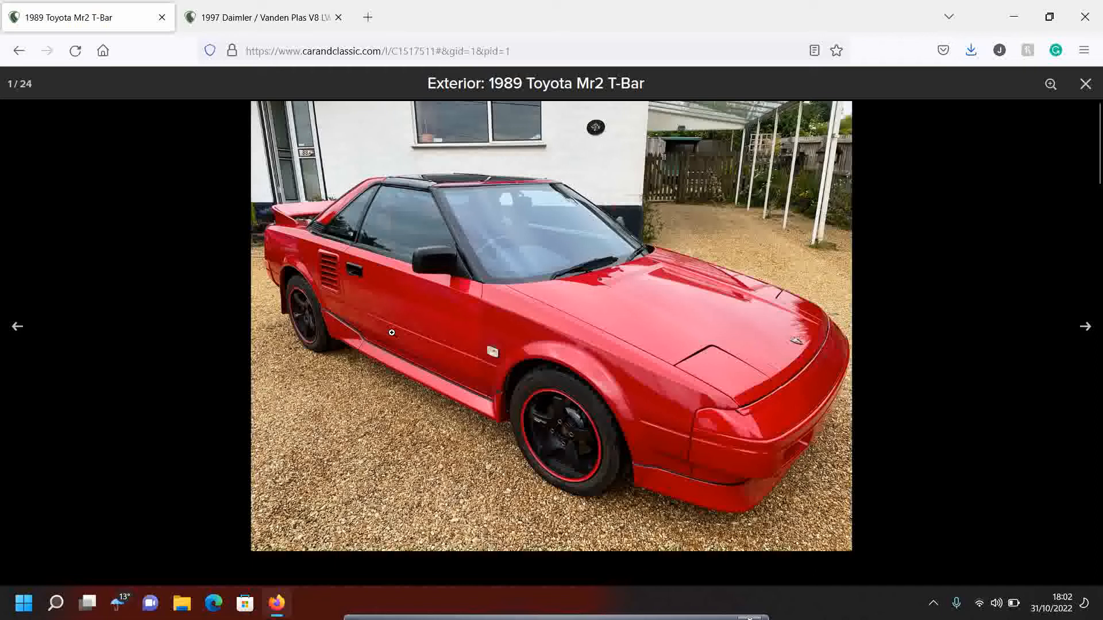
- Step through the Toyota Mr2's gallery photos
click(1085, 325)
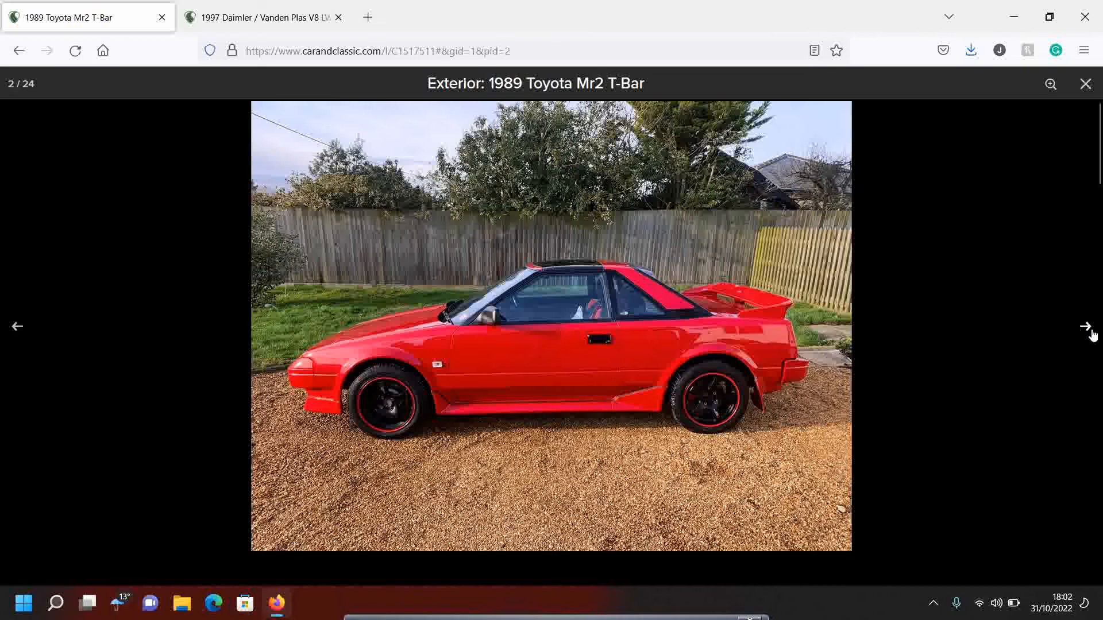
click(1090, 326)
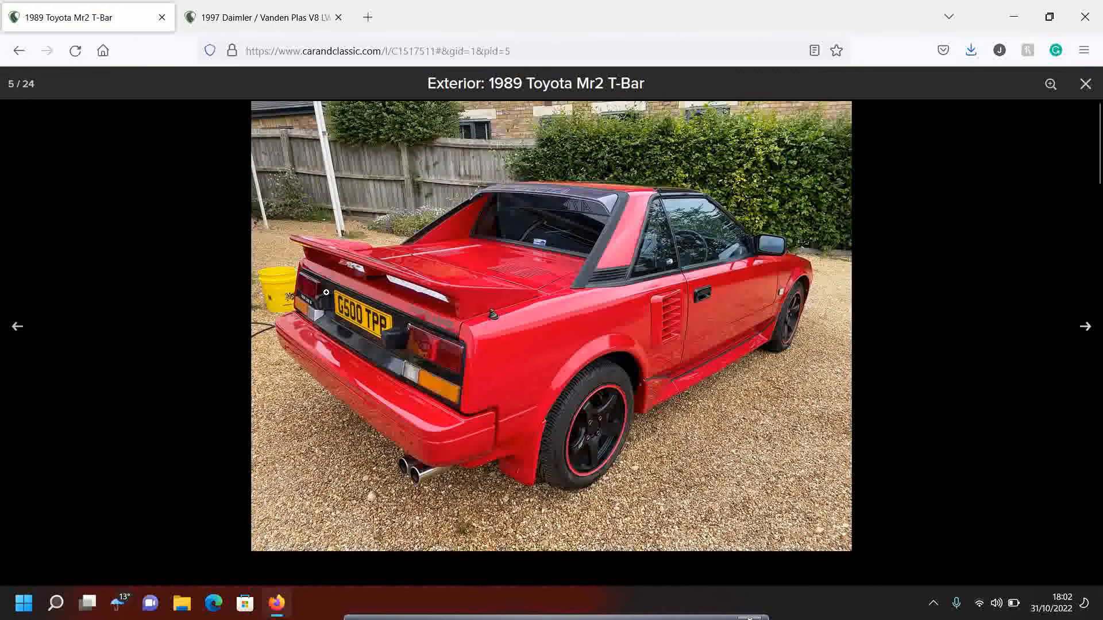
click(1085, 327)
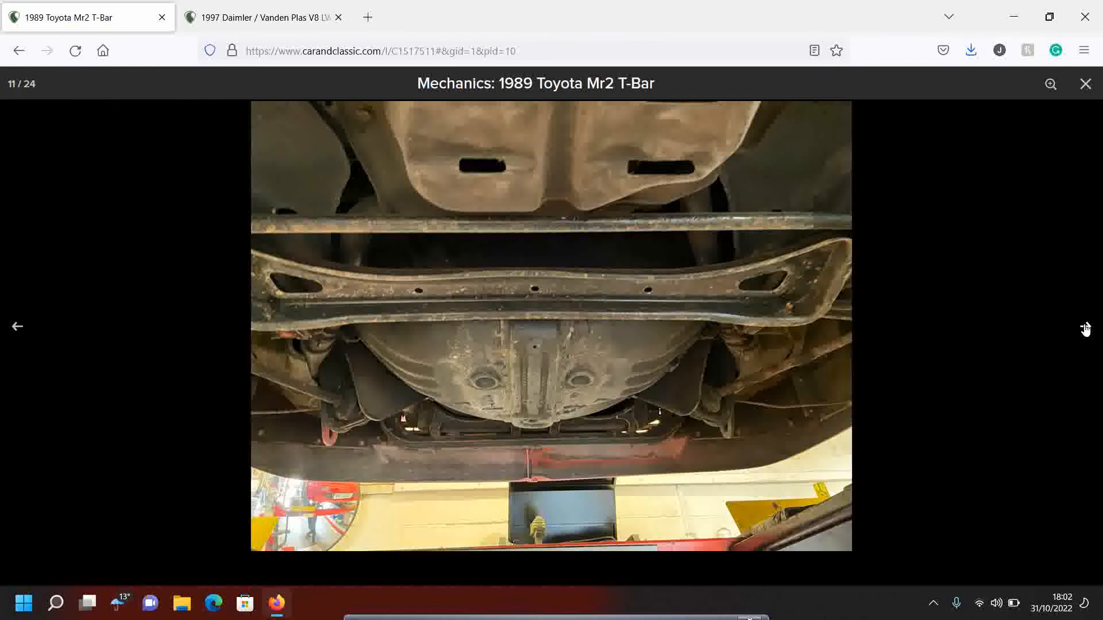
click(17, 326)
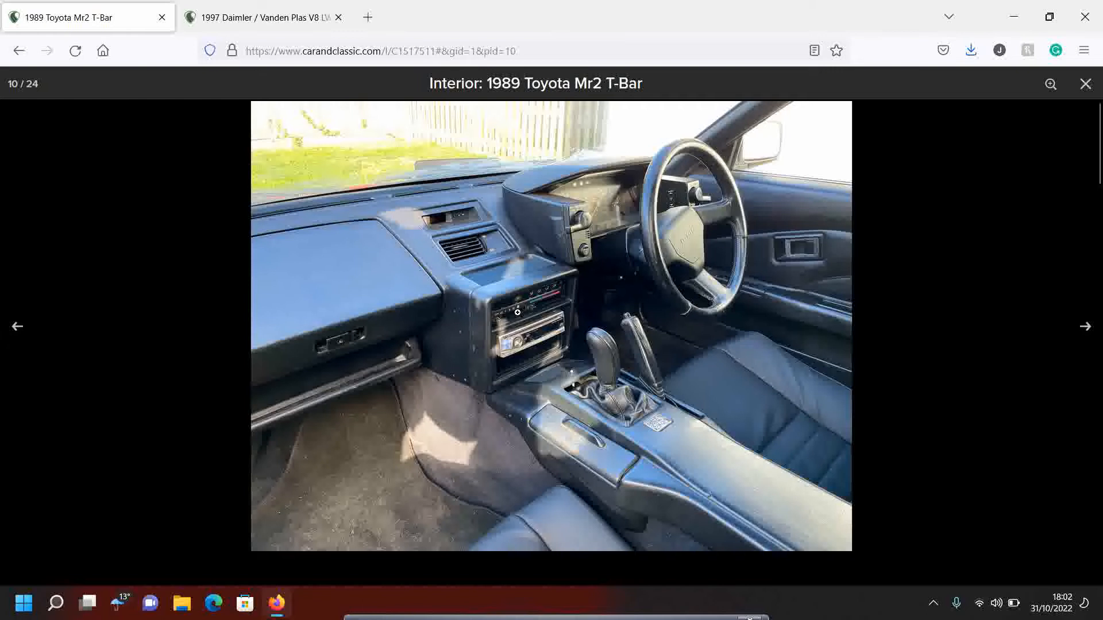
click(1085, 84)
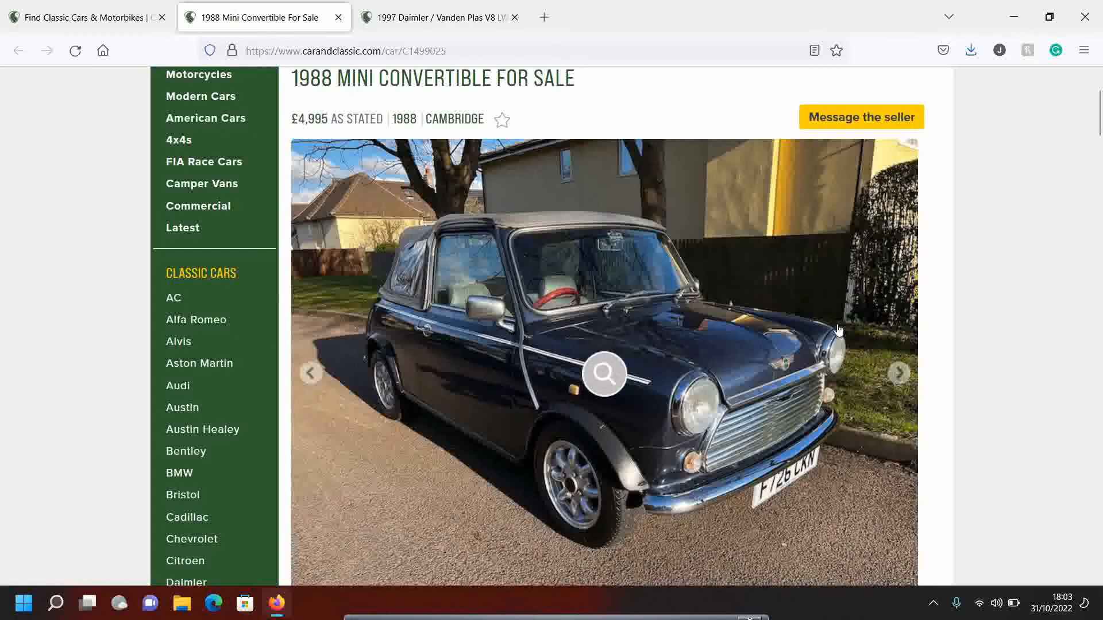
- Scroll the 1988 Mini Convertible advert's details and view its next photo
scroll(down, 3)
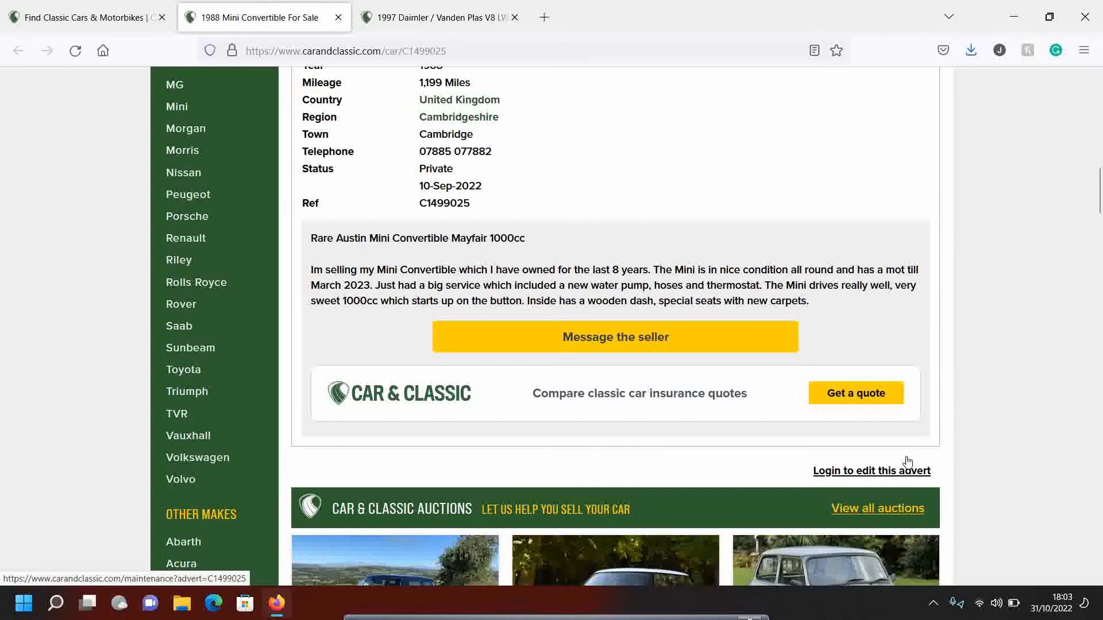
scroll(up, 3)
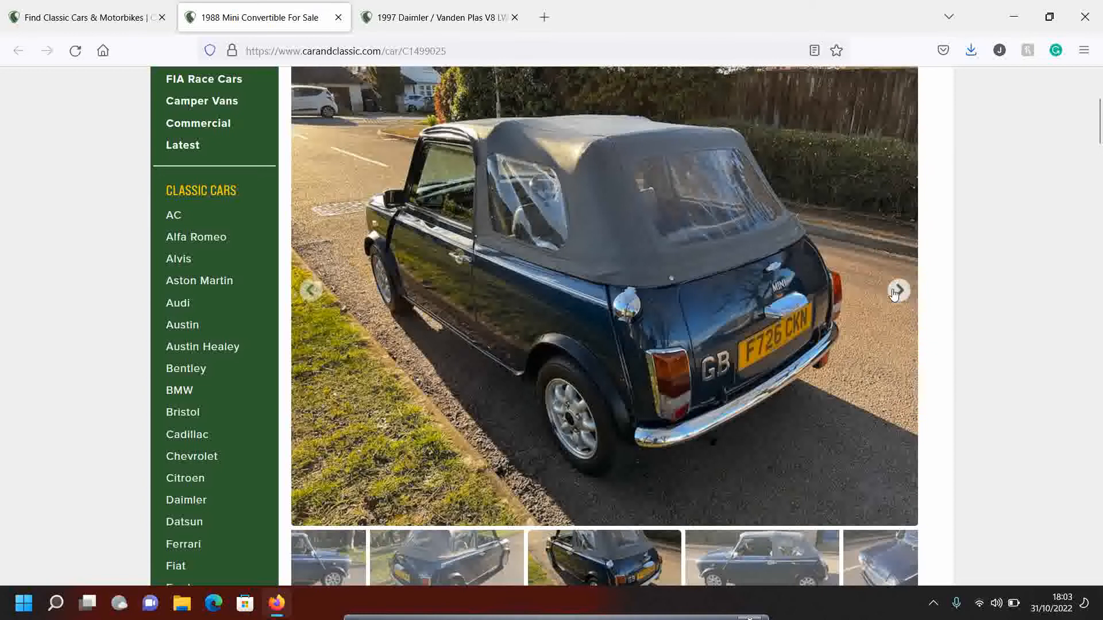
click(898, 291)
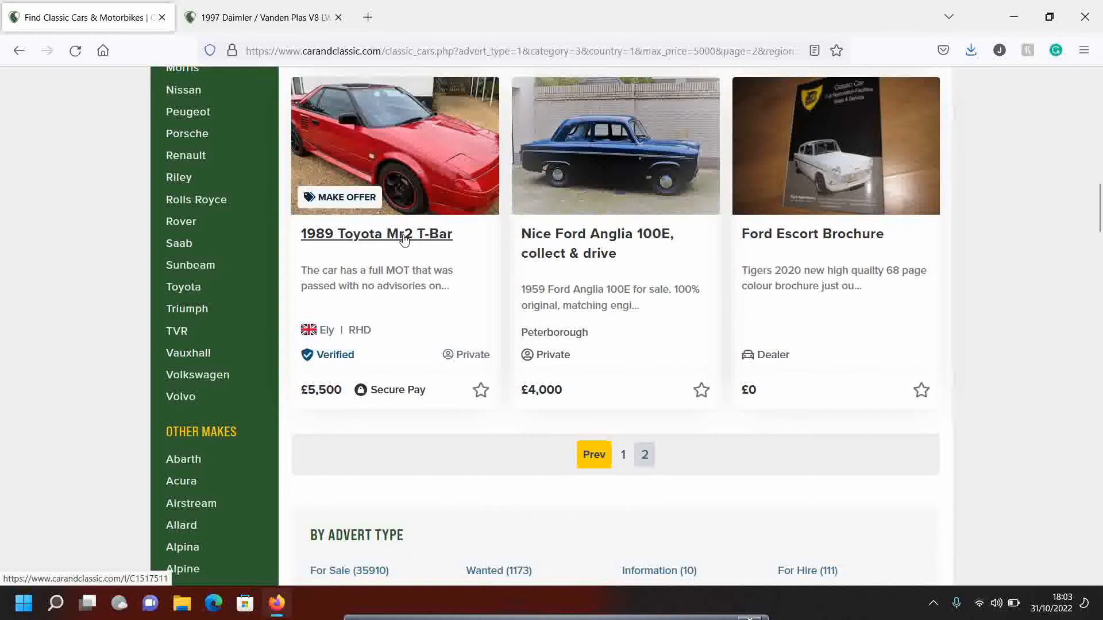
click(596, 243)
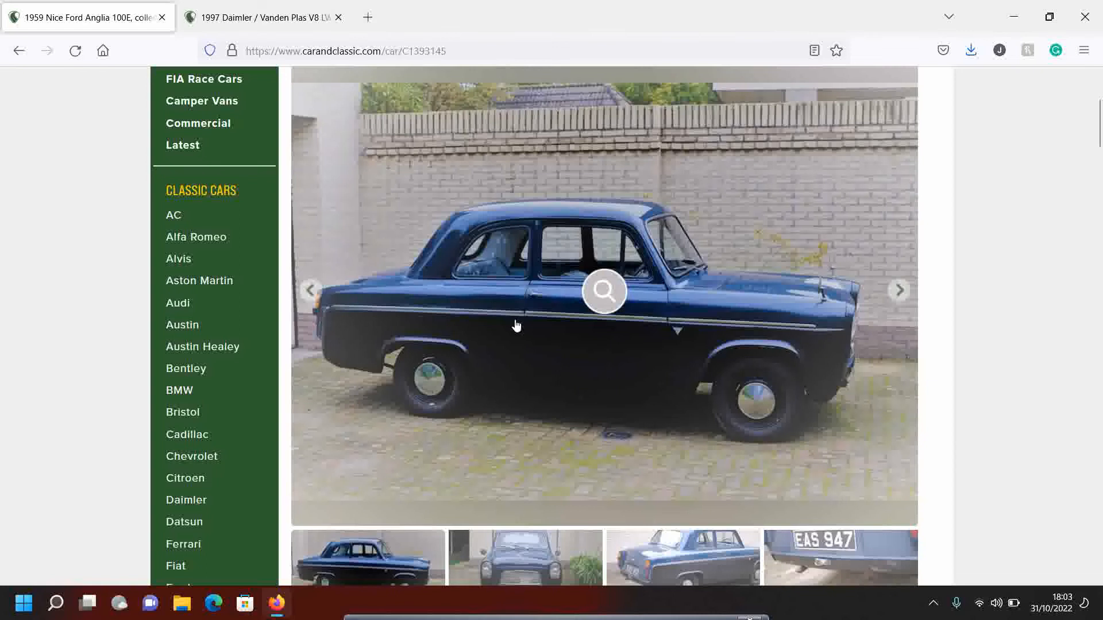
click(899, 289)
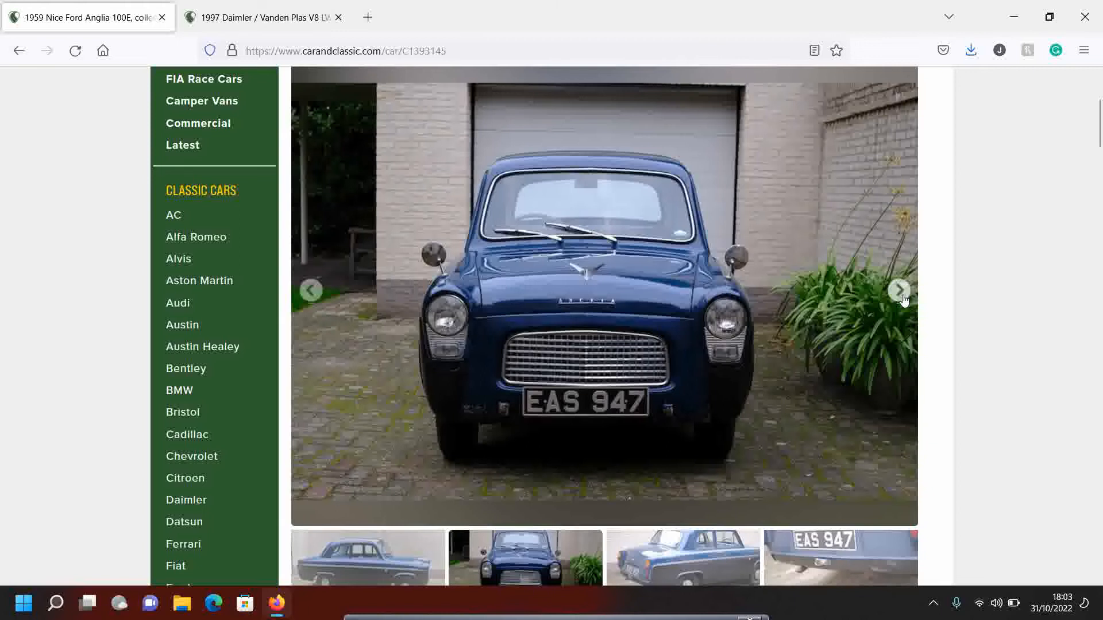
click(898, 290)
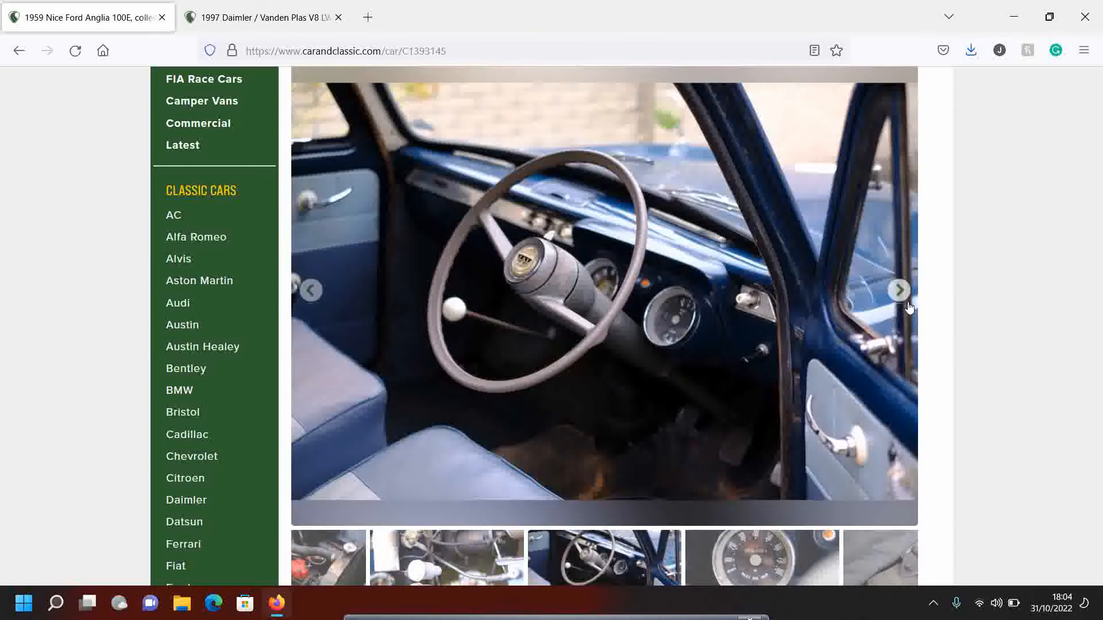
click(18, 51)
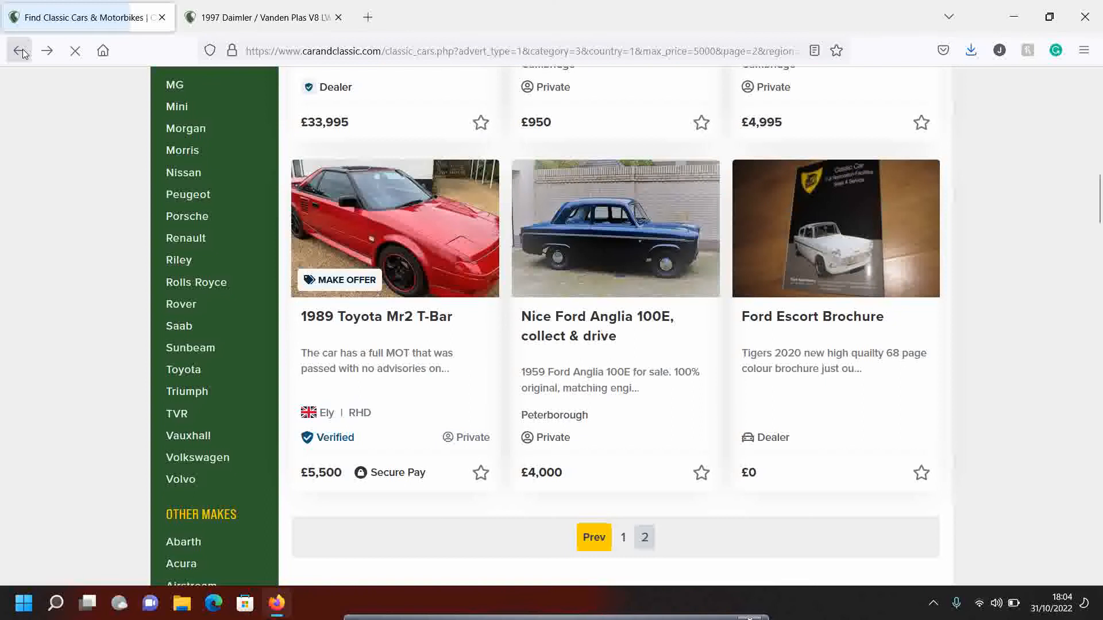
- Go back to the search and pick Norfolk as the region, then scroll the results
click(19, 50)
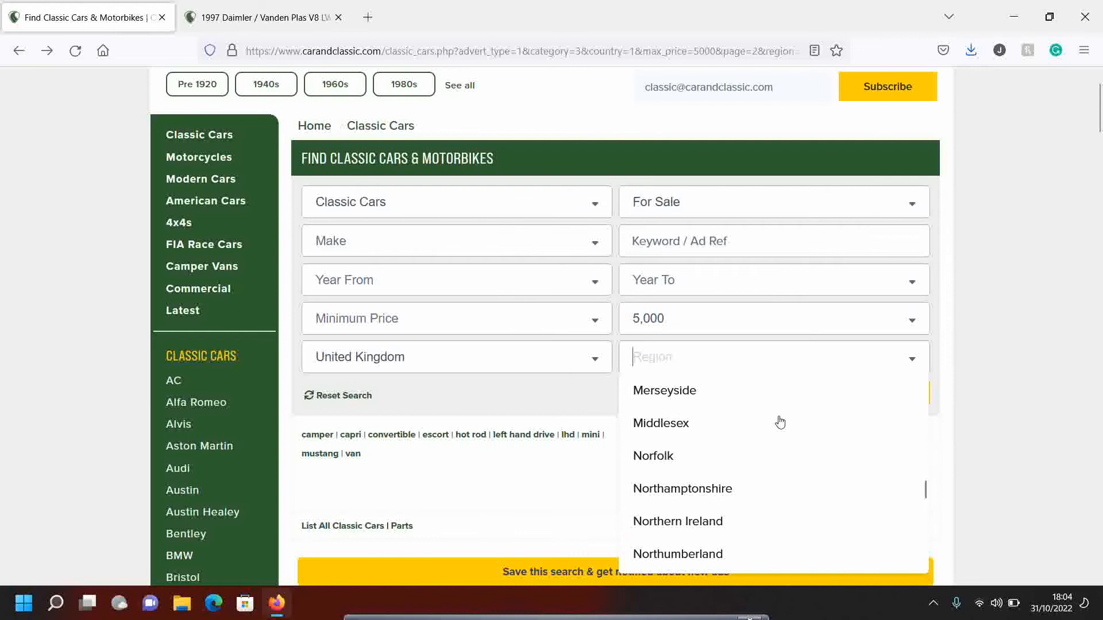
click(664, 391)
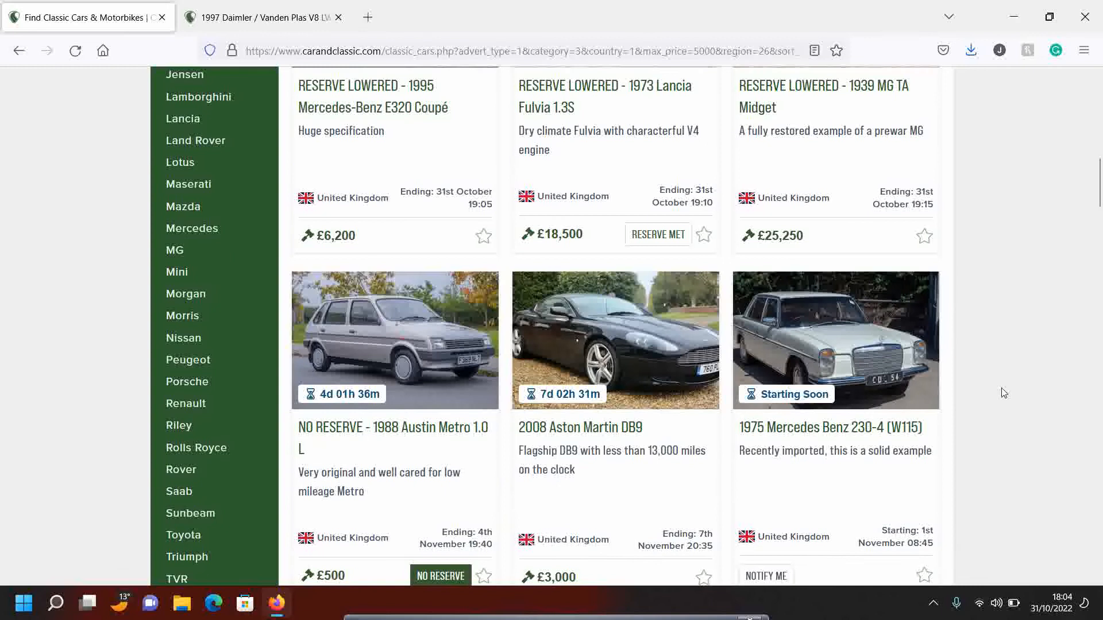
scroll(down, 3)
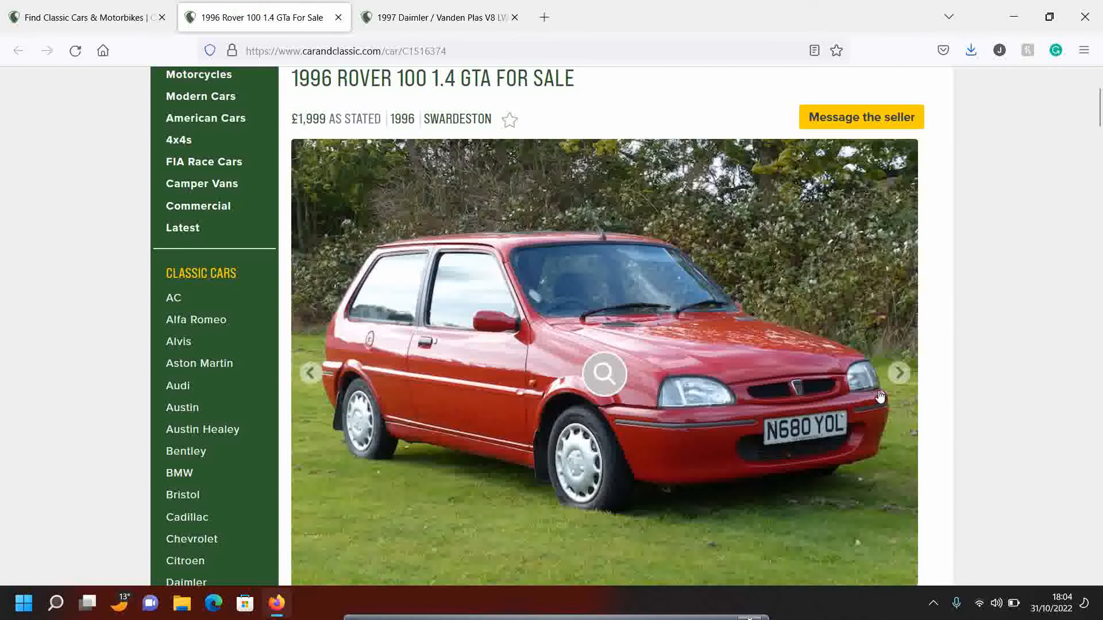
- Step through the 1996 Rover 100 1.4 GTa's exterior, interior and badge photos
click(900, 373)
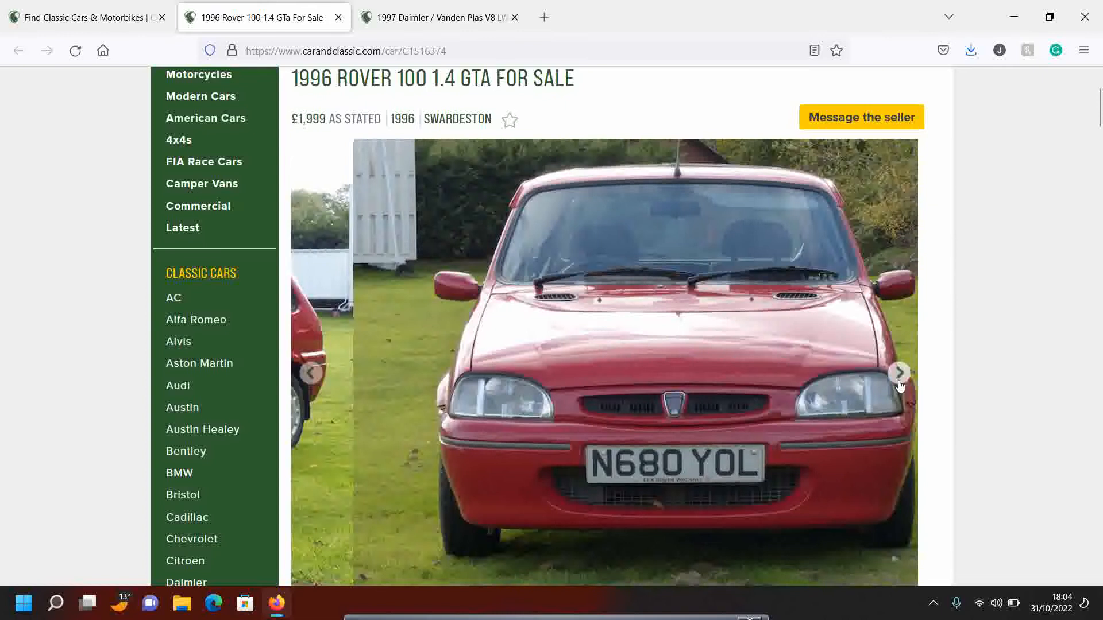
click(899, 372)
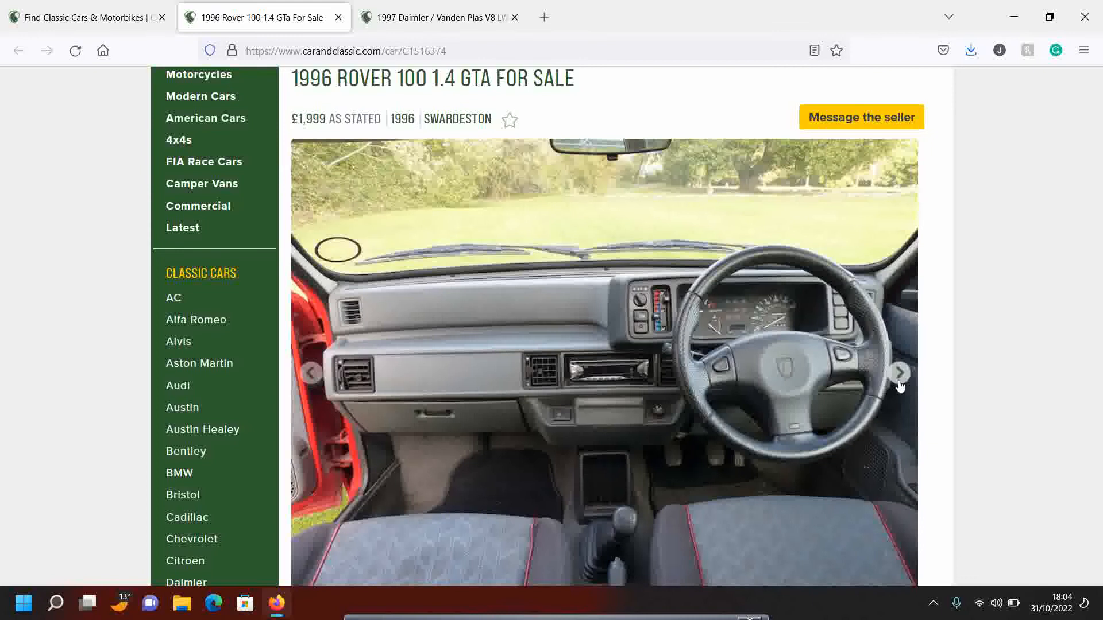
click(899, 372)
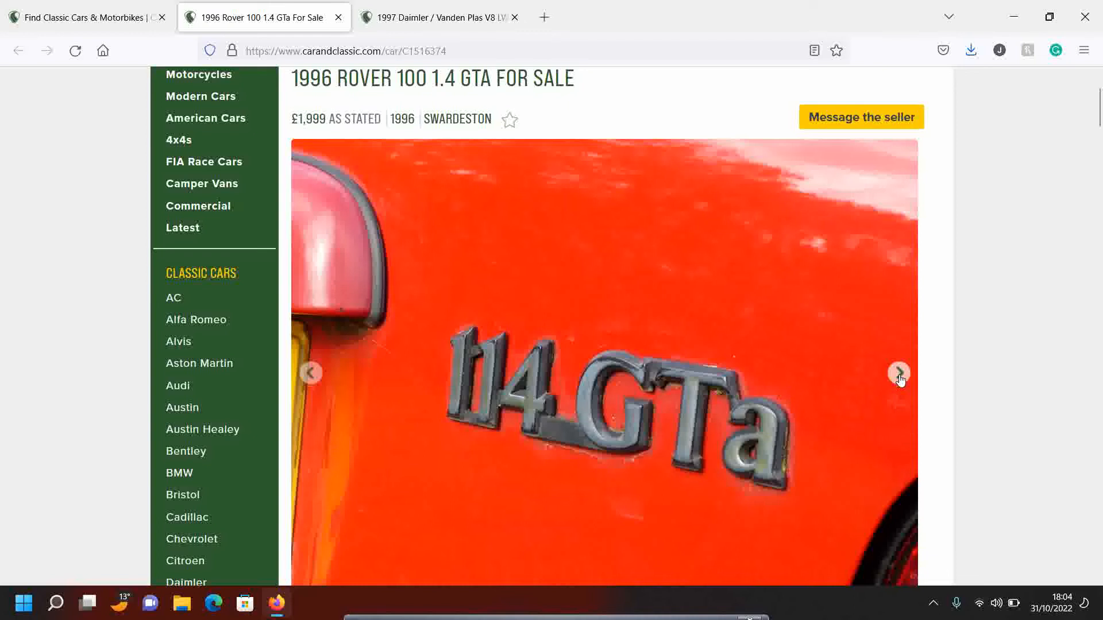
click(899, 373)
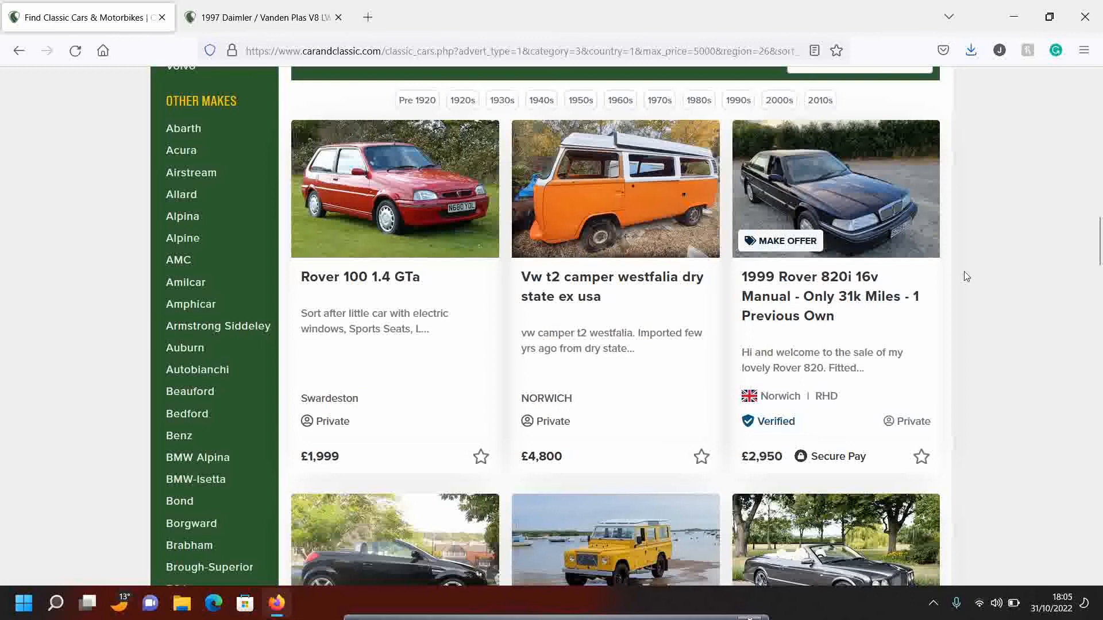
- Scroll down the Norfolk results to the £4,950 1999 Rover 200 BRM listing
scroll(down, 3)
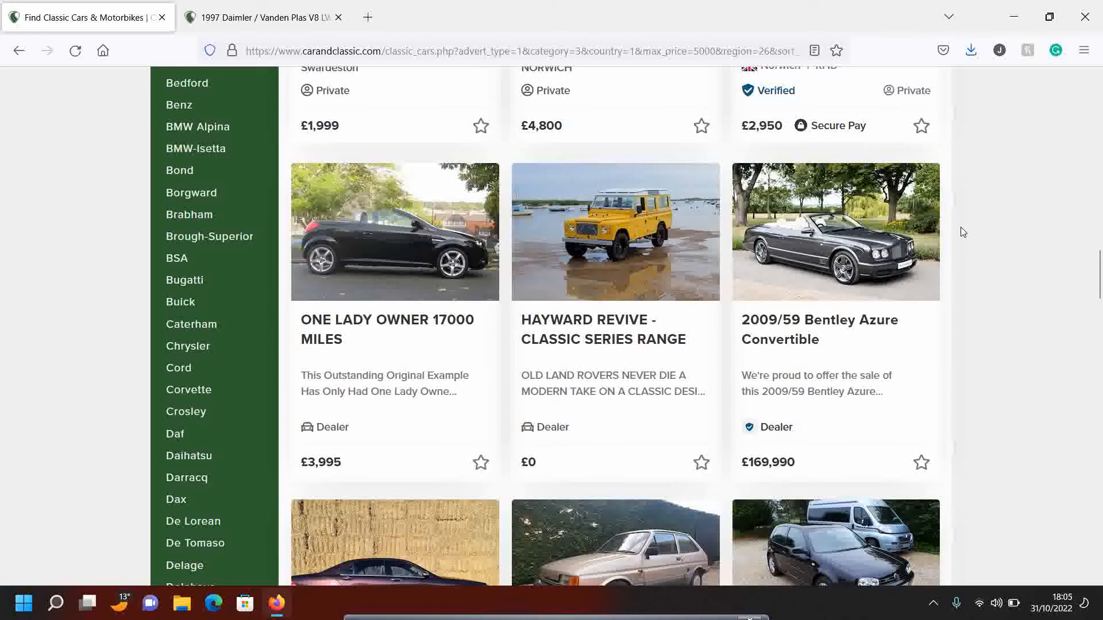
scroll(down, 3)
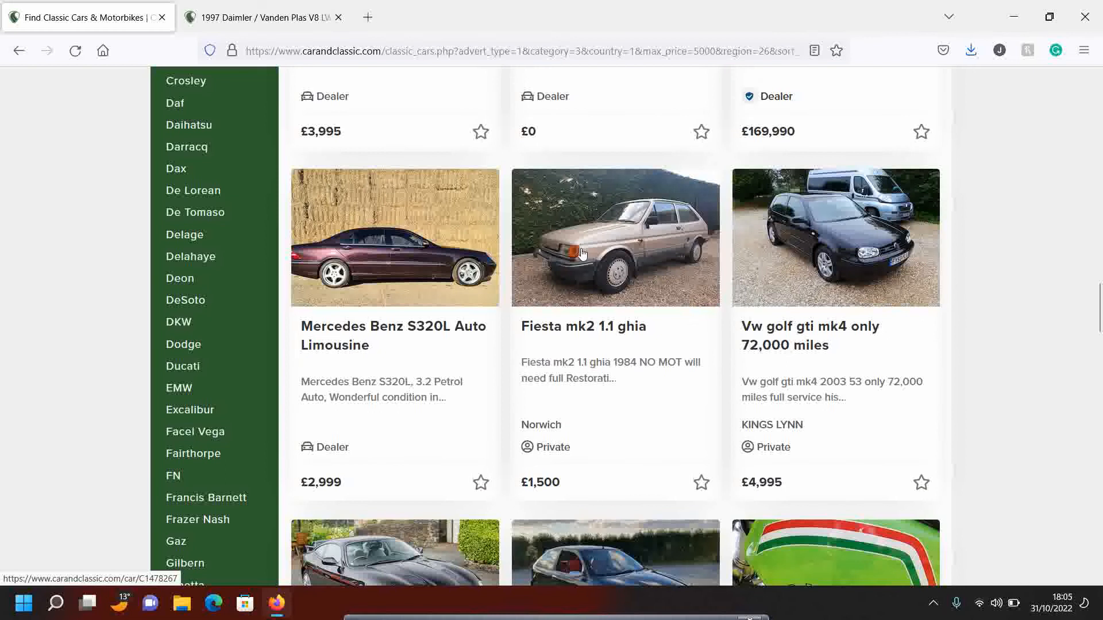
scroll(down, 3)
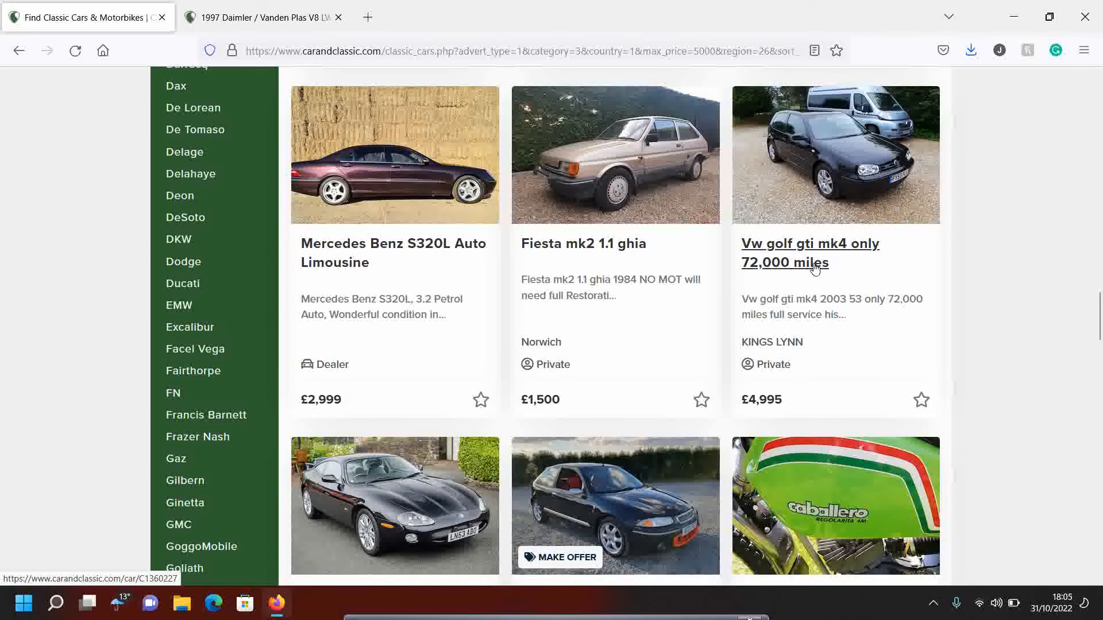
scroll(down, 3)
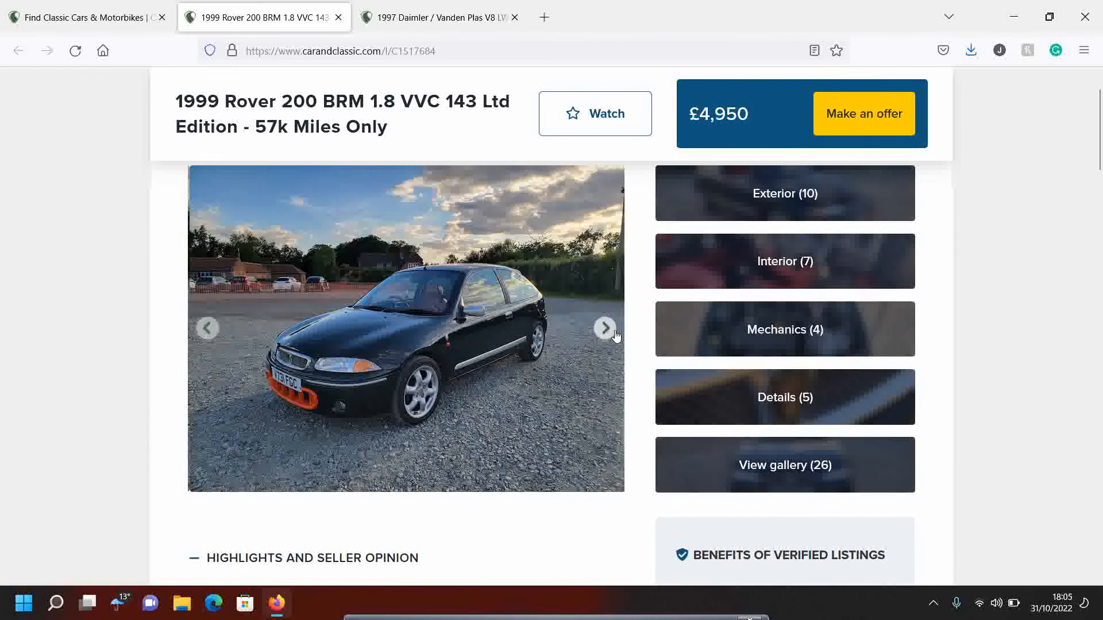
- Show the Rover 200 BRM's rear photo full-screen, then close it
click(604, 329)
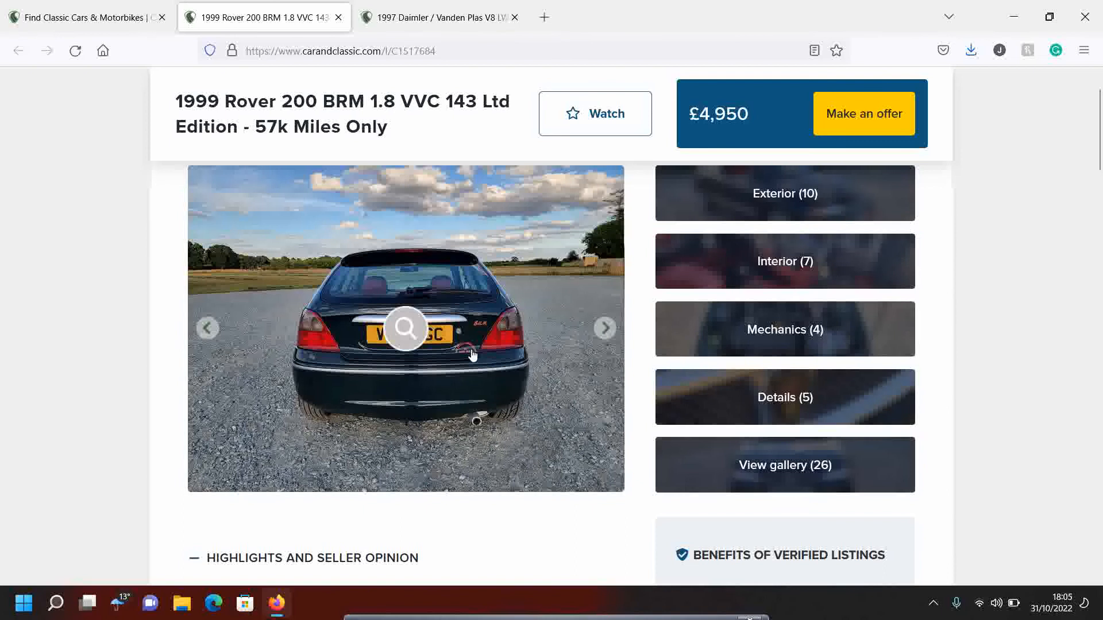
click(404, 328)
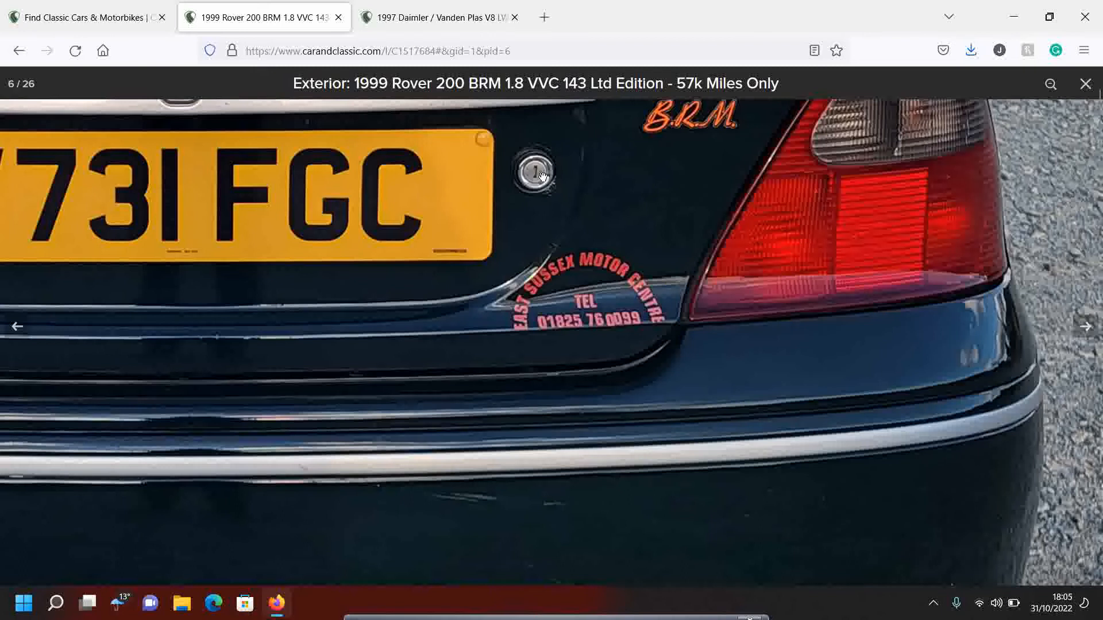
click(1084, 84)
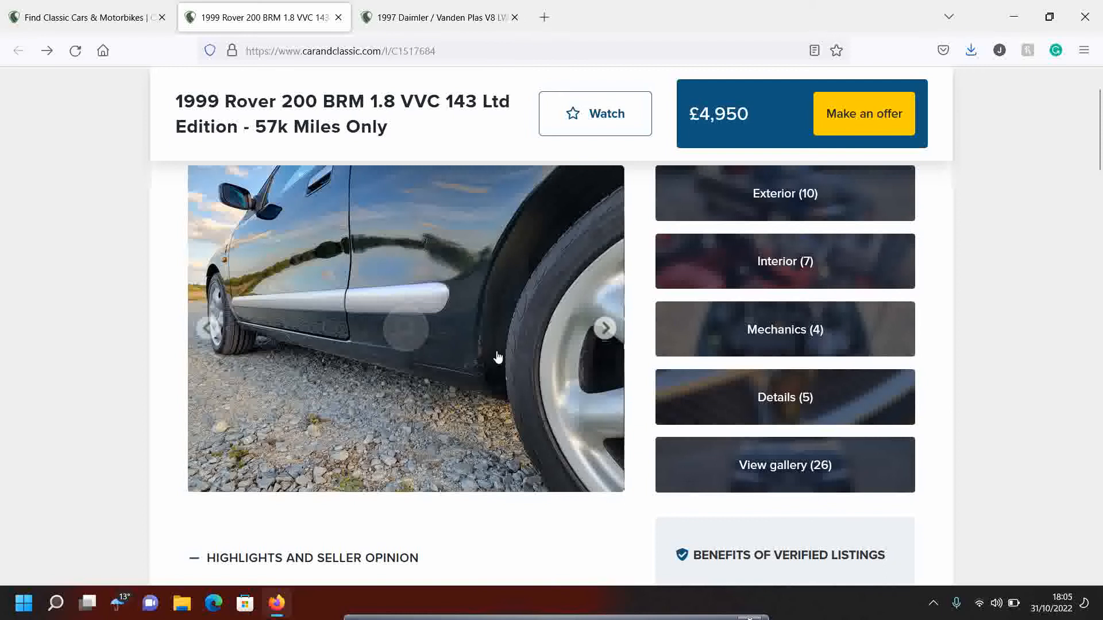
mouse_move(508, 258)
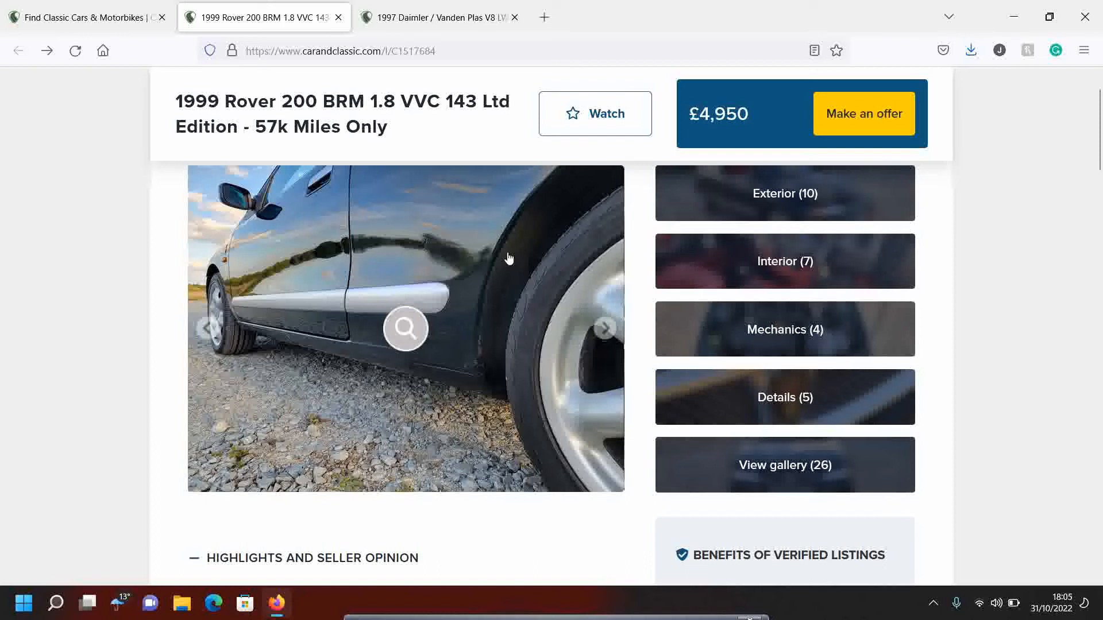
- Step through the Rover 200 BRM's sill, interior and badge photos, then return to the Norfolk results
click(604, 328)
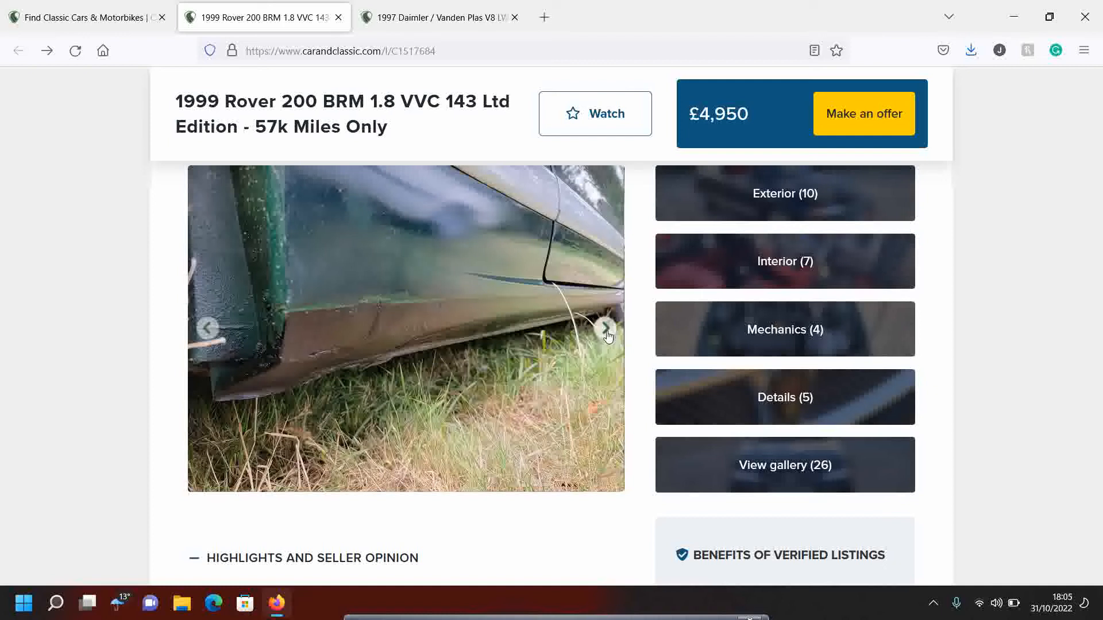
click(605, 328)
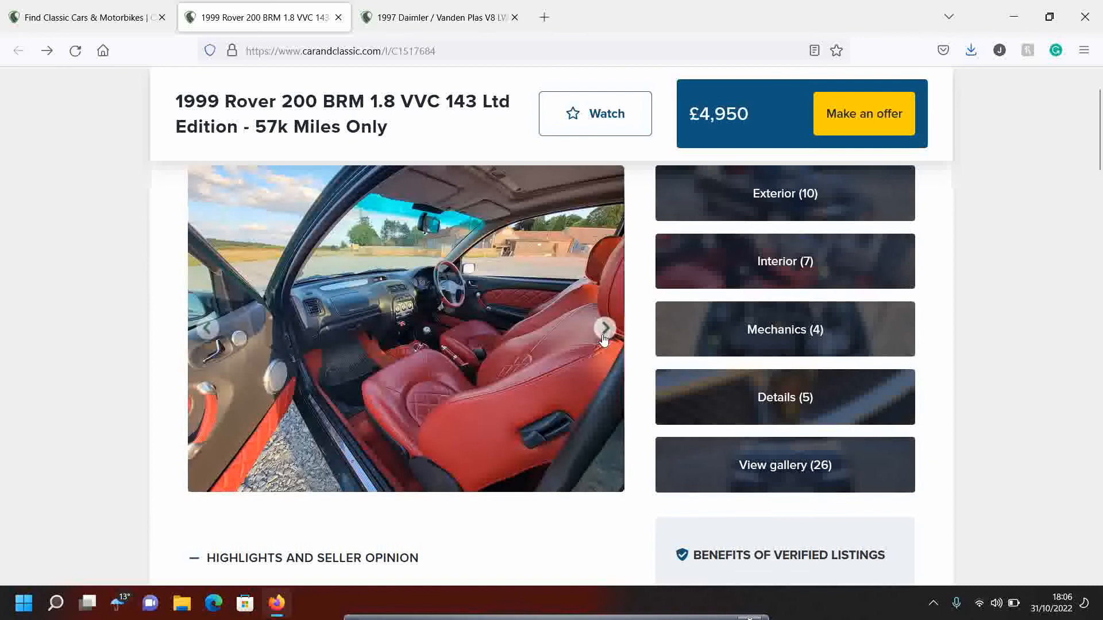
click(604, 328)
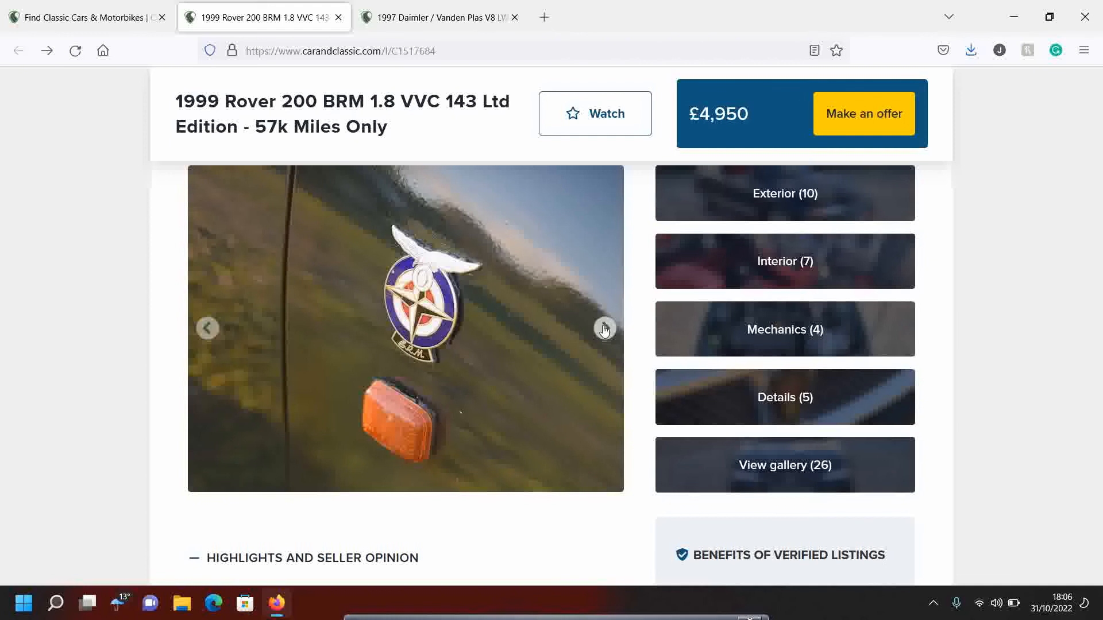
click(338, 17)
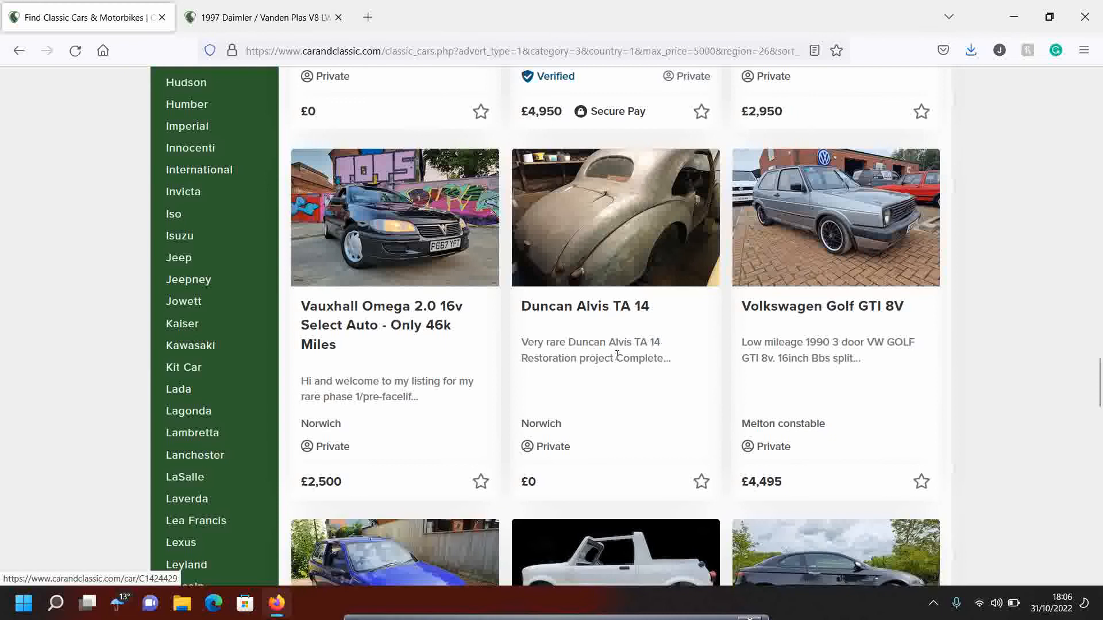
- Scroll to the end of page 2 of the 18 Norfolk adverts, then back up
scroll(down, 3)
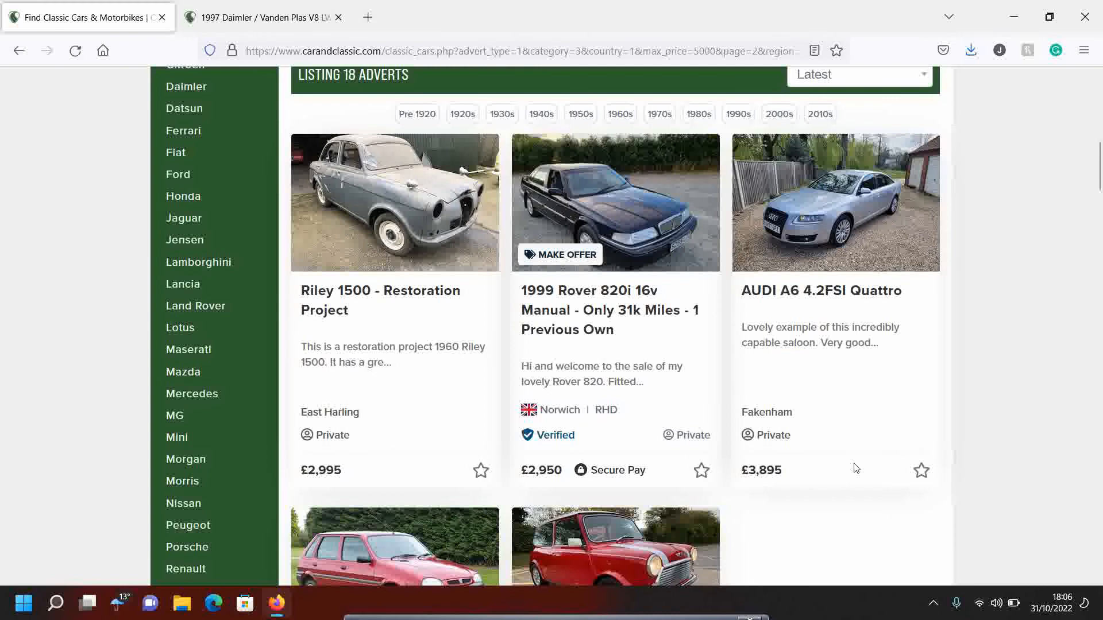
scroll(down, 3)
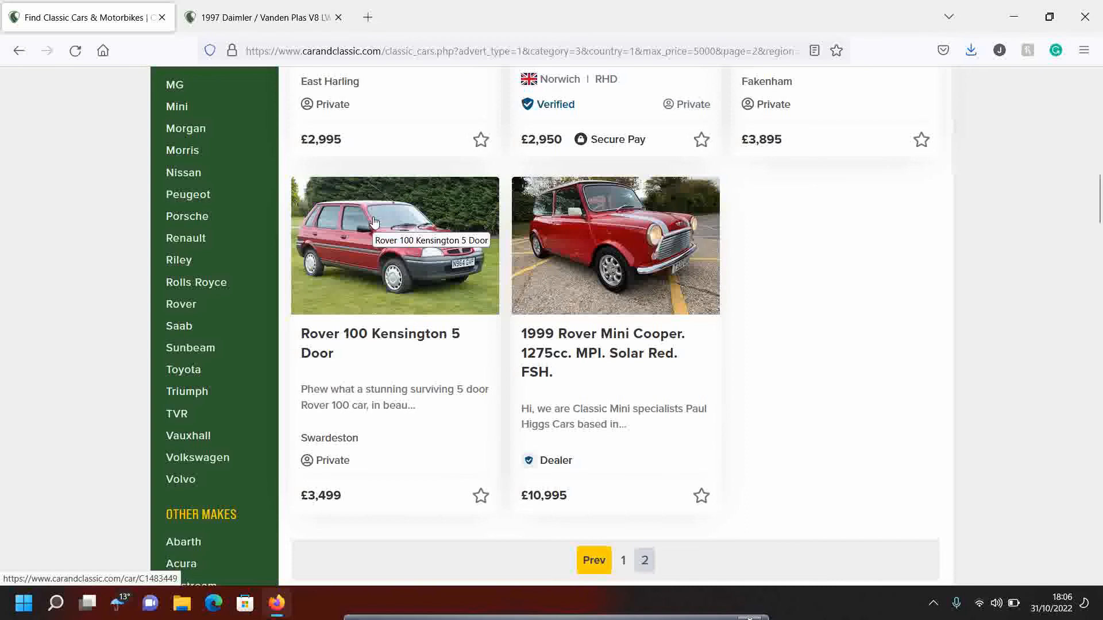
scroll(up, 3)
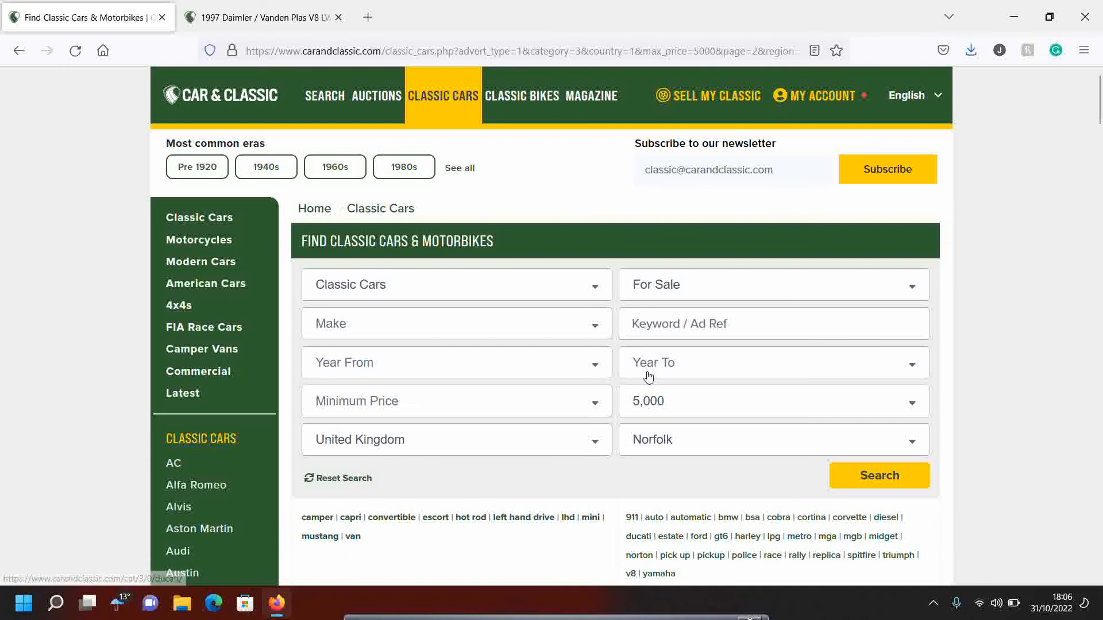
- Switch to the £2,995 1997 Daimler V8 LWB advert and read its 215,000-mile description
click(263, 17)
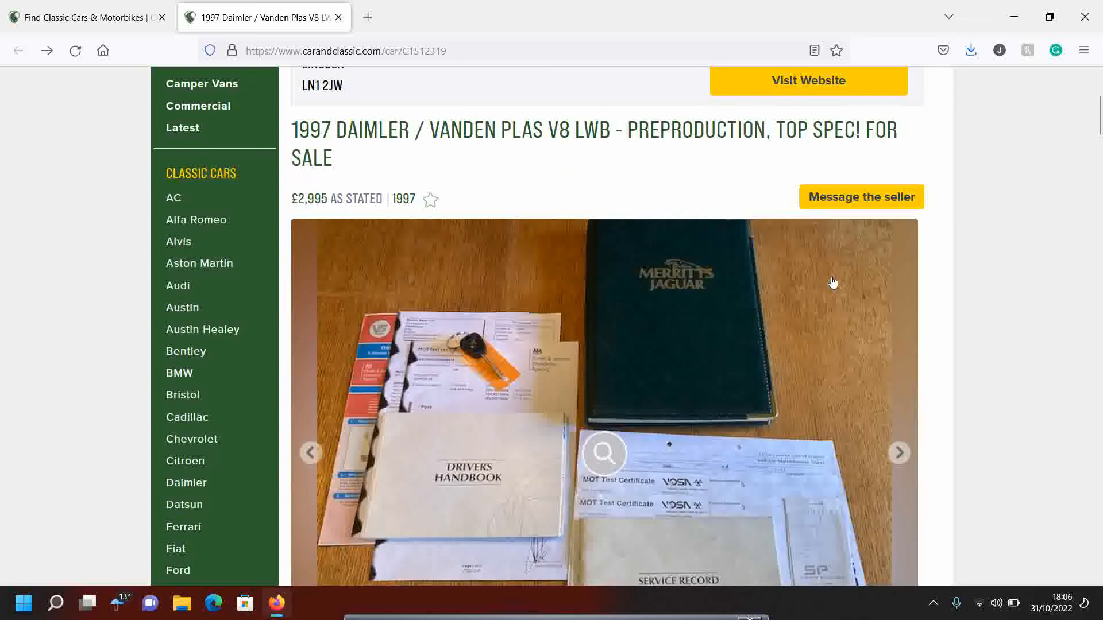
scroll(down, 3)
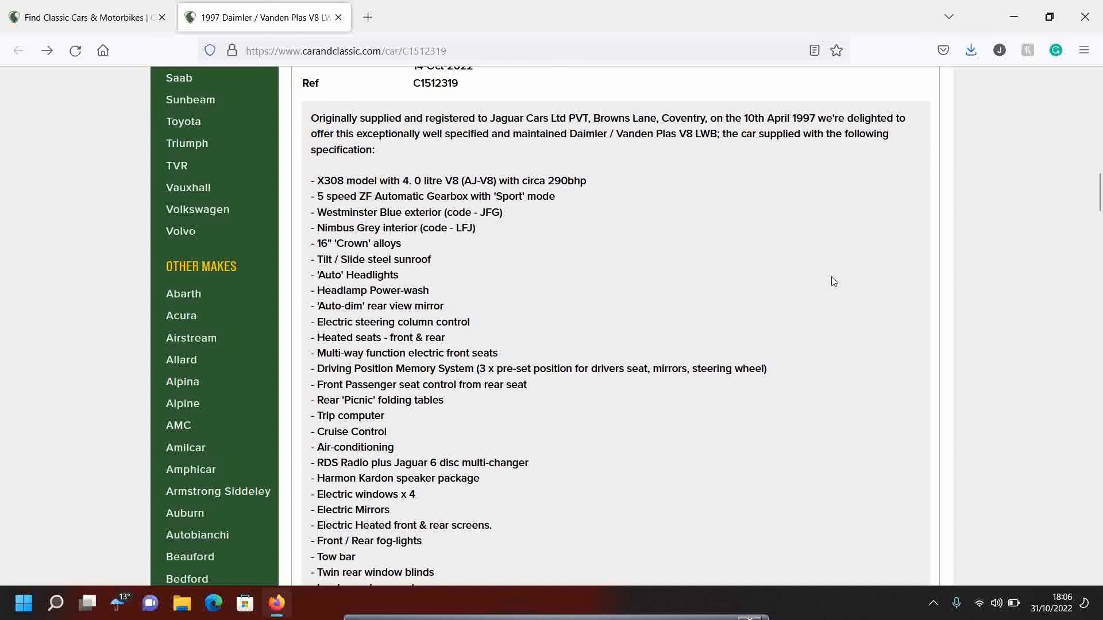
scroll(down, 3)
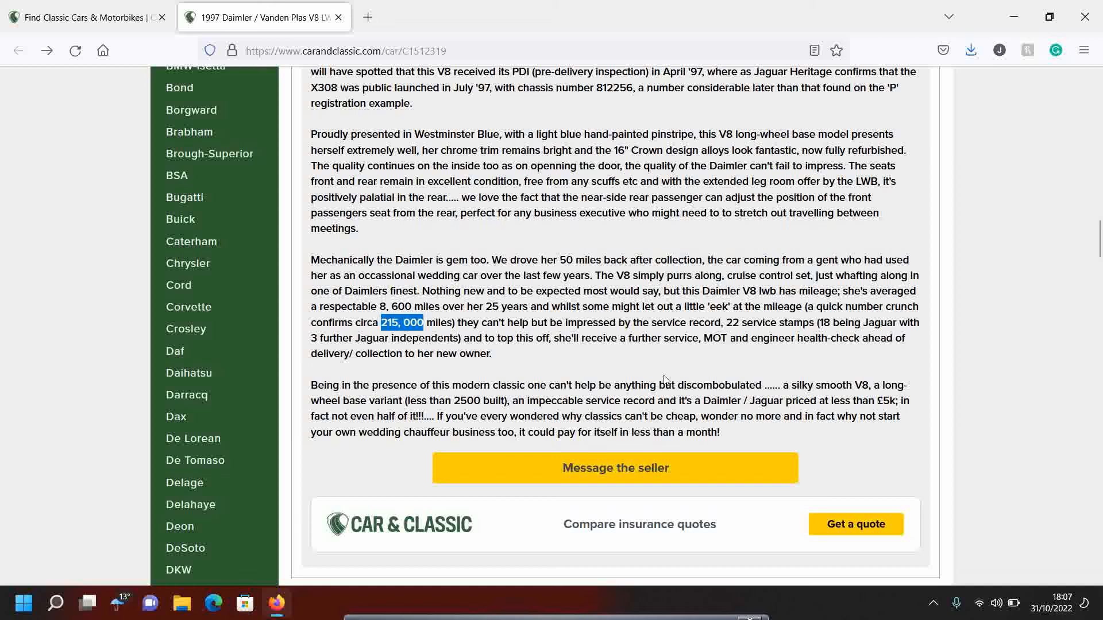
scroll(down, 3)
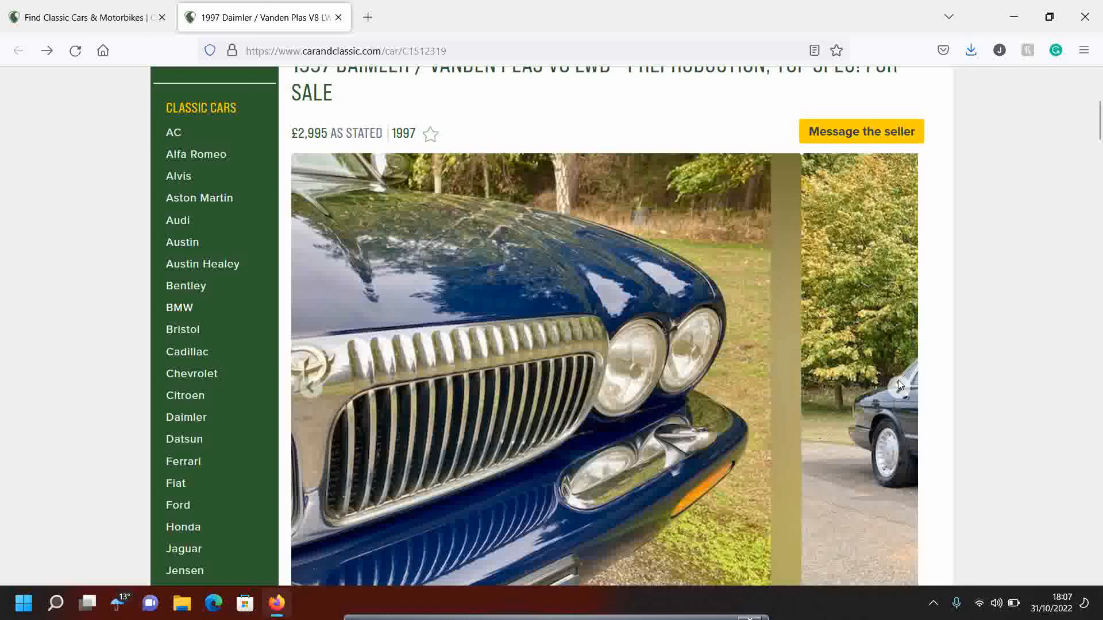
scroll(down, 3)
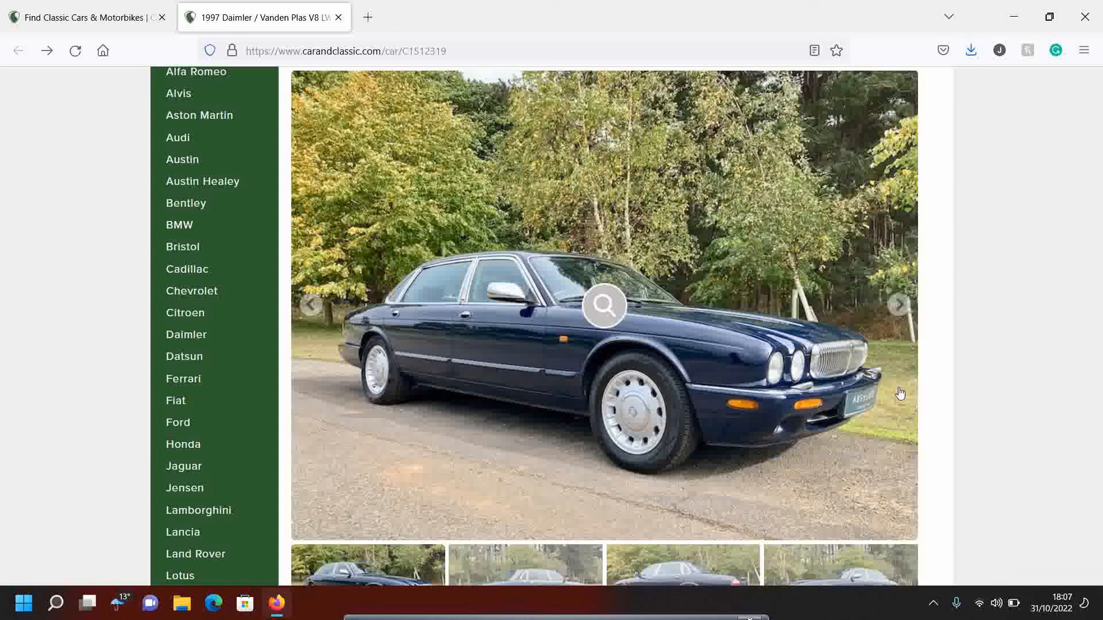